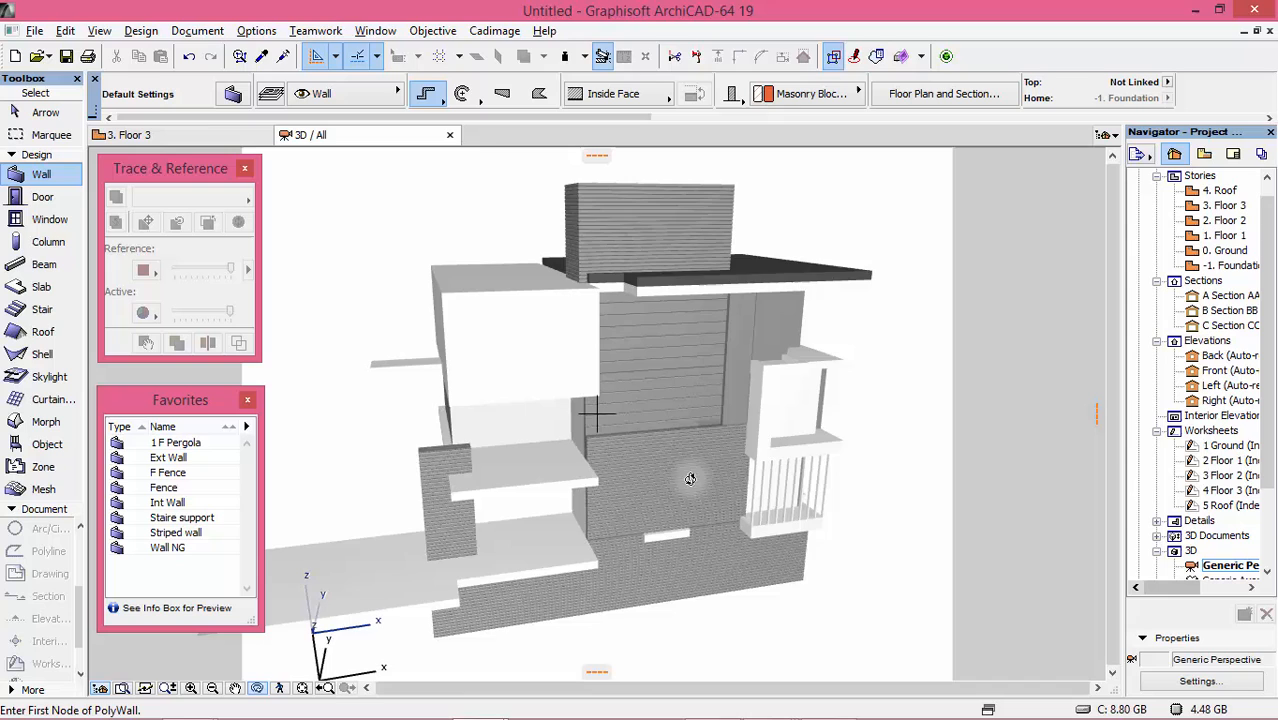
# - Switch to the Floor 2 plan and select the facade wall beside the stair
pyautogui.moveTo(690, 480); pyautogui.dragTo(718, 444)
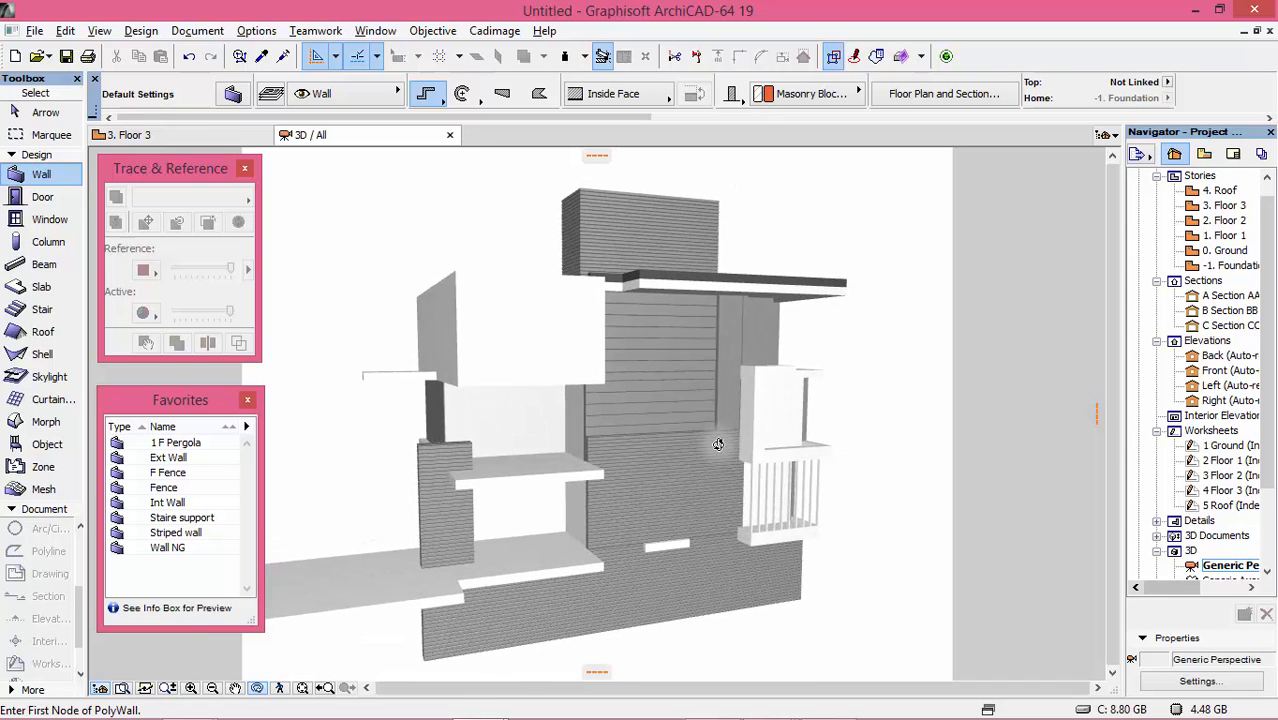
pyautogui.press('F2')
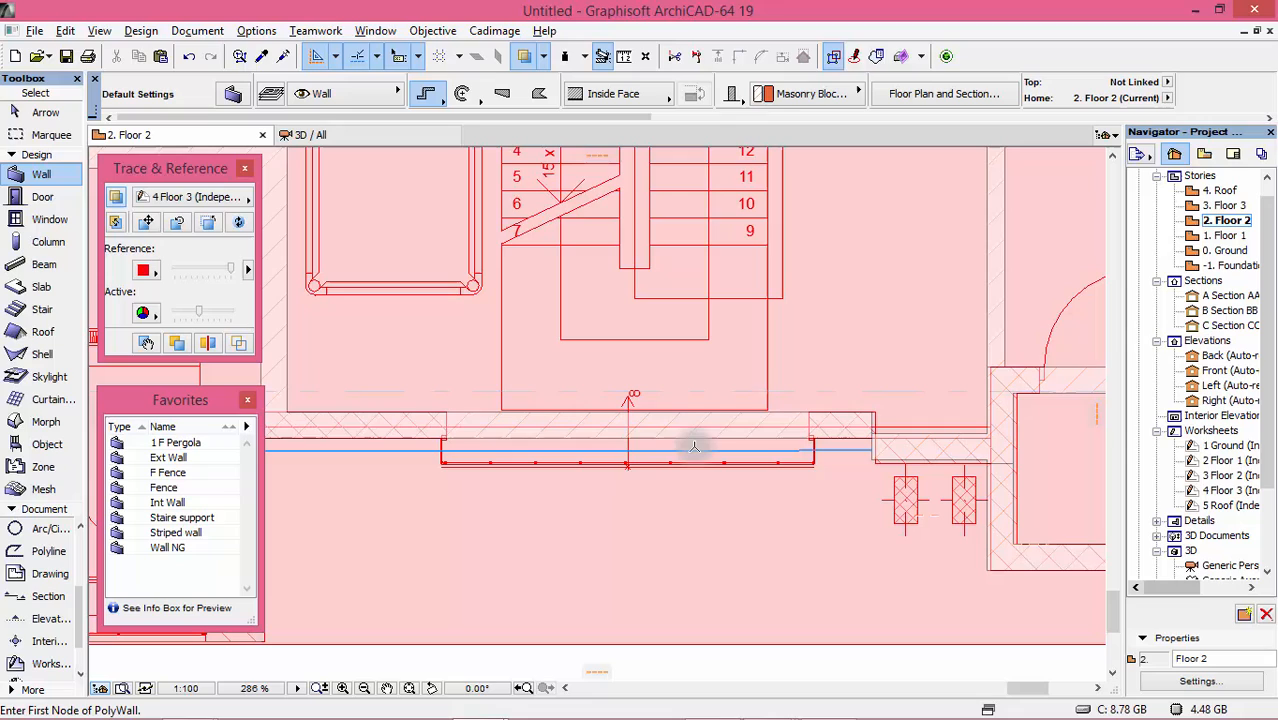
pyautogui.moveTo(682, 428)
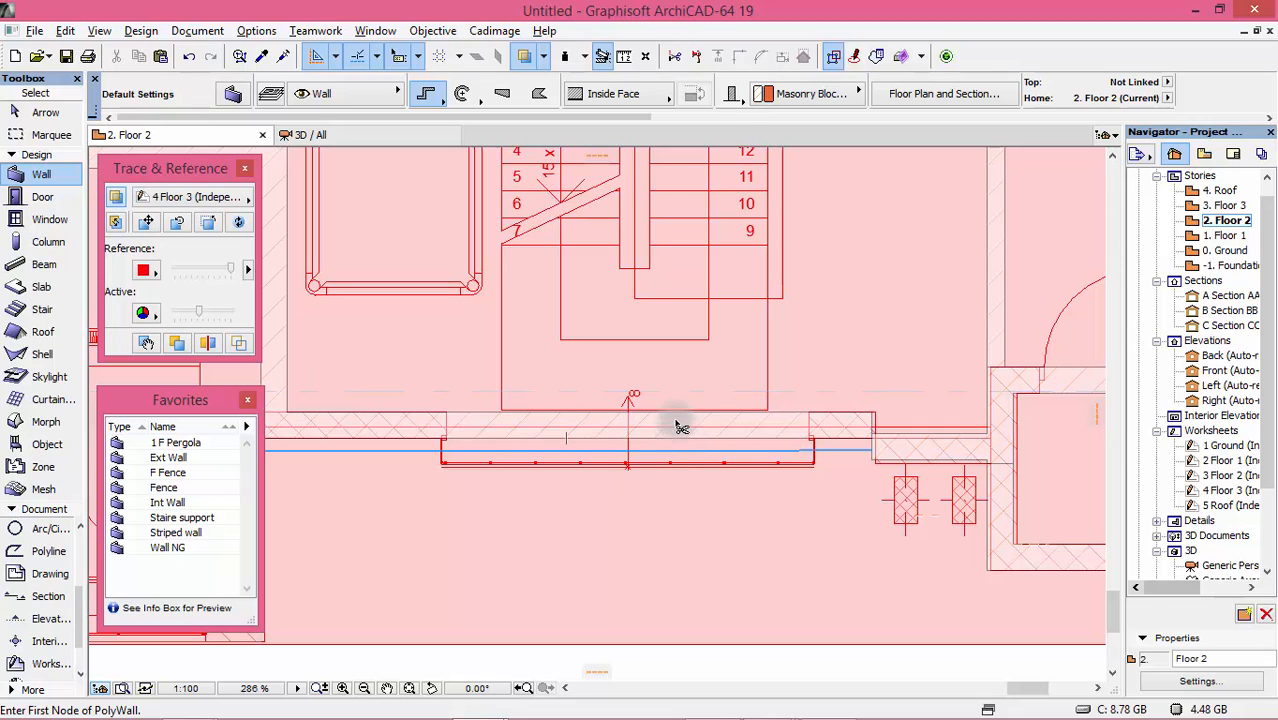
pyautogui.click(680, 424)
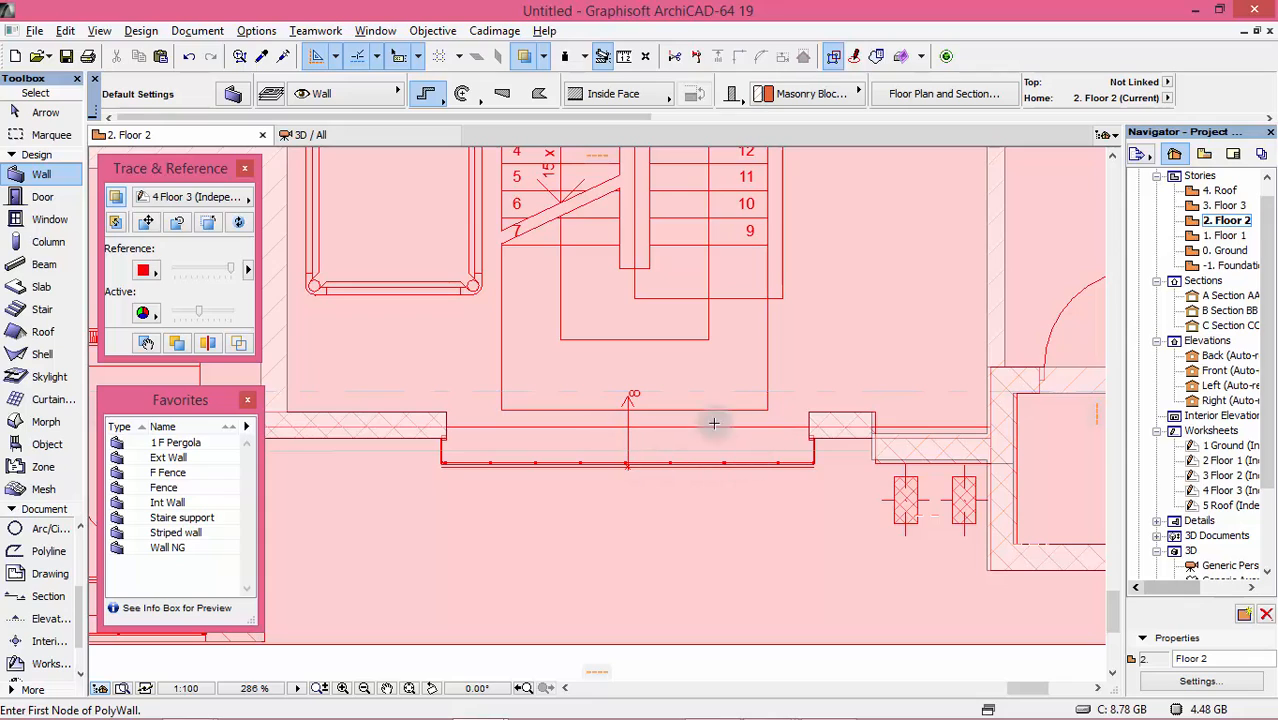
pyautogui.click(1224, 204)
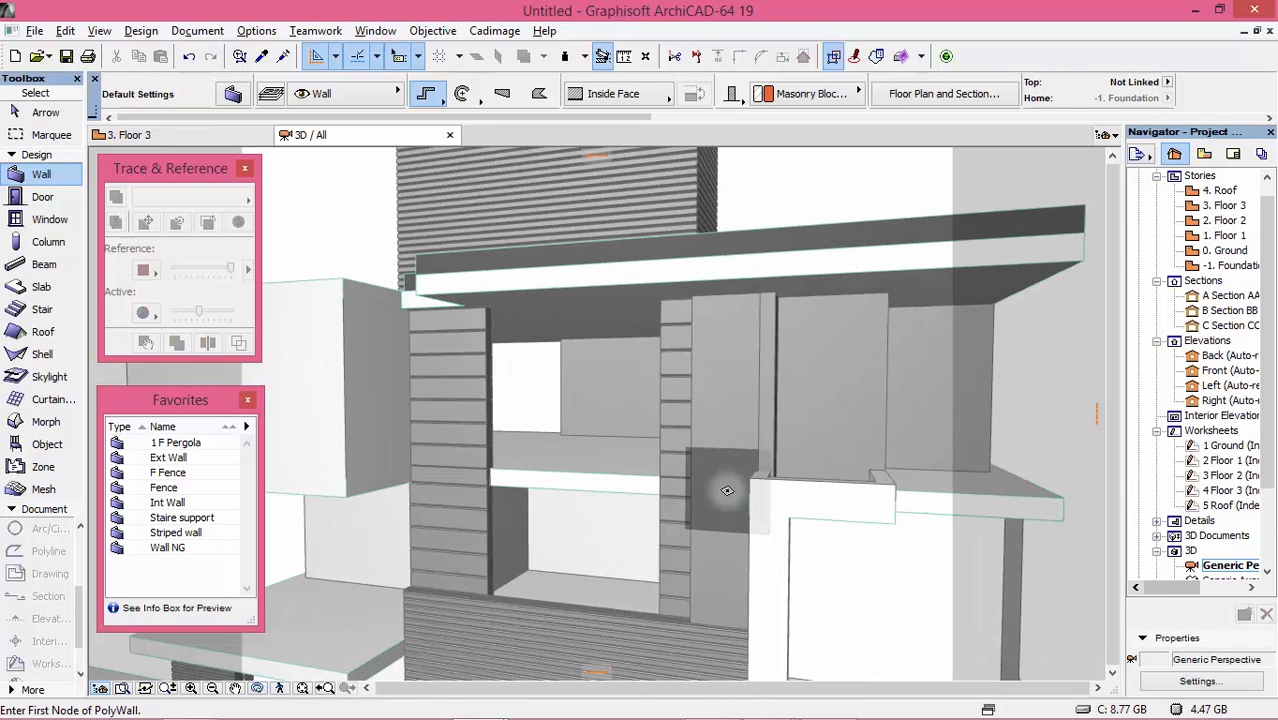
# - Link the selected wall's top to the roof story with a −30 offset and review it in 3D
pyautogui.click(728, 490)
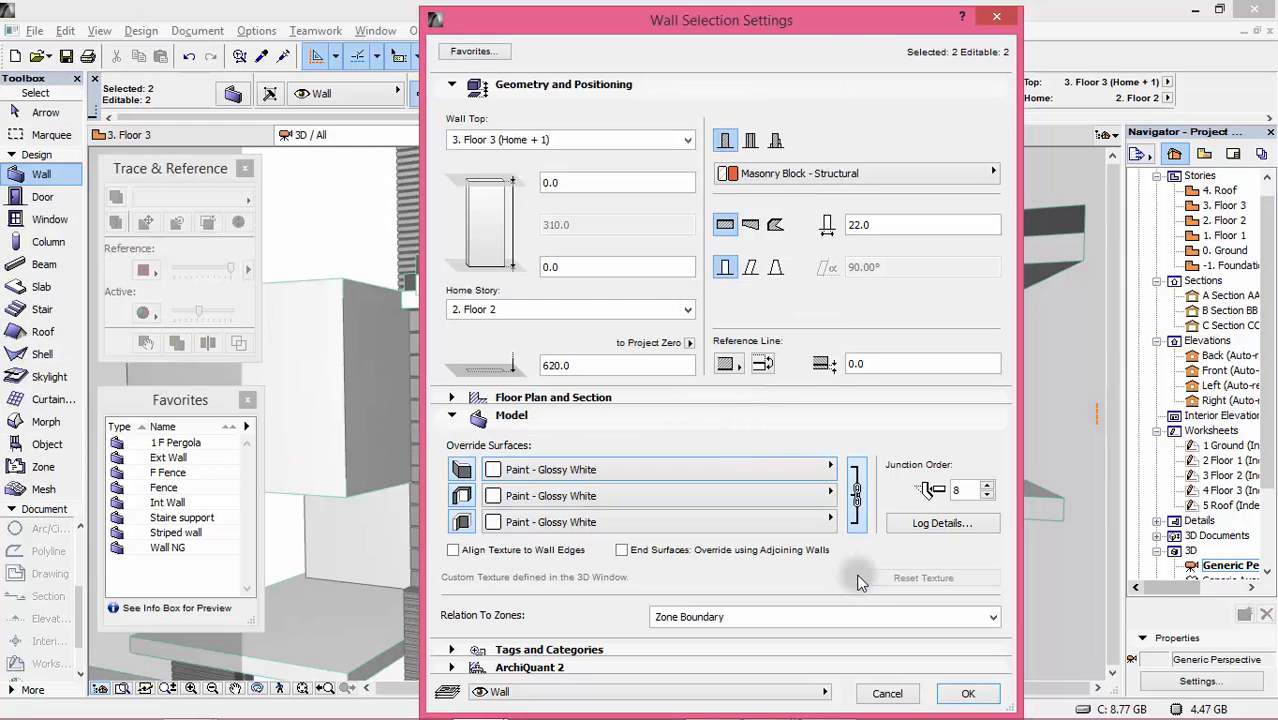
pyautogui.click(968, 692)
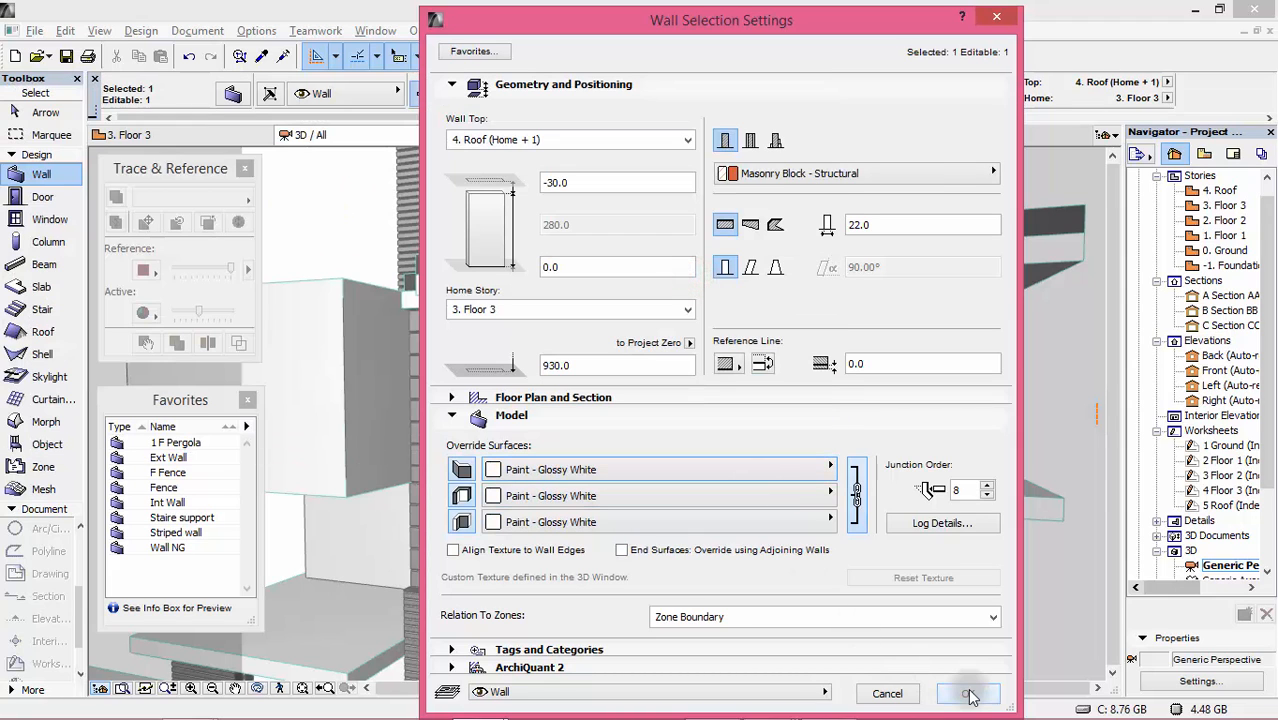
pyautogui.click(968, 692)
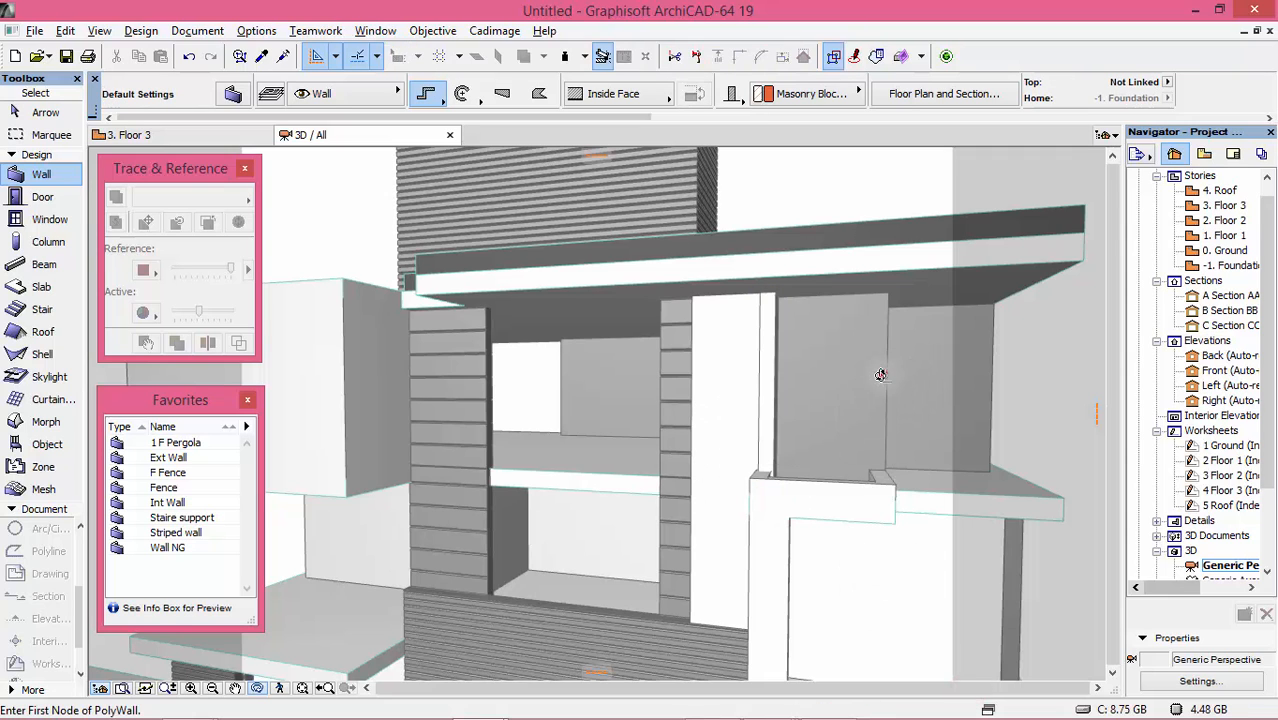
pyautogui.moveTo(880, 376); pyautogui.dragTo(1096, 388)
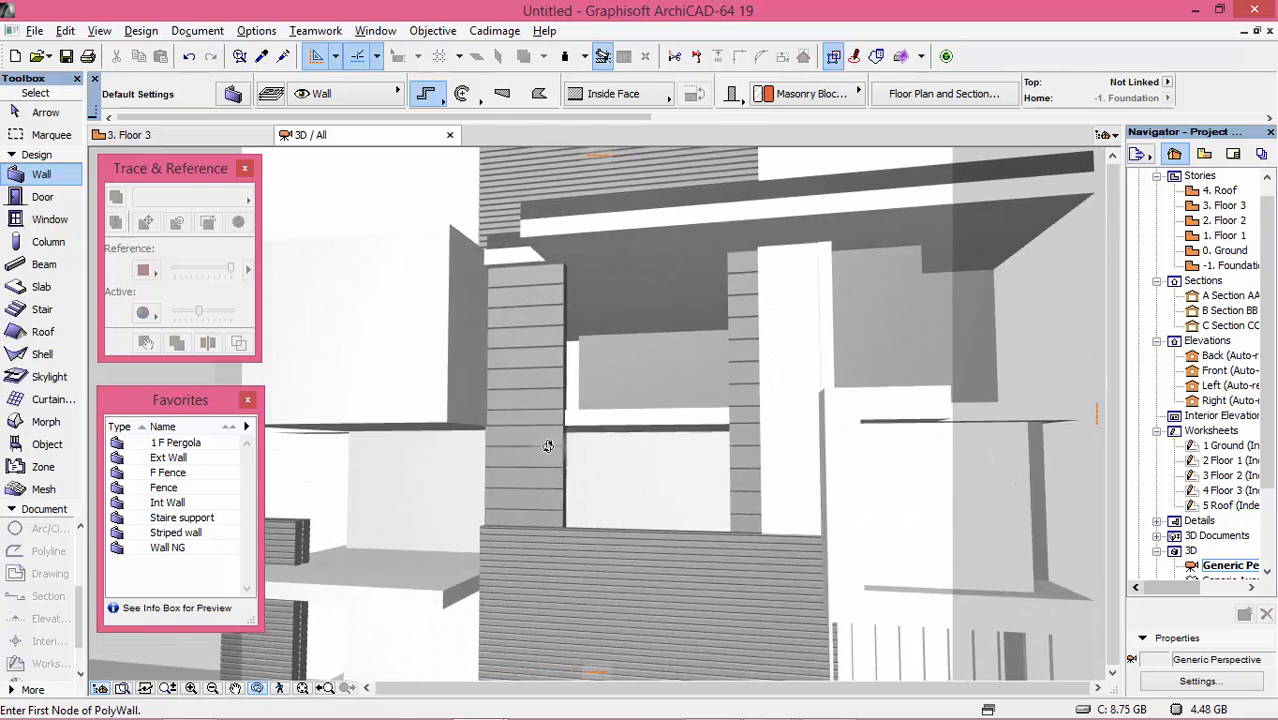
pyautogui.moveTo(548, 446); pyautogui.dragTo(904, 508)
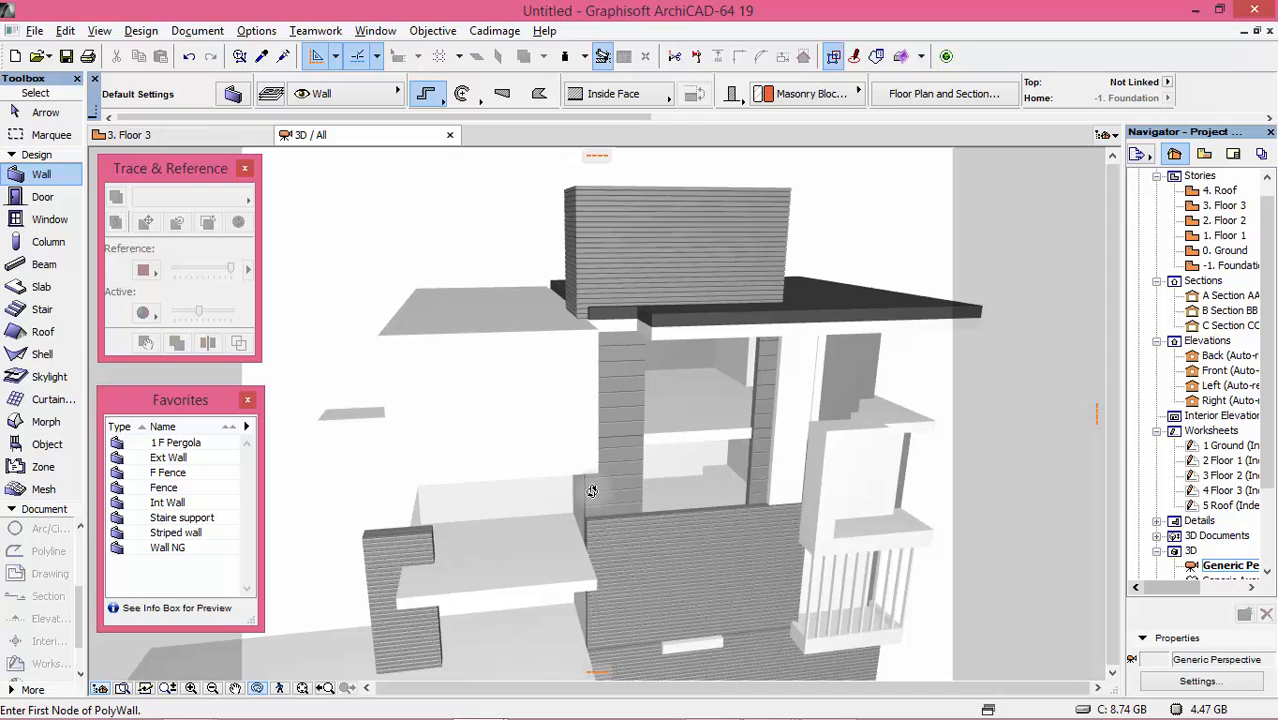
# - Make the default window an empty opening 370 wide, 220 high with sill 30
pyautogui.press('F2')
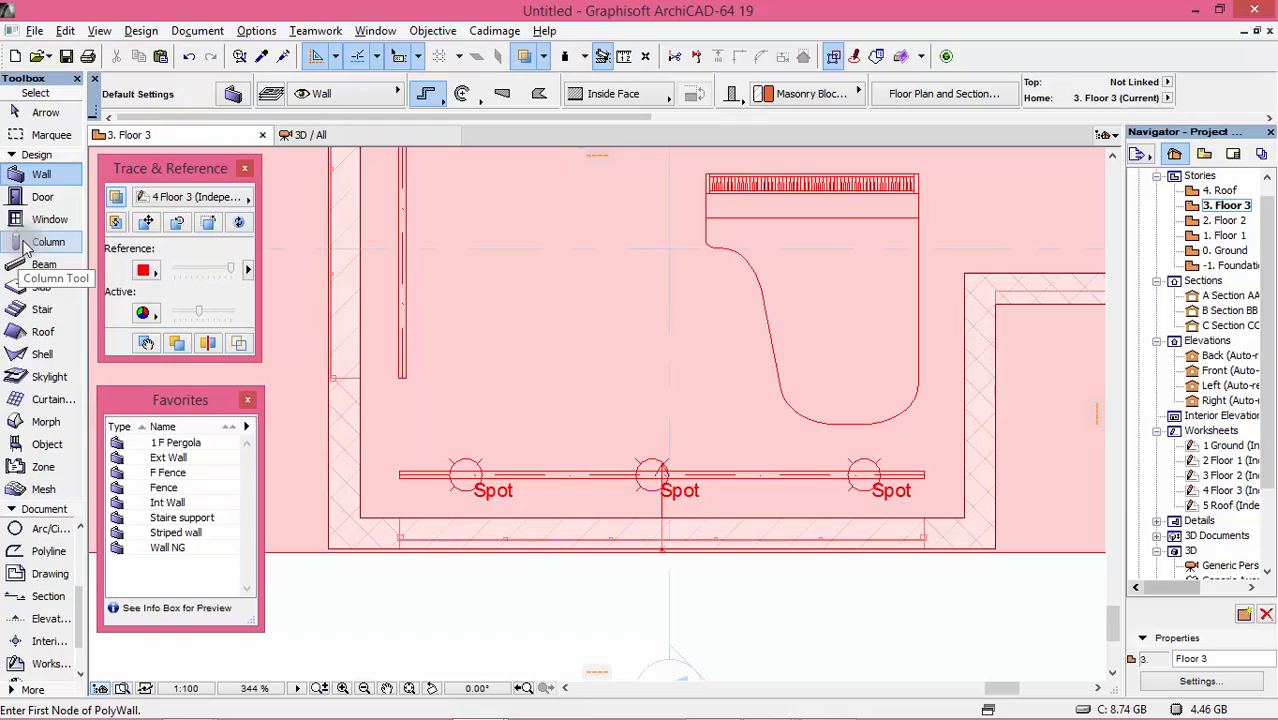
pyautogui.click(50, 218)
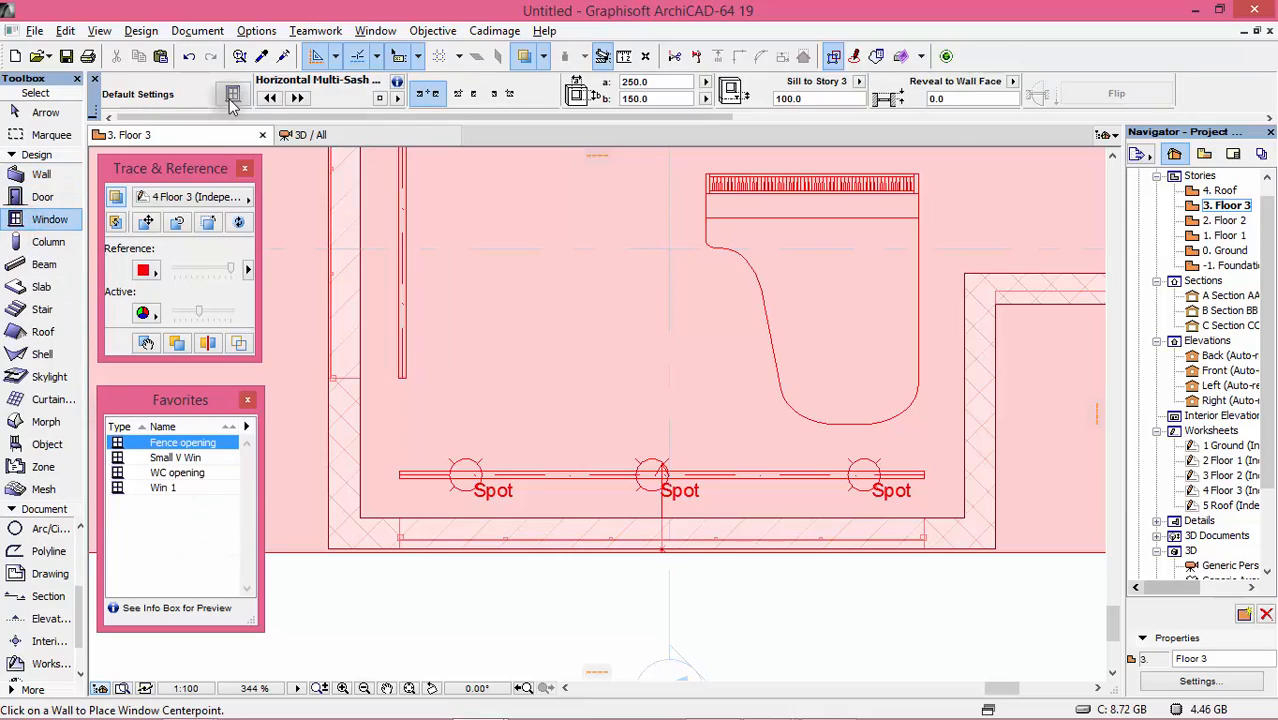
pyautogui.click(232, 94)
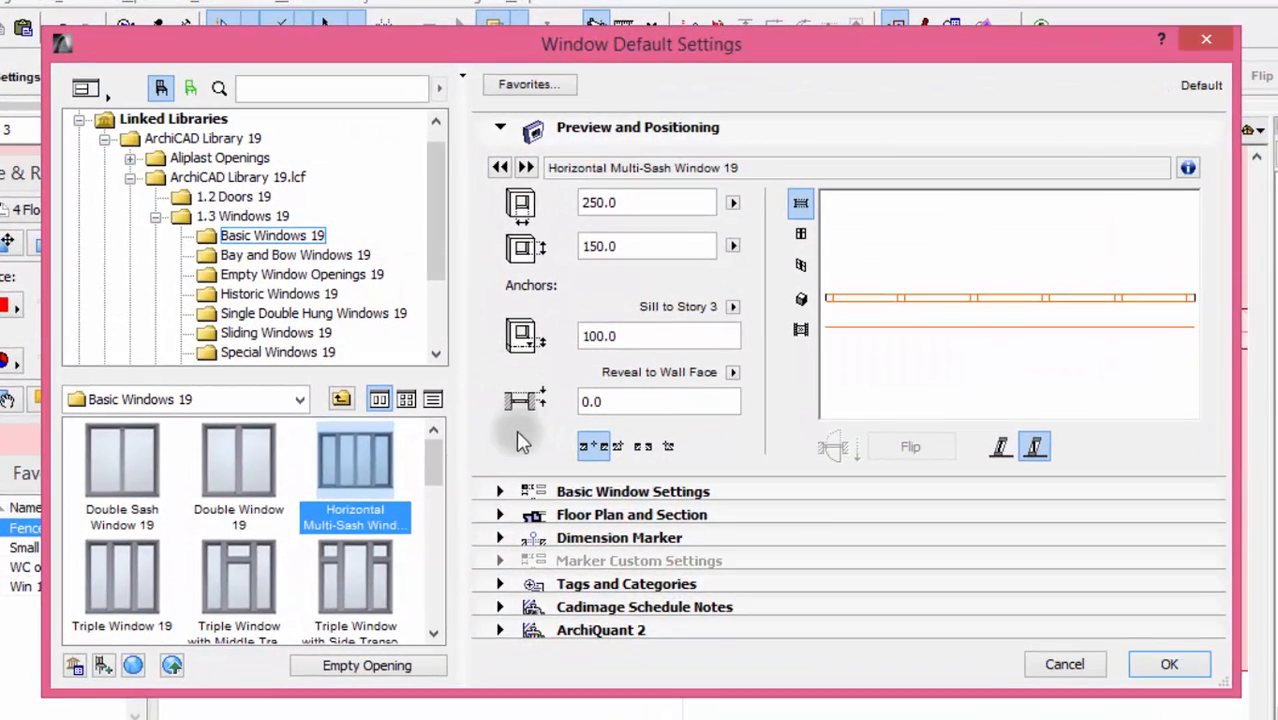
pyautogui.click(368, 664)
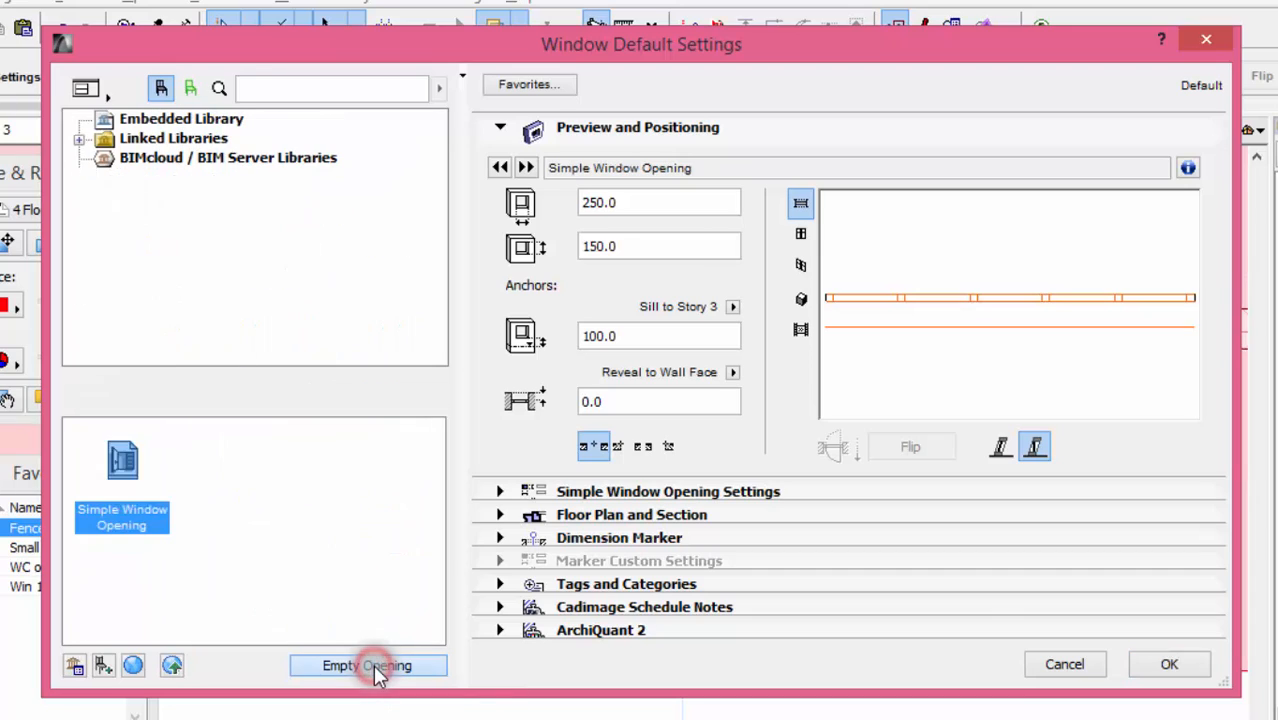
pyautogui.click(366, 664)
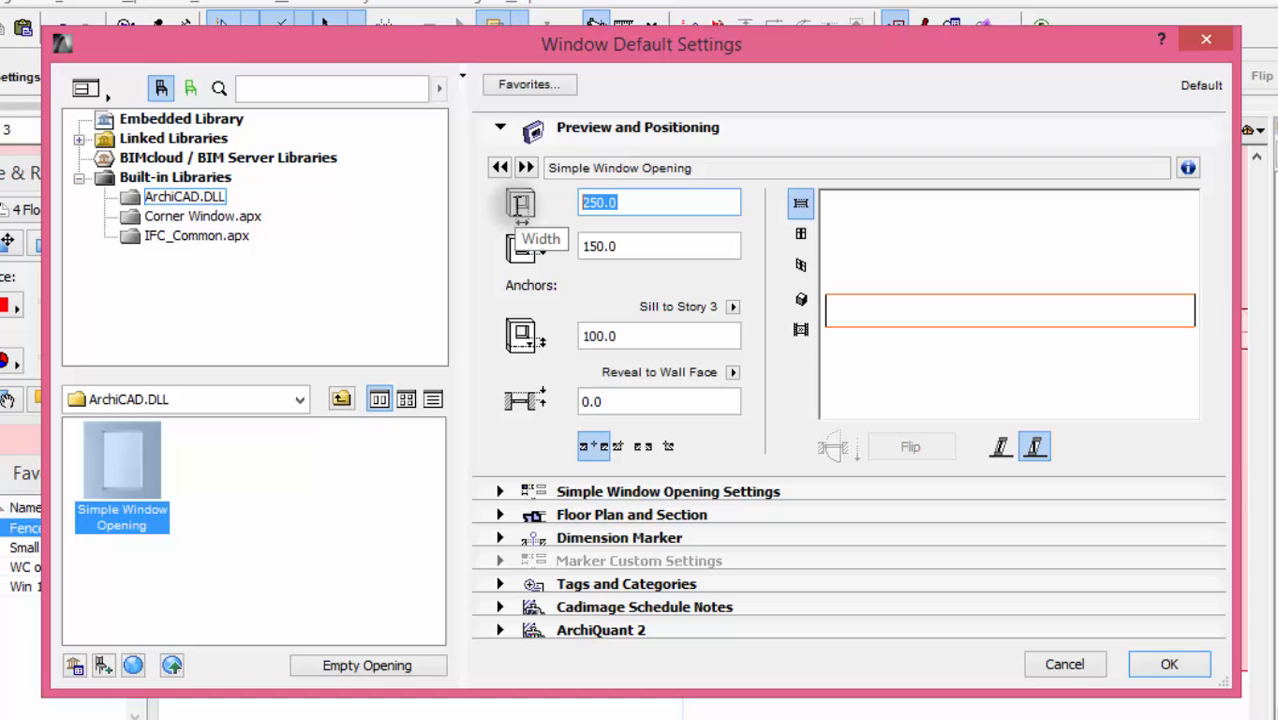
pyautogui.write('370')
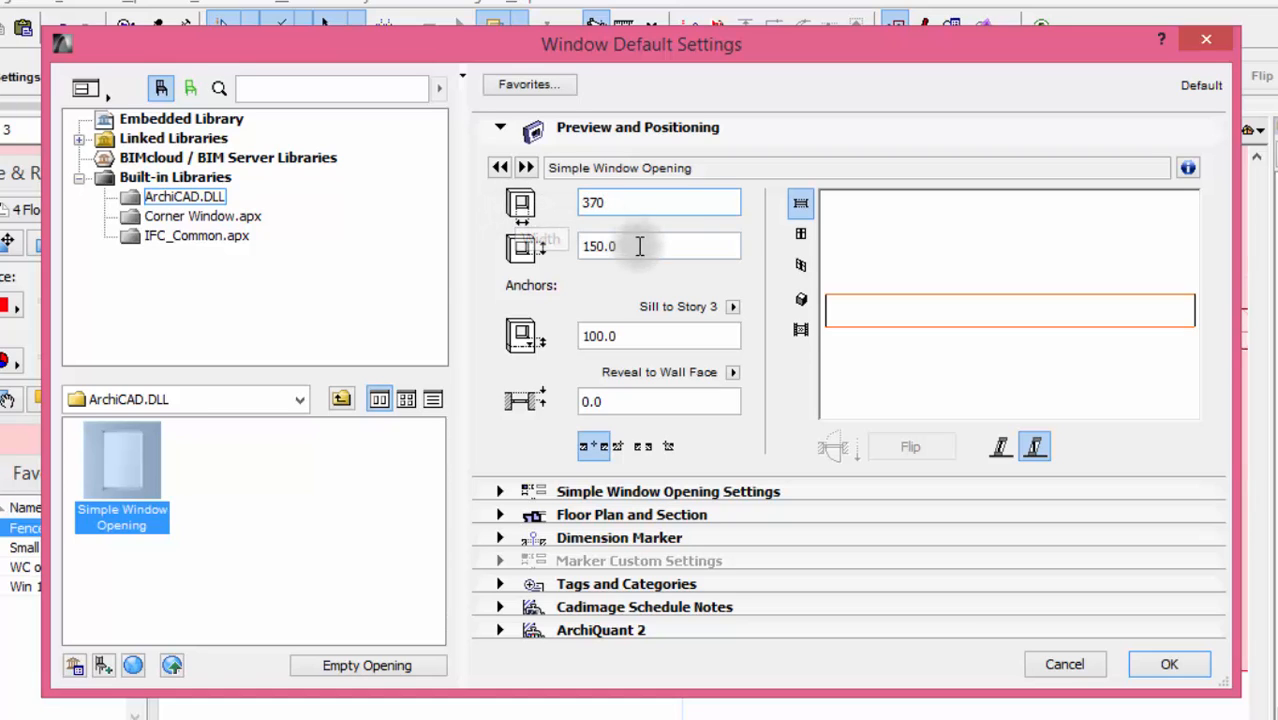
pyautogui.write('220')
pyautogui.click(658, 336)
pyautogui.write('3')
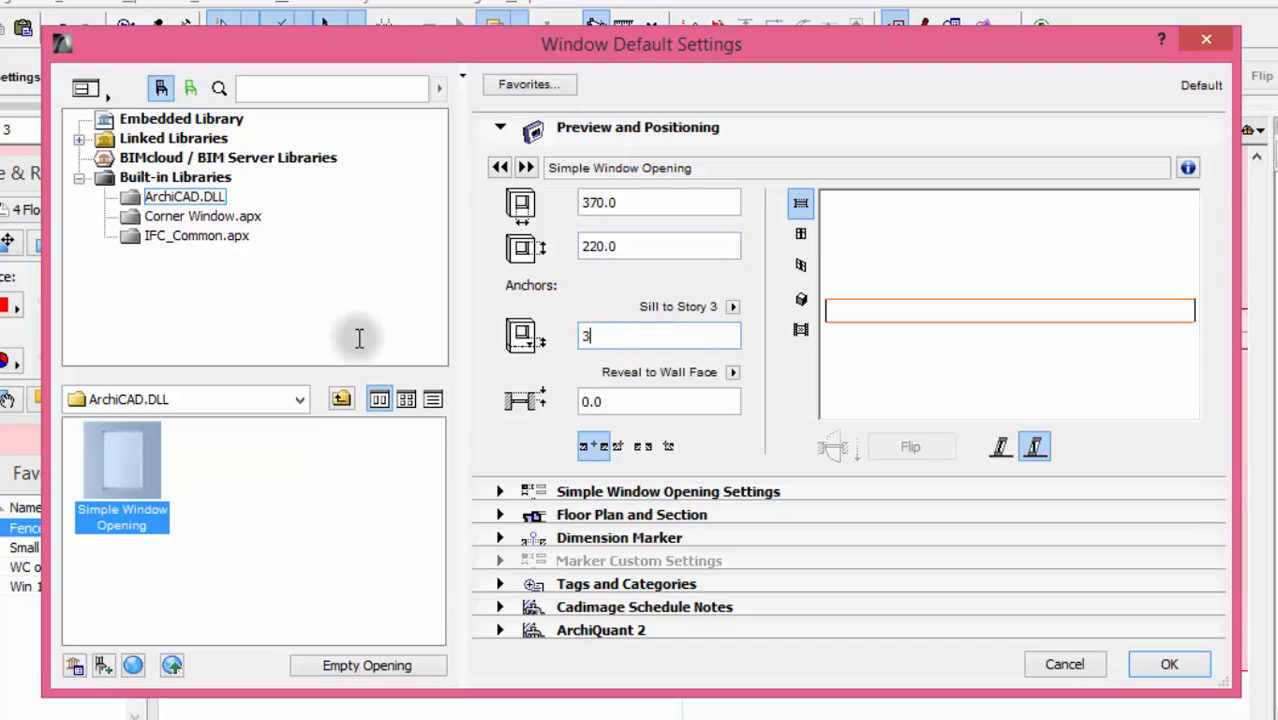
pyautogui.write('0')
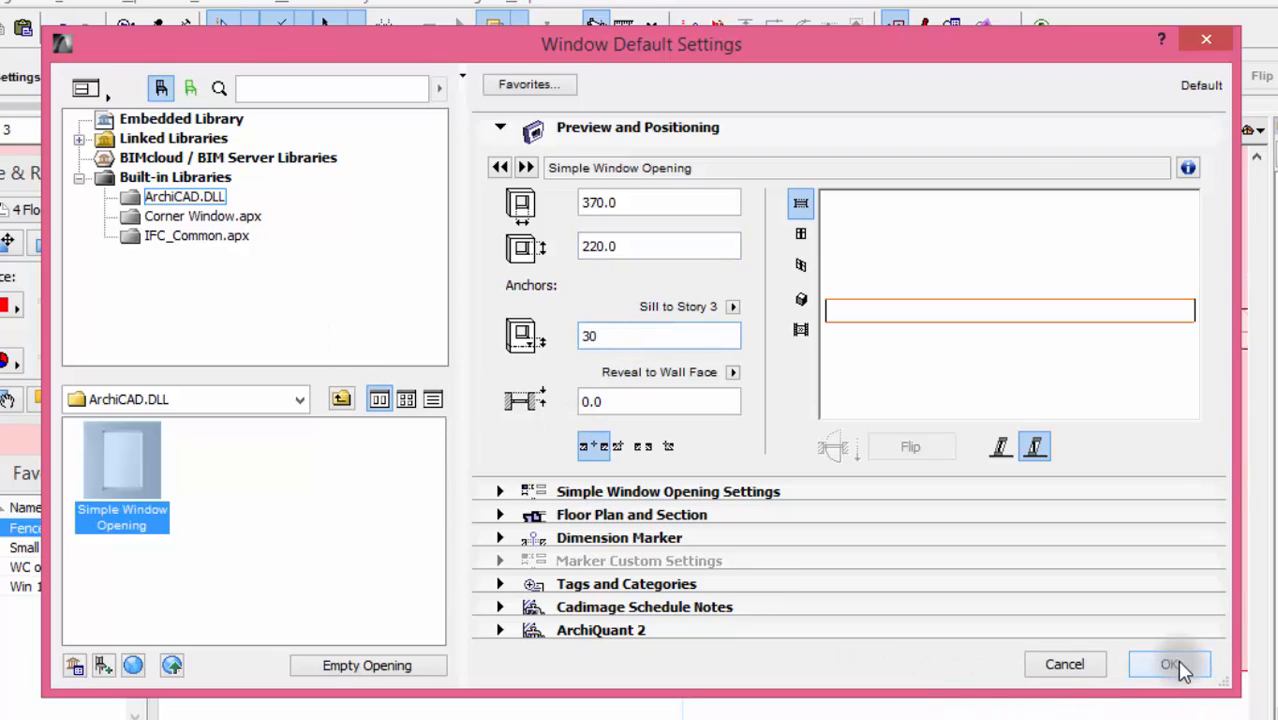
pyautogui.click(1168, 664)
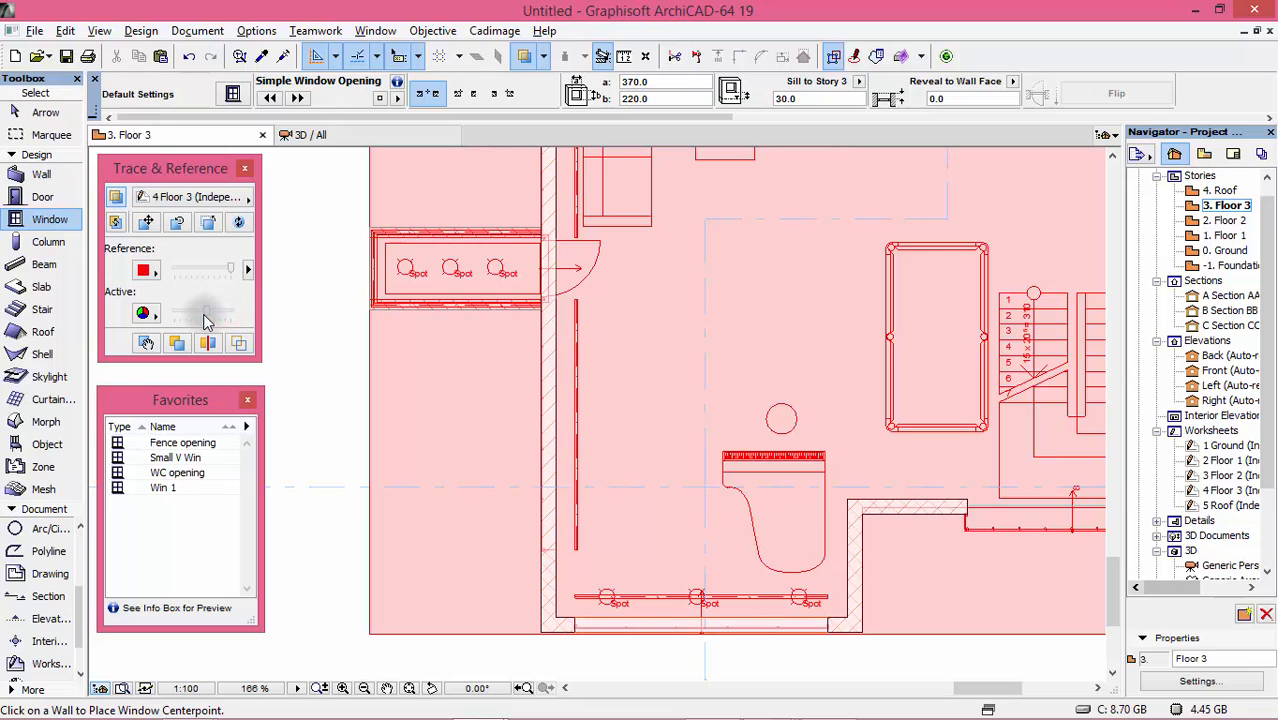
pyautogui.moveTo(50, 218)
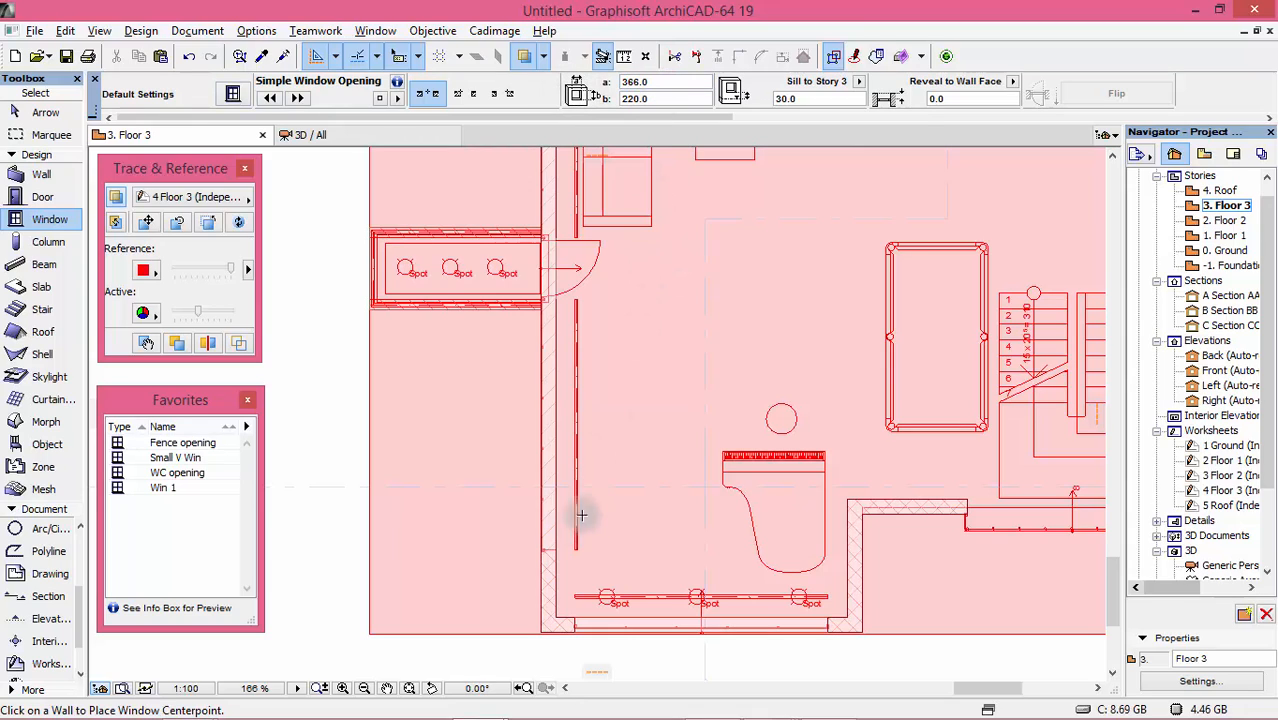
pyautogui.moveTo(548, 442)
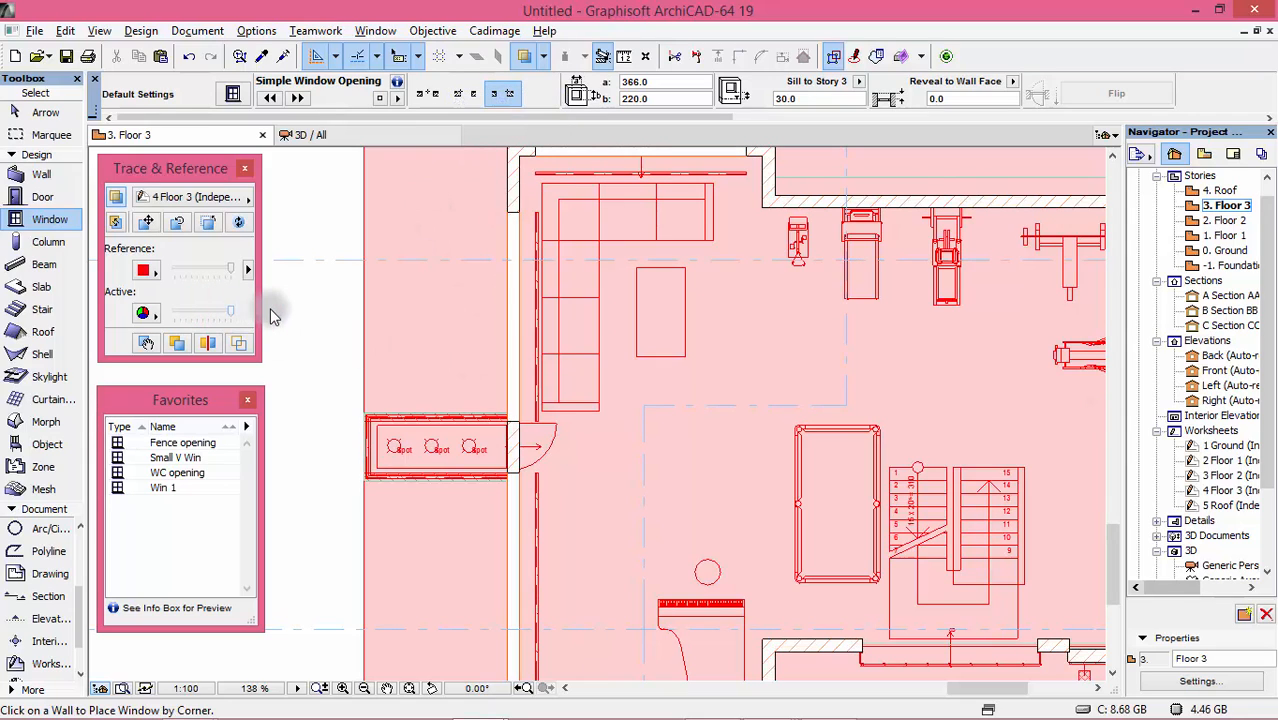
pyautogui.moveTo(546, 464)
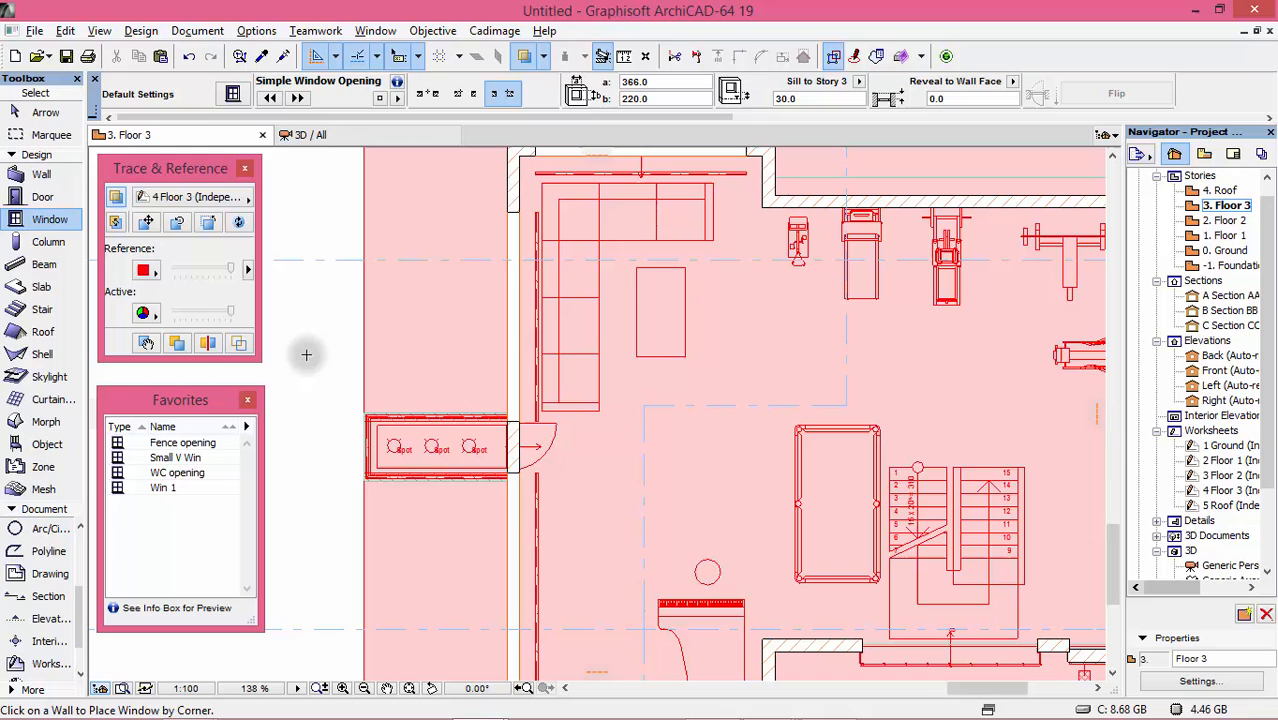
pyautogui.moveTo(24, 196)
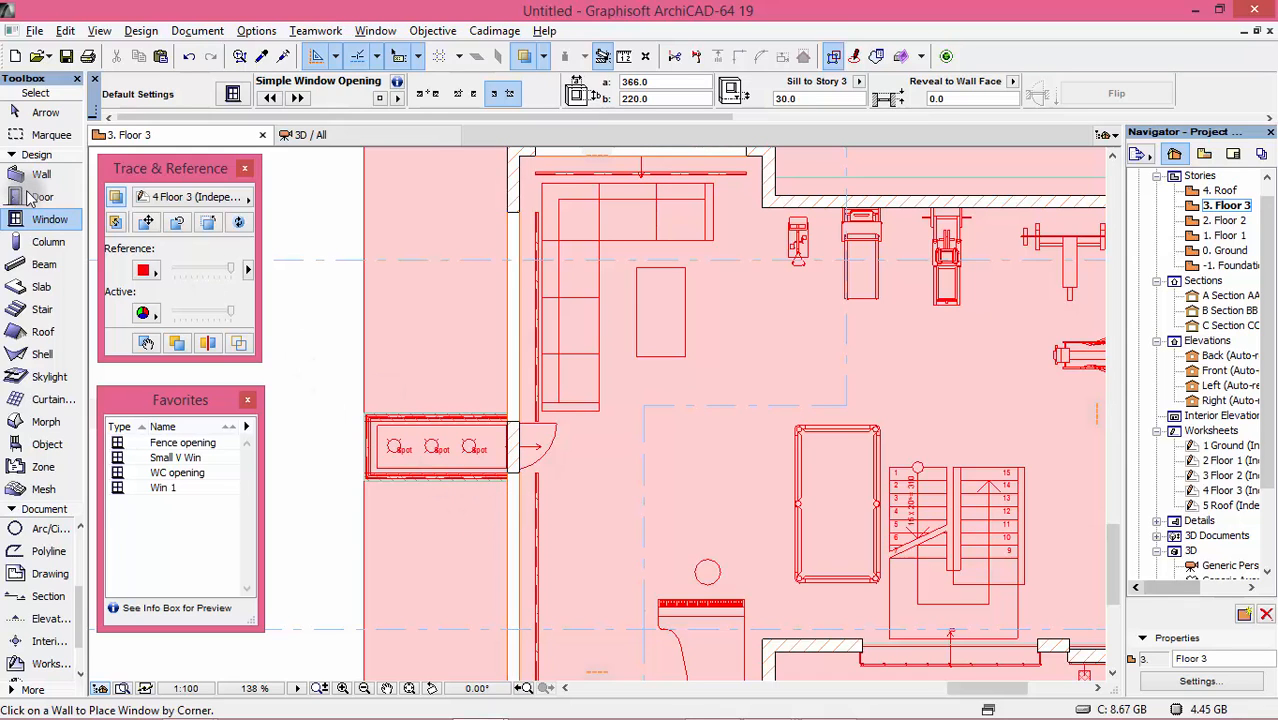
# - Choose Door with Transom 19 as the default door, entering 250 for its size
pyautogui.click(44, 196)
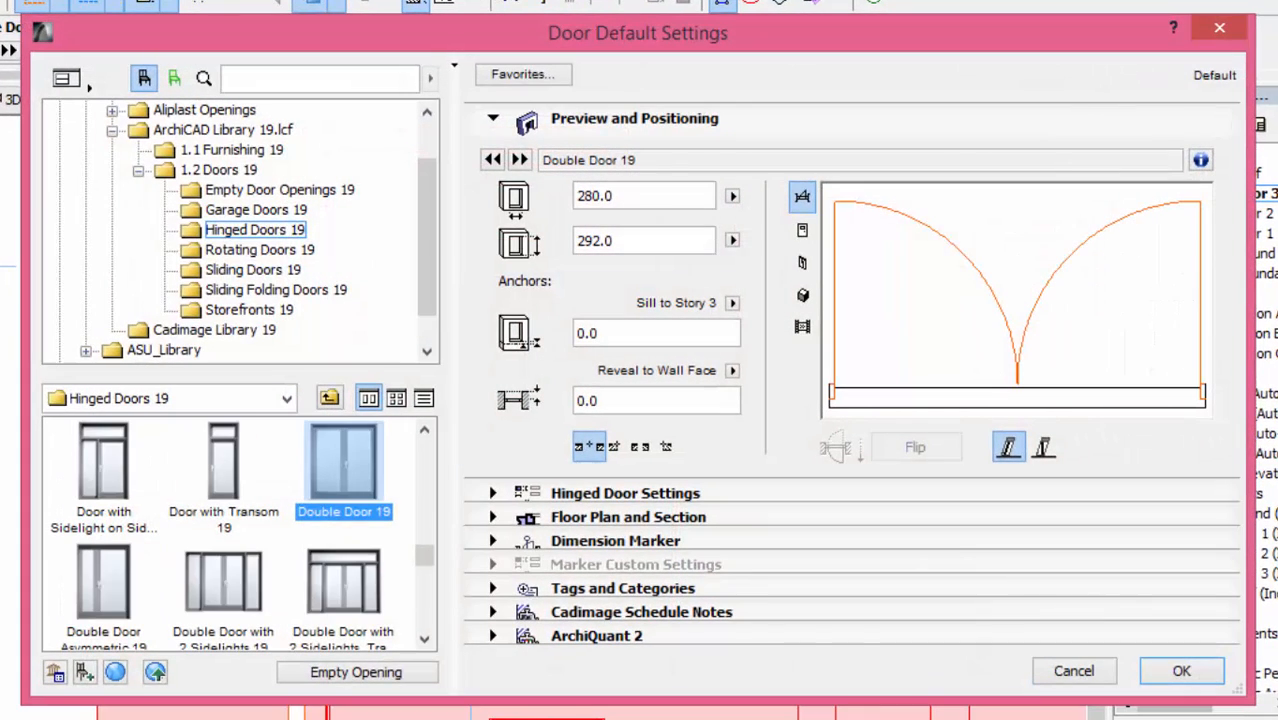
pyautogui.click(224, 464)
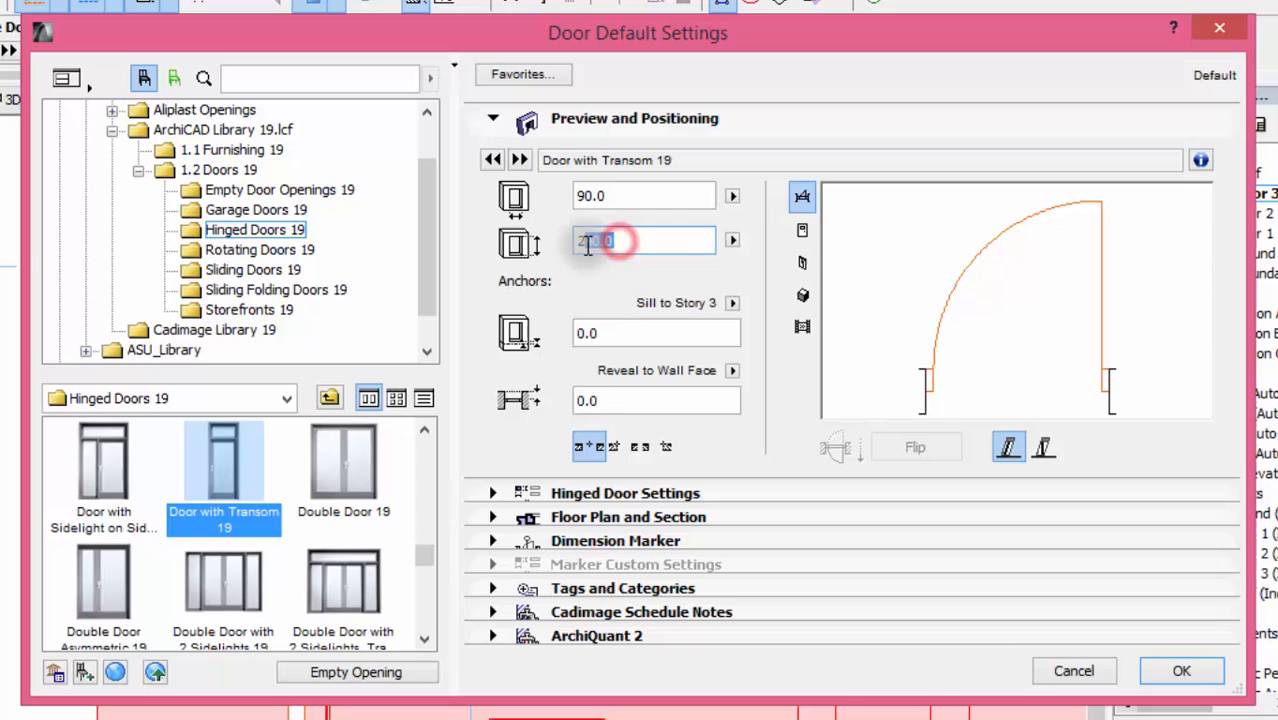
pyautogui.write('250')
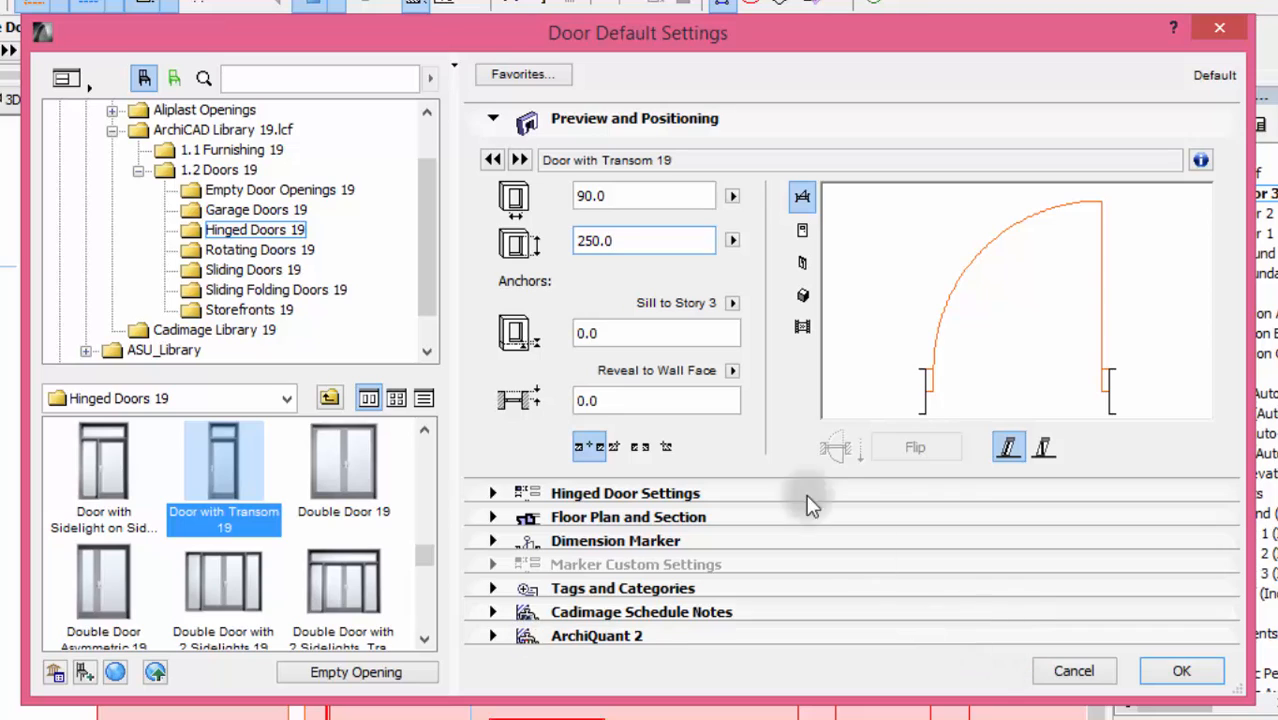
pyautogui.click(656, 332)
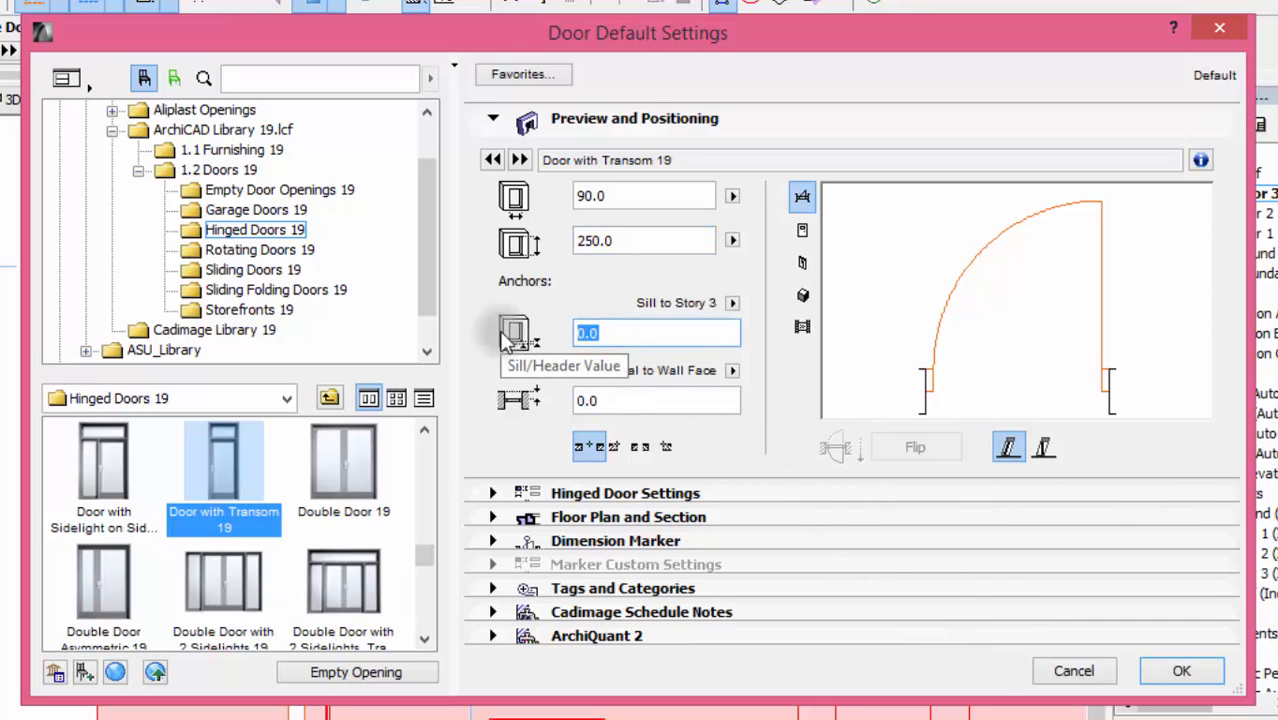
pyautogui.click(492, 118)
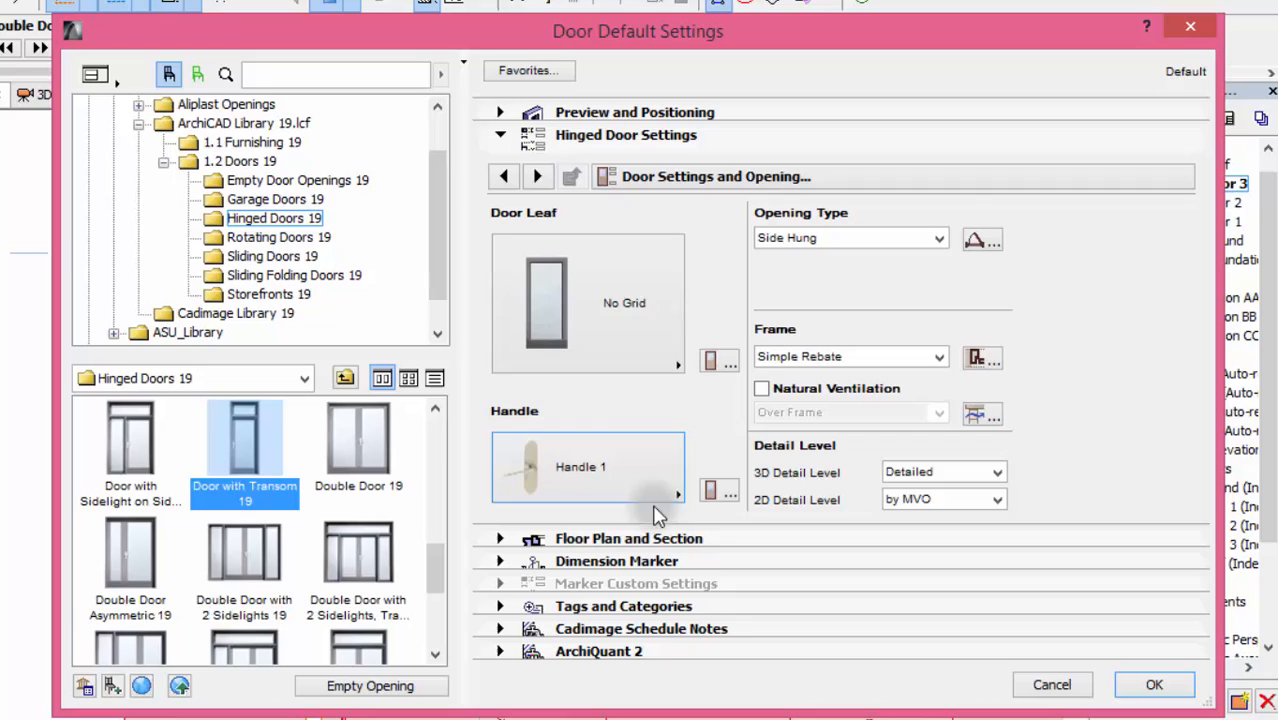
pyautogui.moveTo(624, 300)
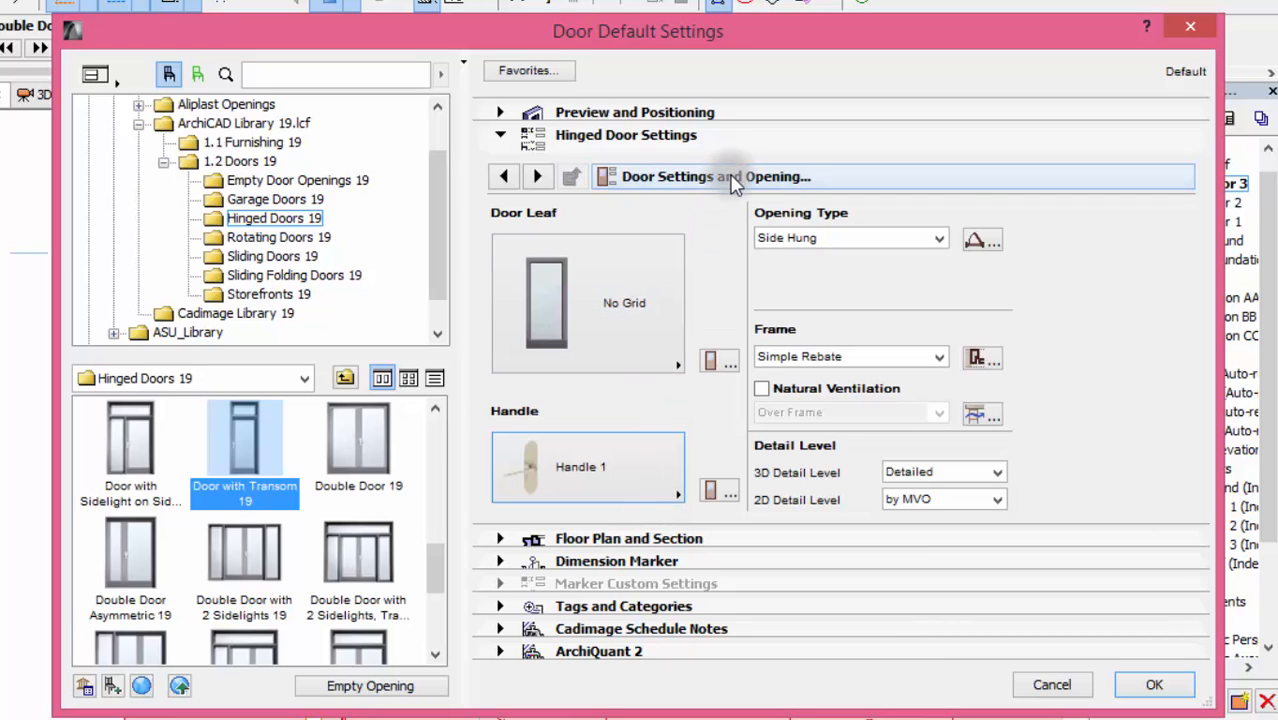
# - Step through the hinged door pages and set Frame Surface Outside to Paint - Glossy White
pyautogui.click(536, 176)
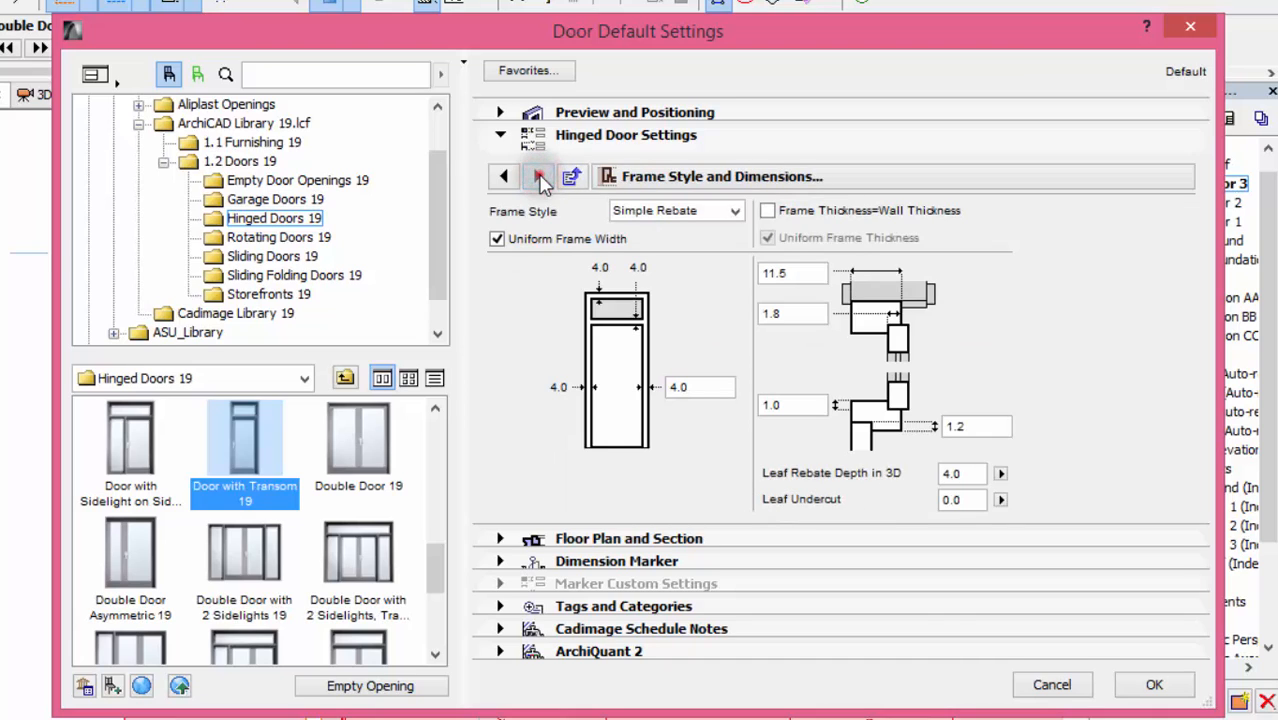
pyautogui.click(504, 176)
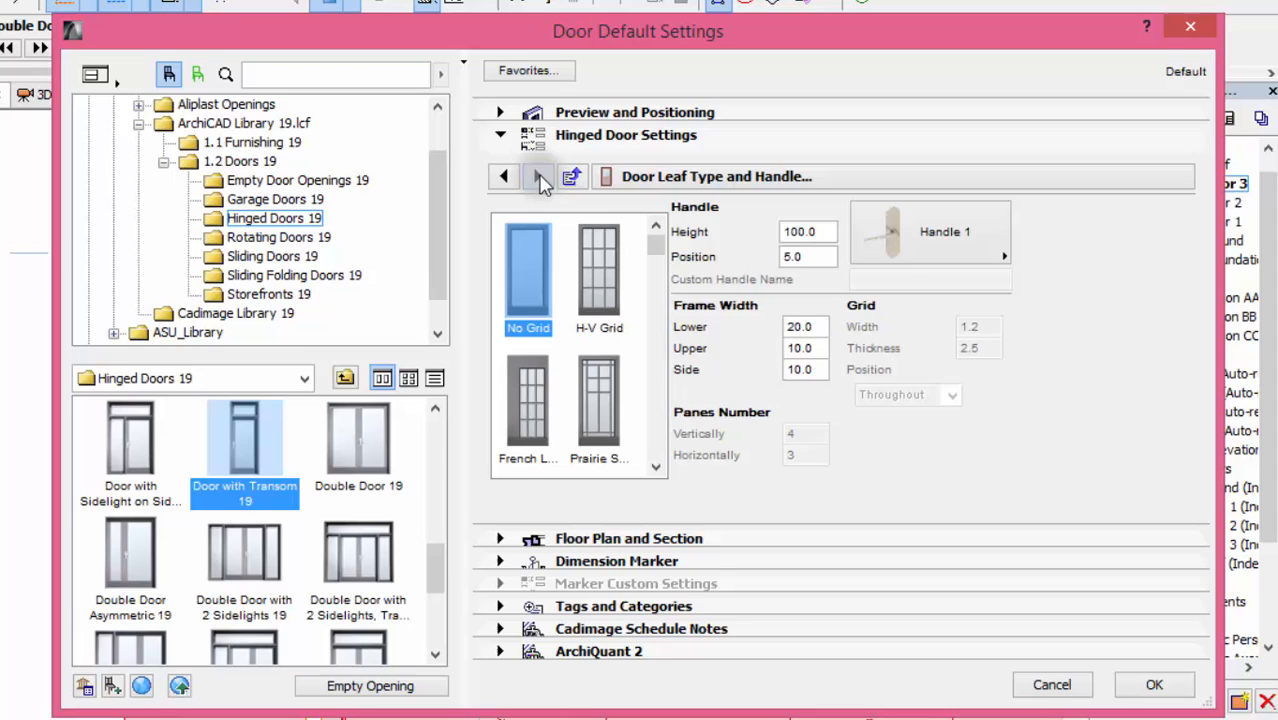
pyautogui.click(540, 176)
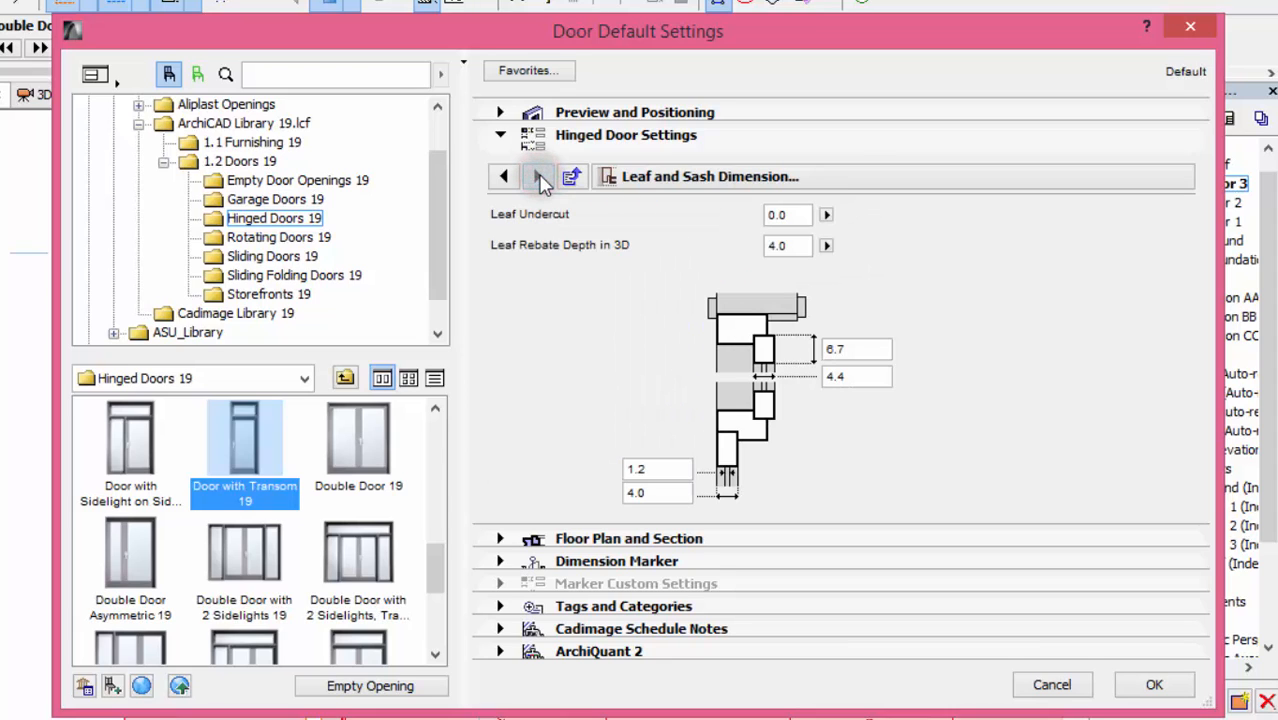
pyautogui.click(536, 176)
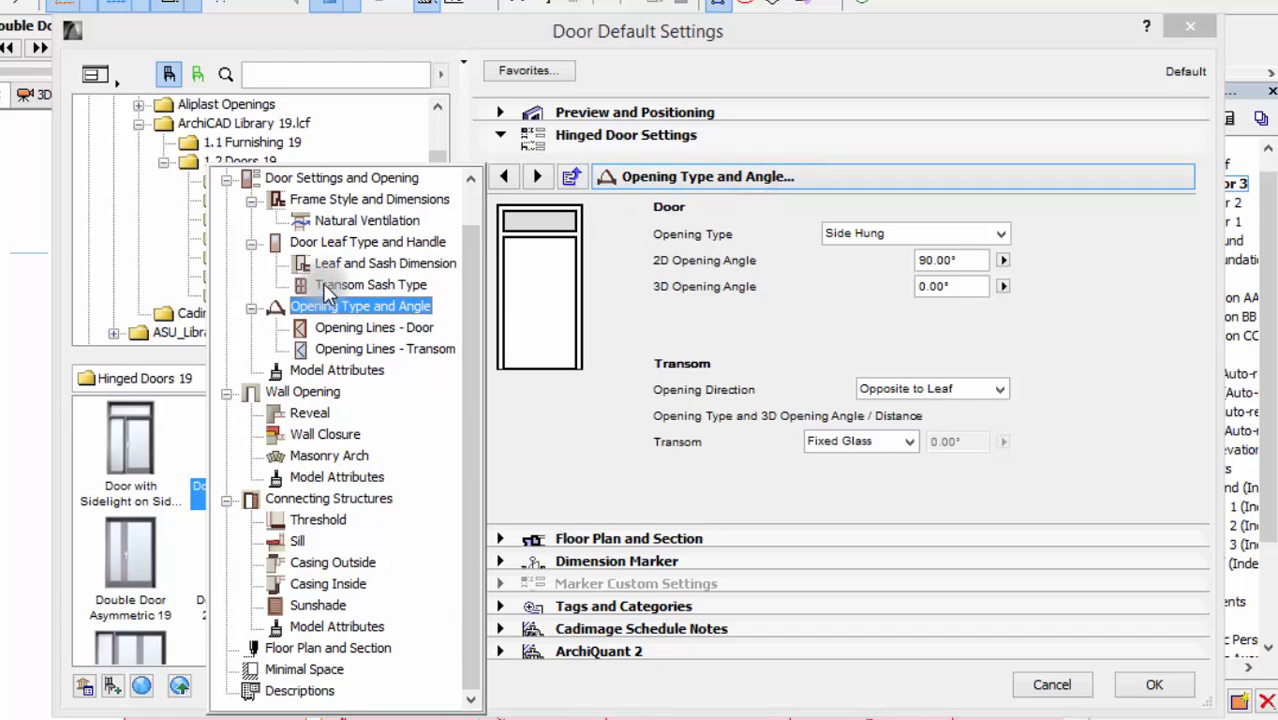
pyautogui.click(336, 370)
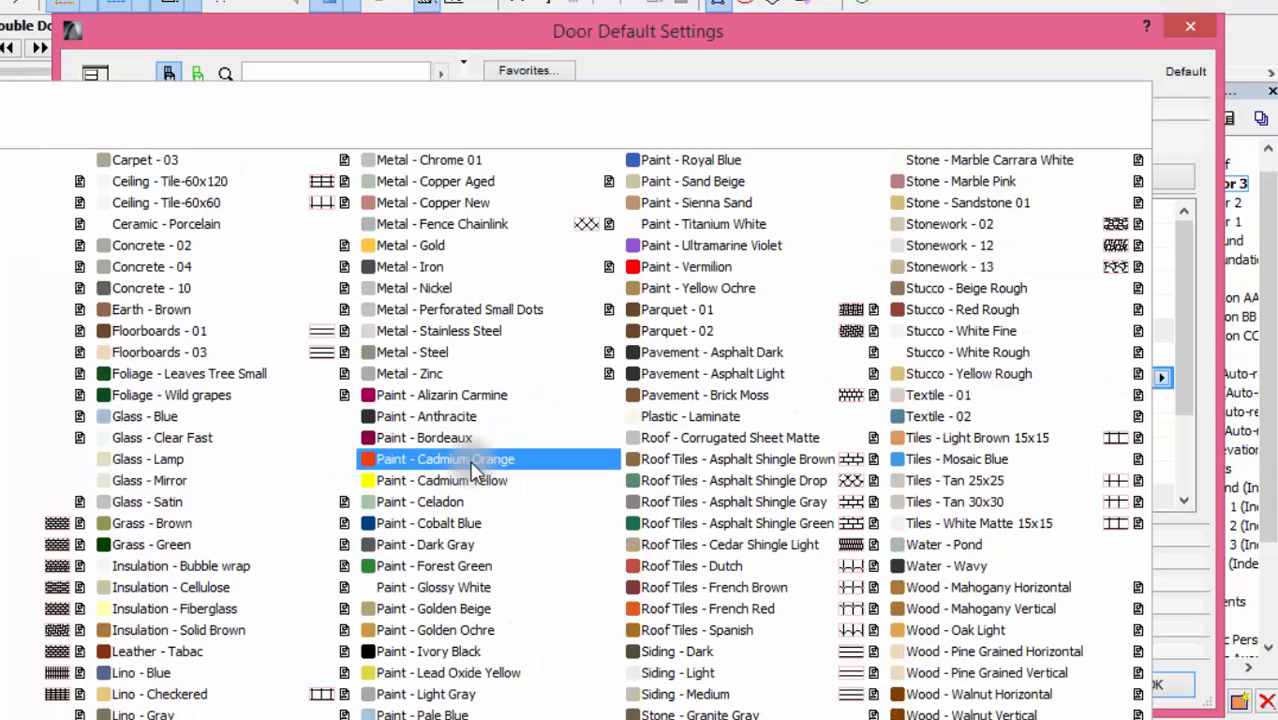
pyautogui.click(436, 330)
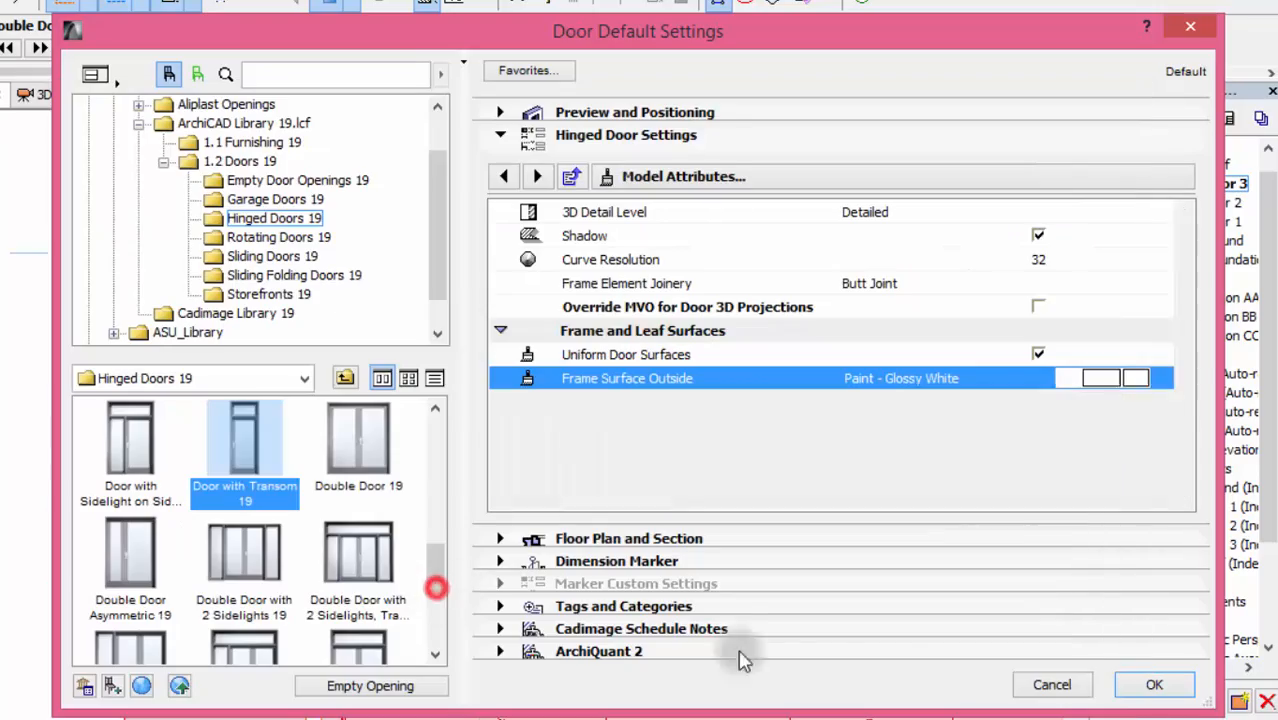
pyautogui.click(1152, 684)
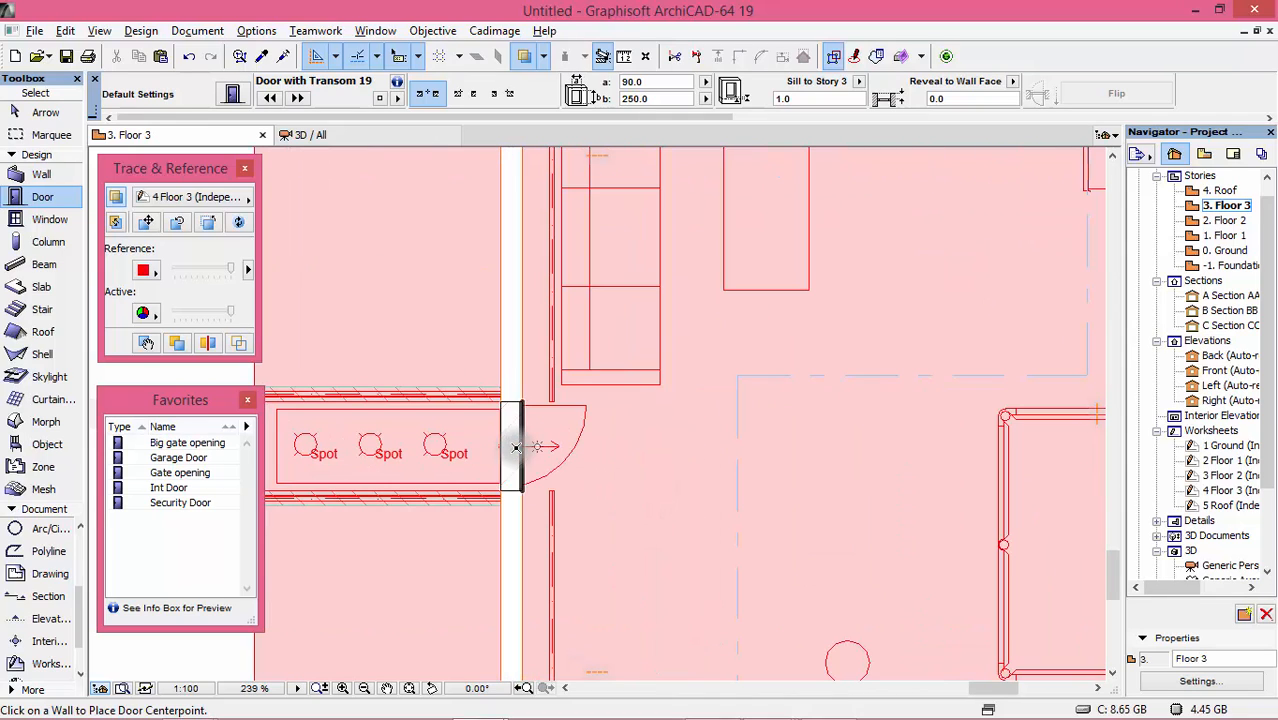
# - Place the transom door in the Floor 3 wall and check it in 3D
pyautogui.click(512, 448)
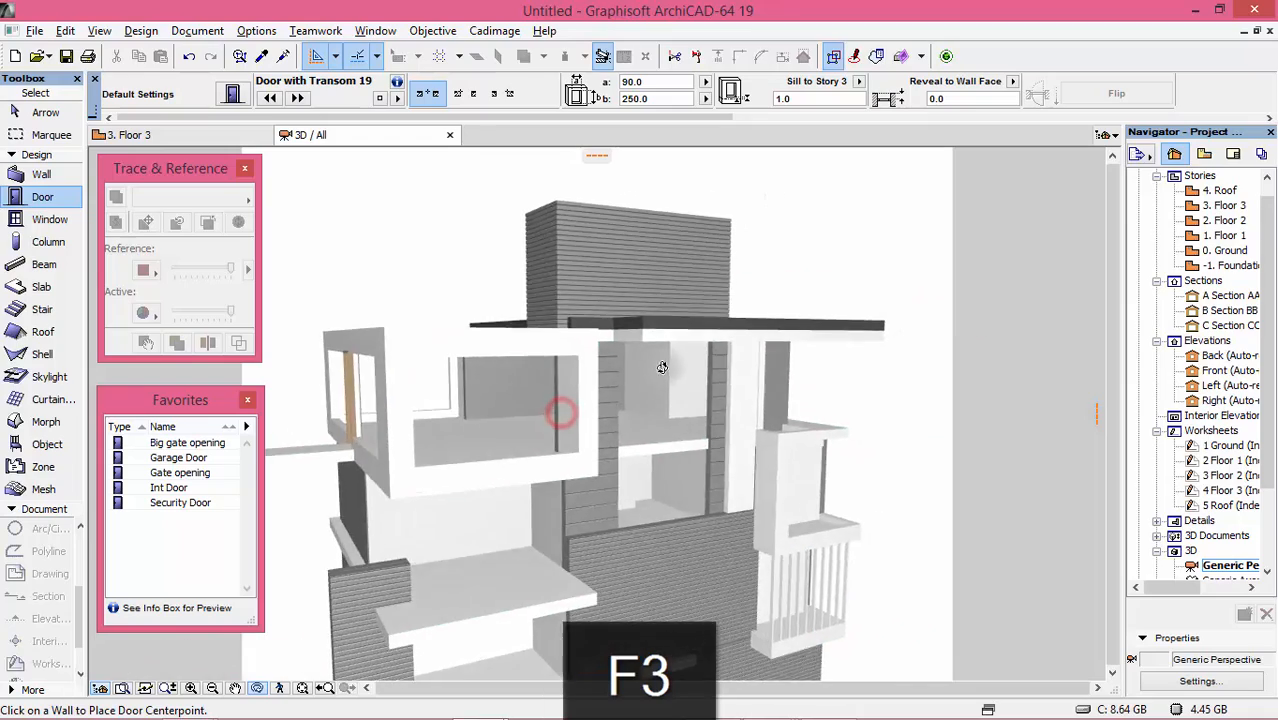
pyautogui.moveTo(662, 368); pyautogui.dragTo(796, 396)
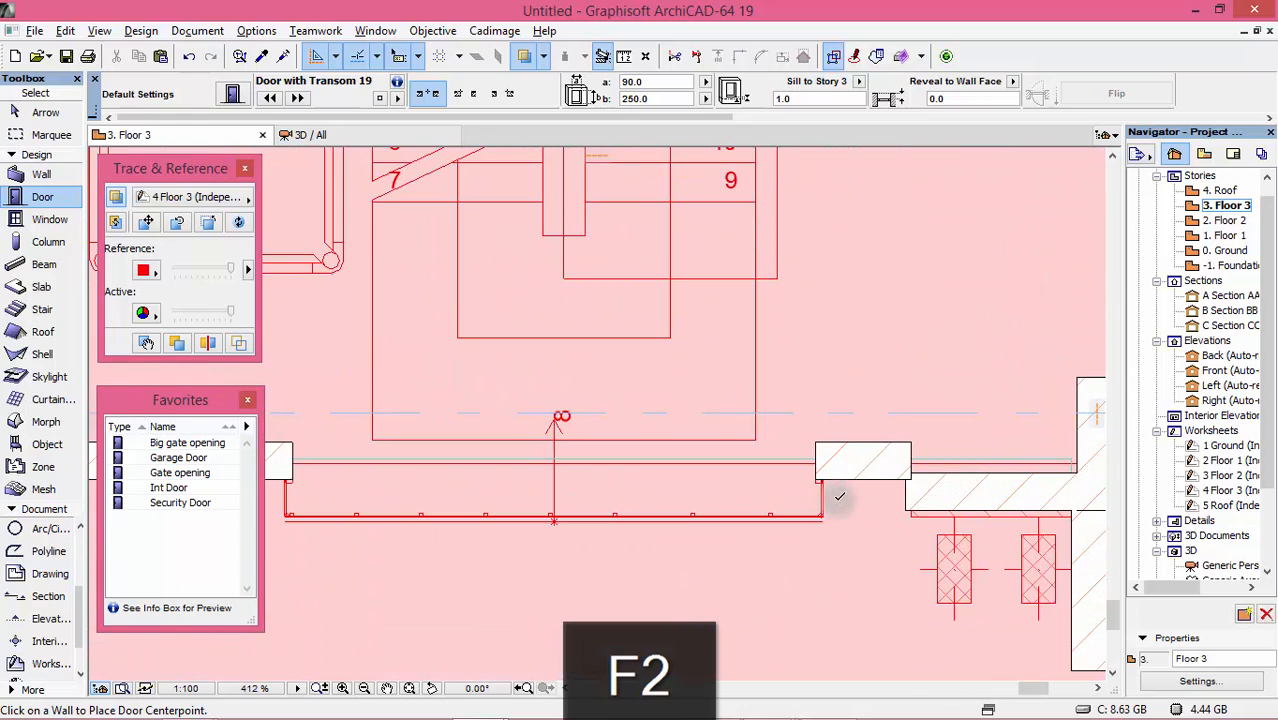
pyautogui.moveTo(52, 400)
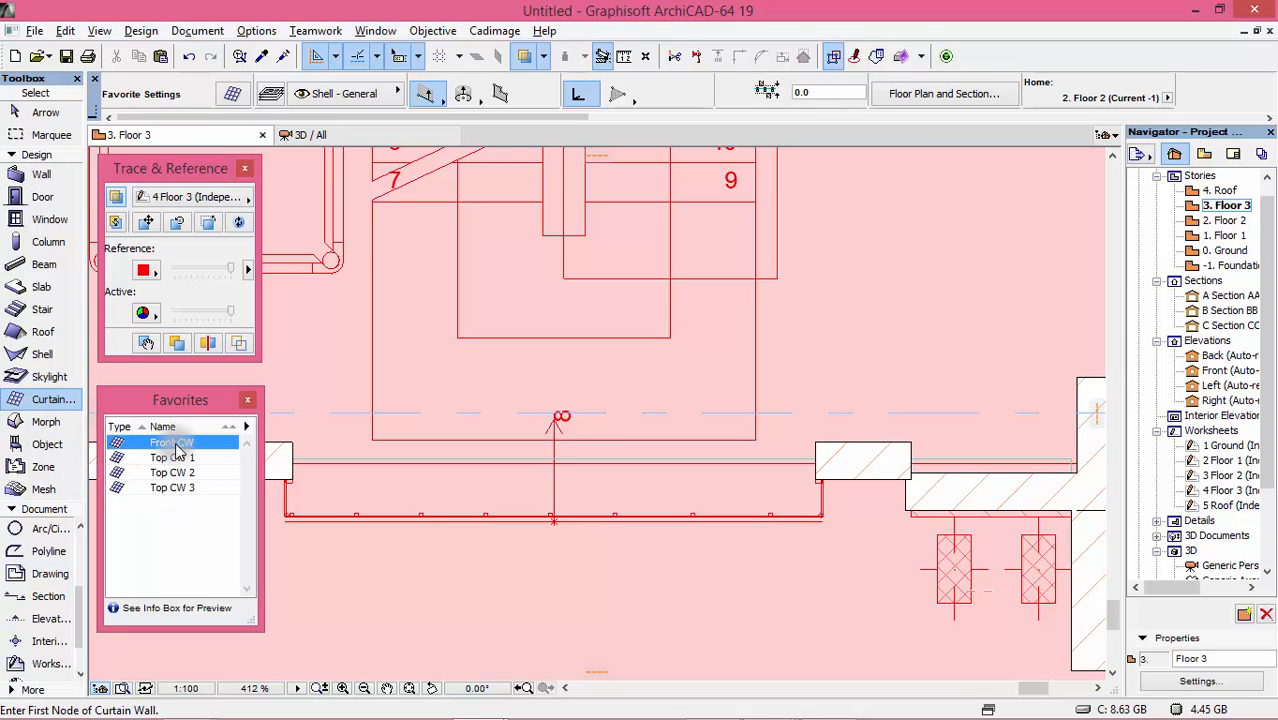
# - Load the Front CW favorite and view its curtain wall grid scheme
pyautogui.click(170, 442)
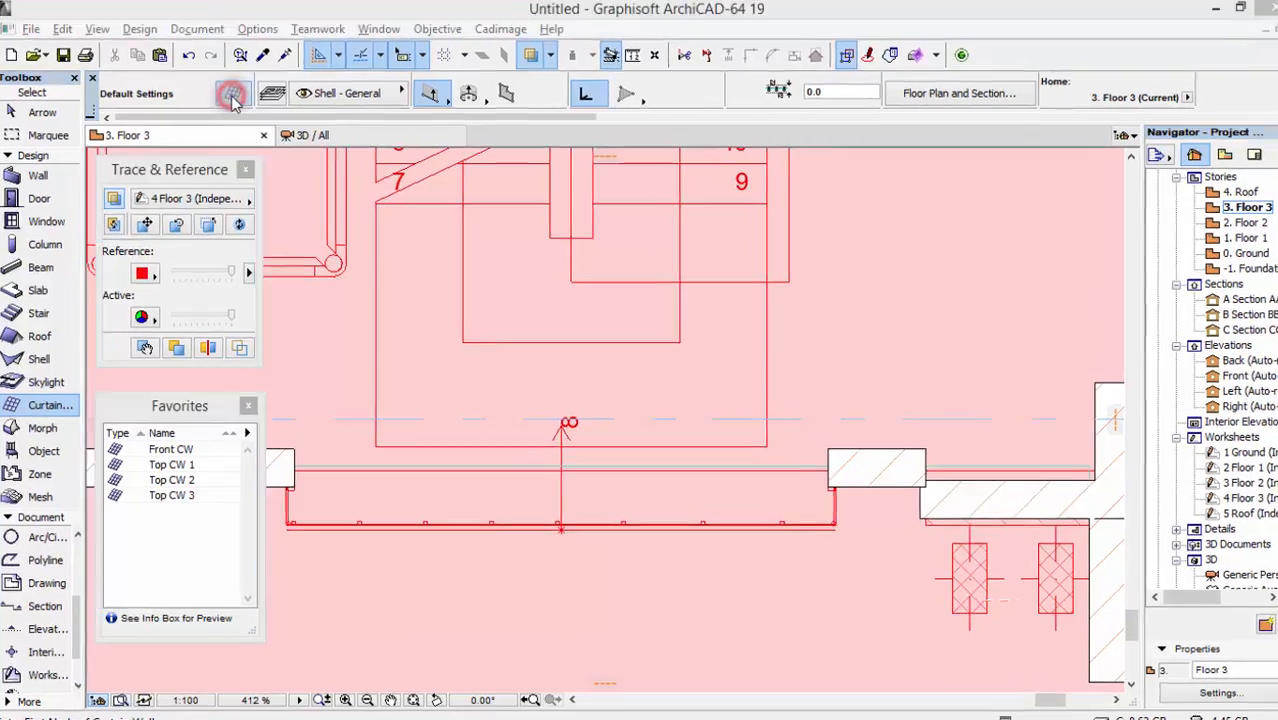
pyautogui.click(232, 94)
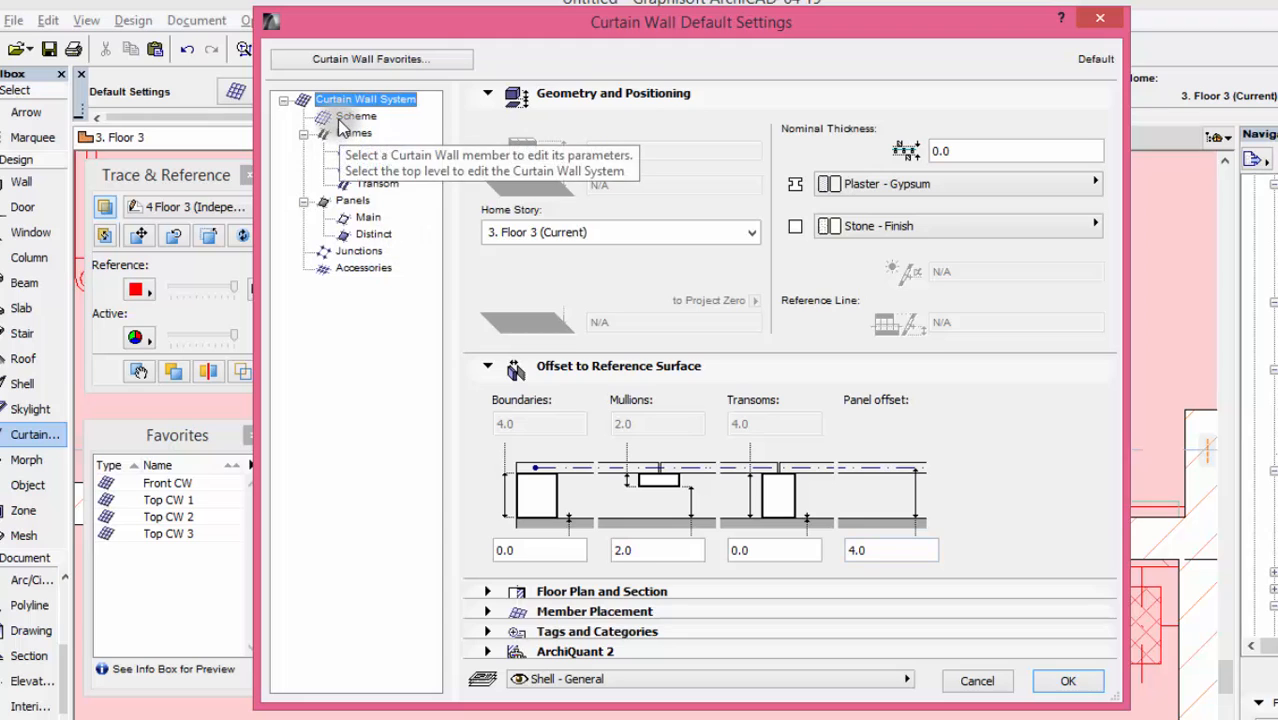
pyautogui.click(356, 114)
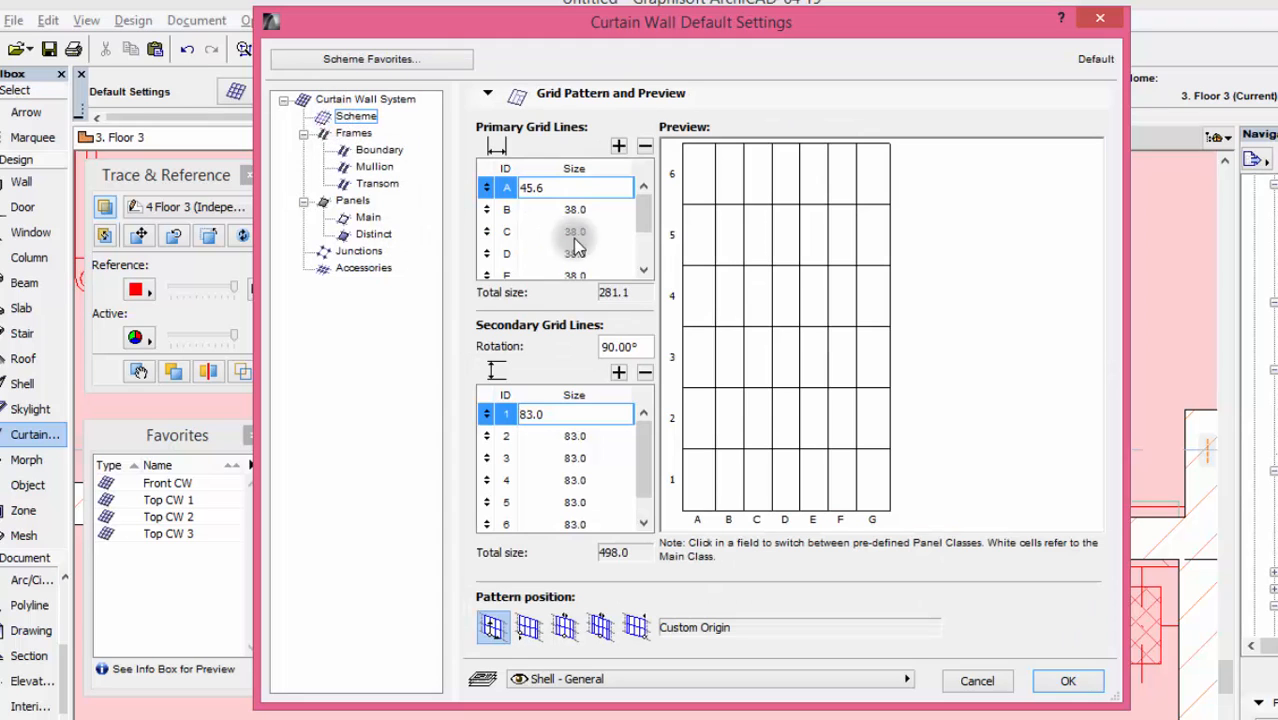
pyautogui.moveTo(808, 272)
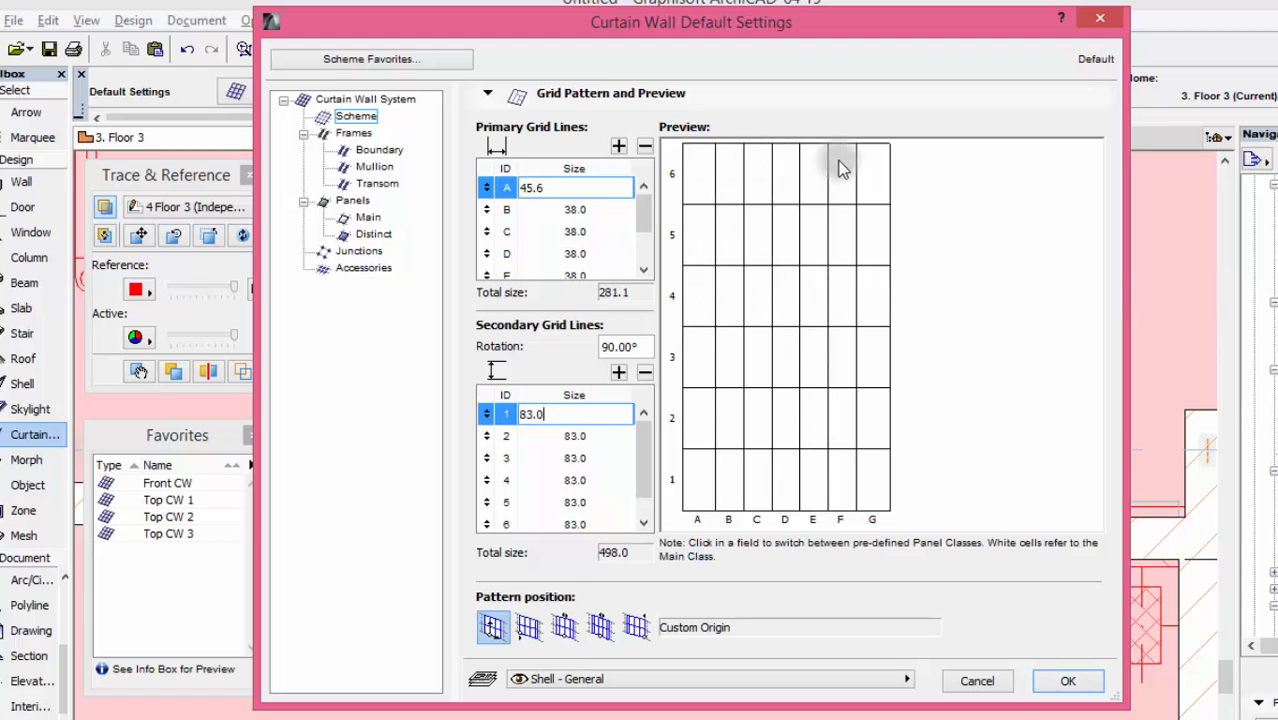
pyautogui.moveTo(702, 278)
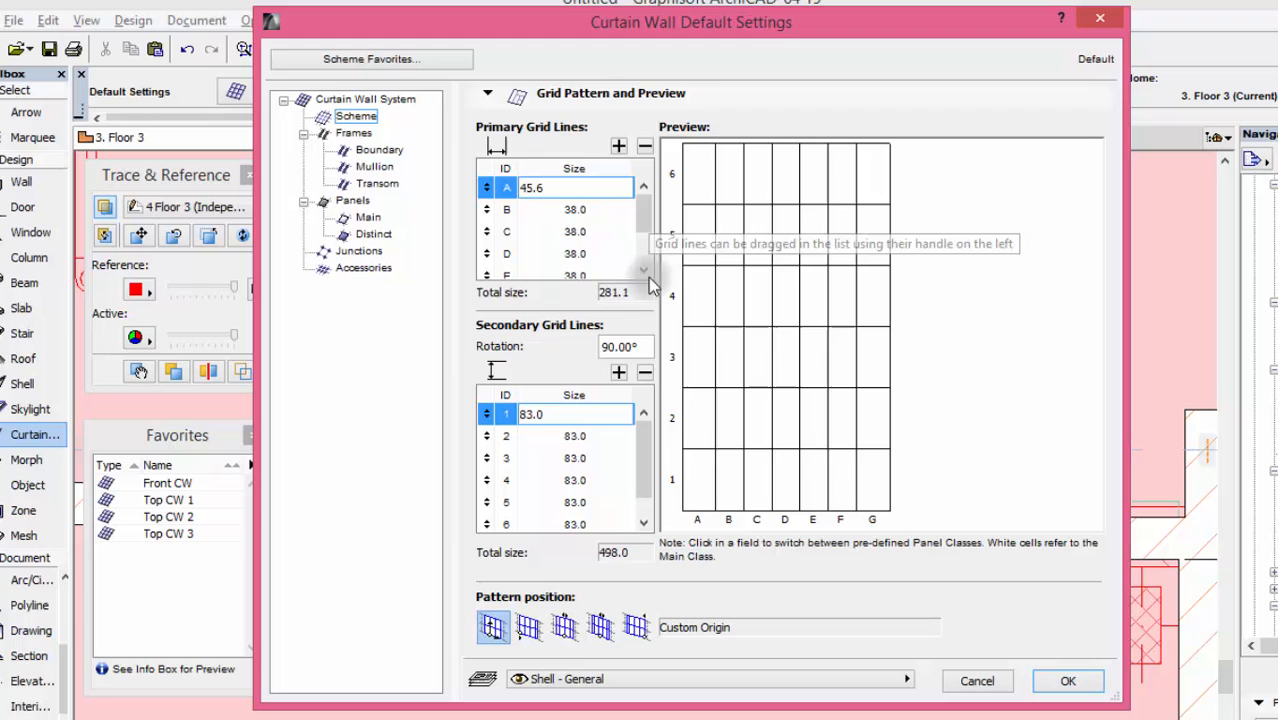
pyautogui.moveTo(740, 480)
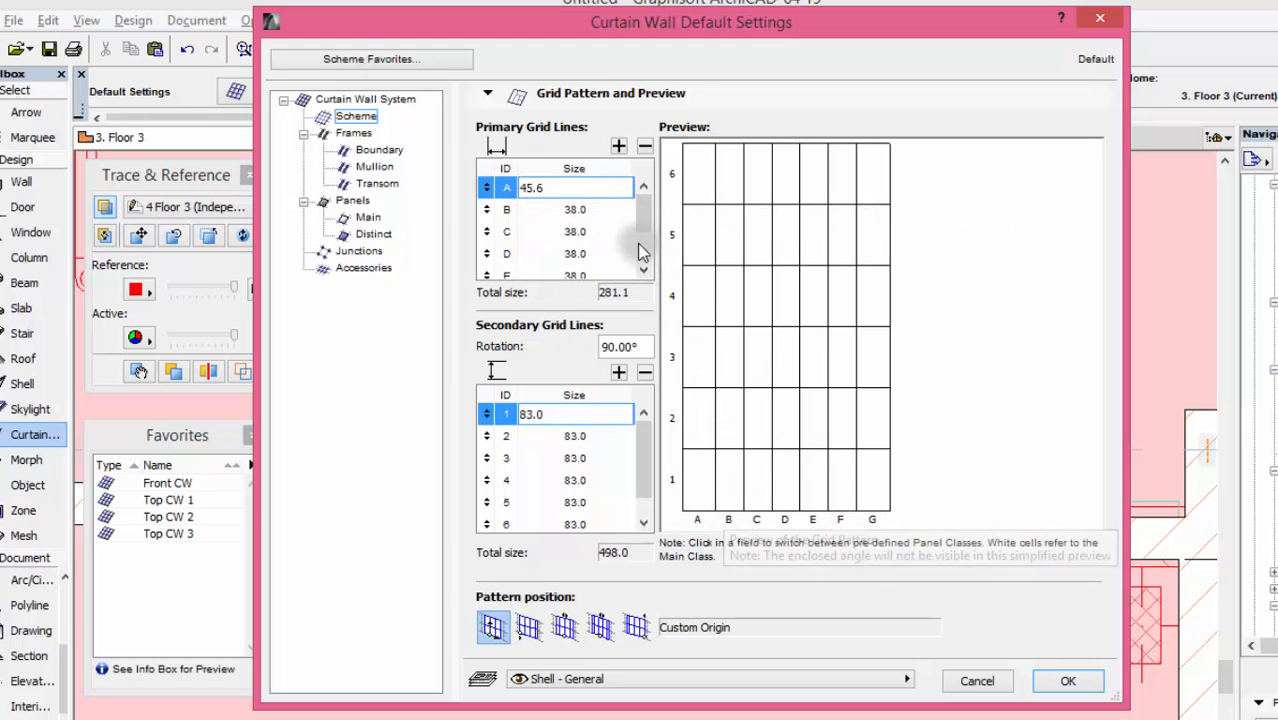
pyautogui.moveTo(752, 504)
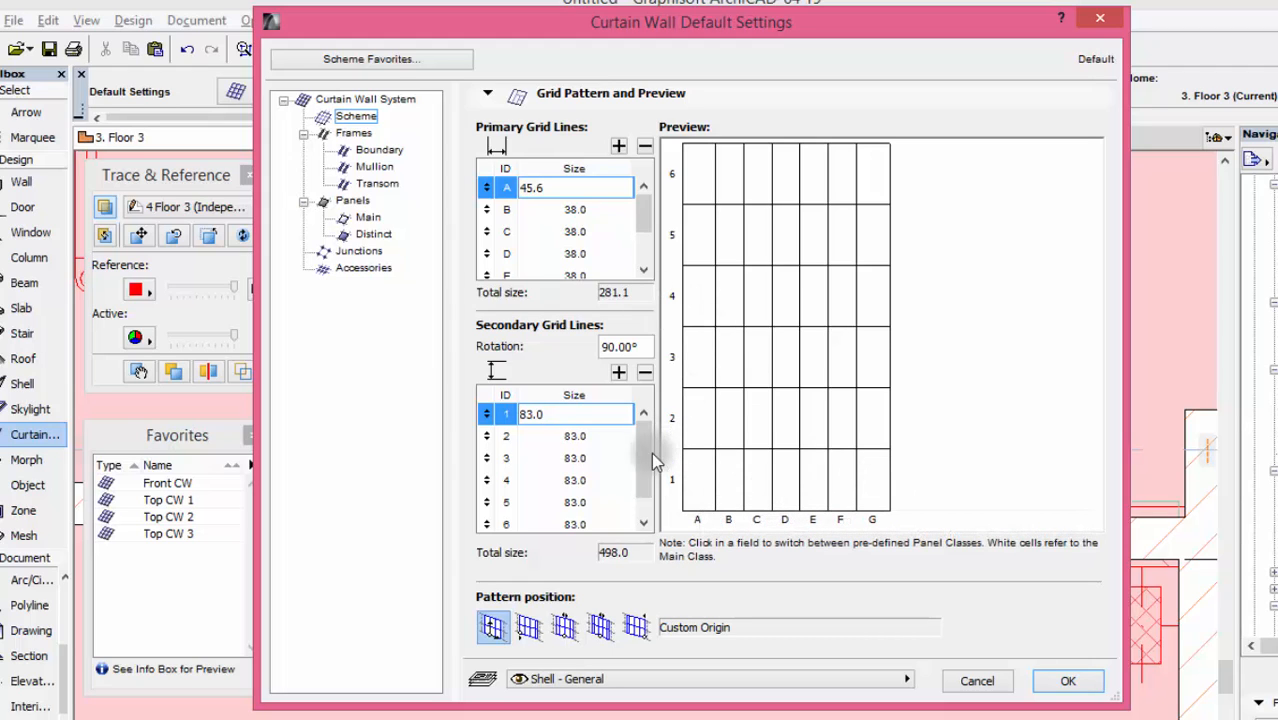
pyautogui.moveTo(668, 496)
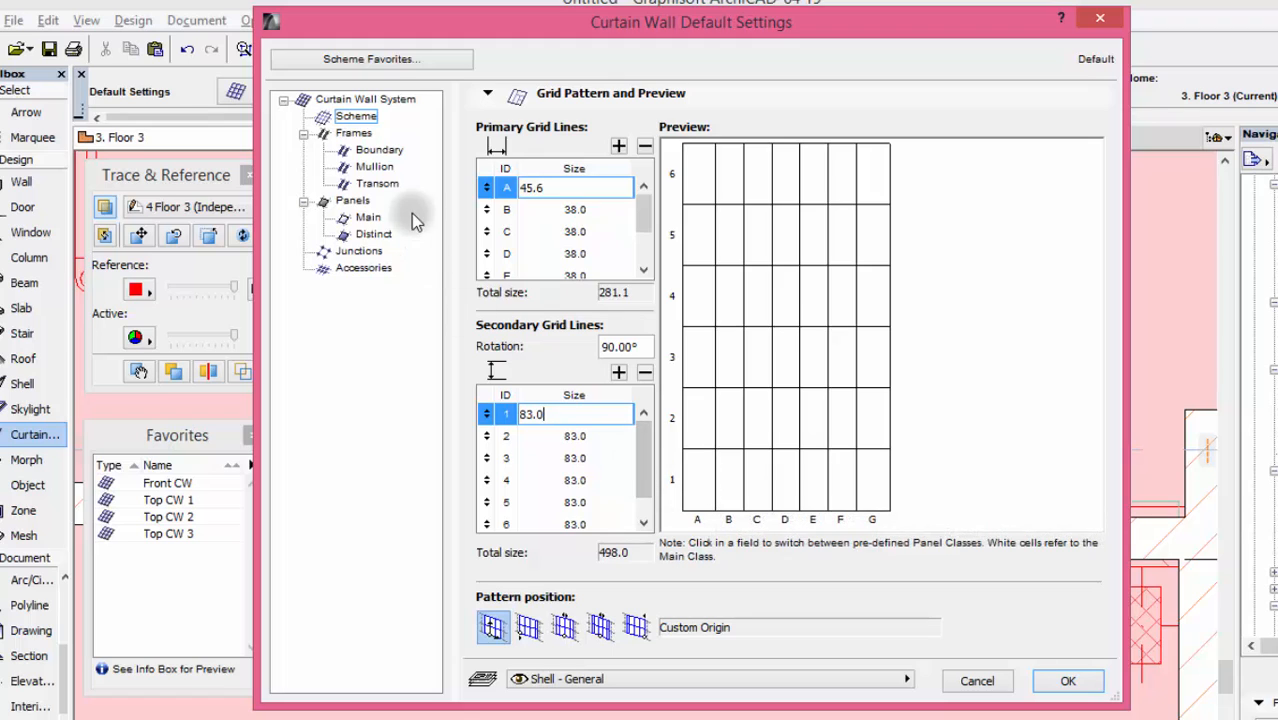
# - Review the Boundary frame, keeping it Butt-glazed at 4.0 width
pyautogui.click(380, 148)
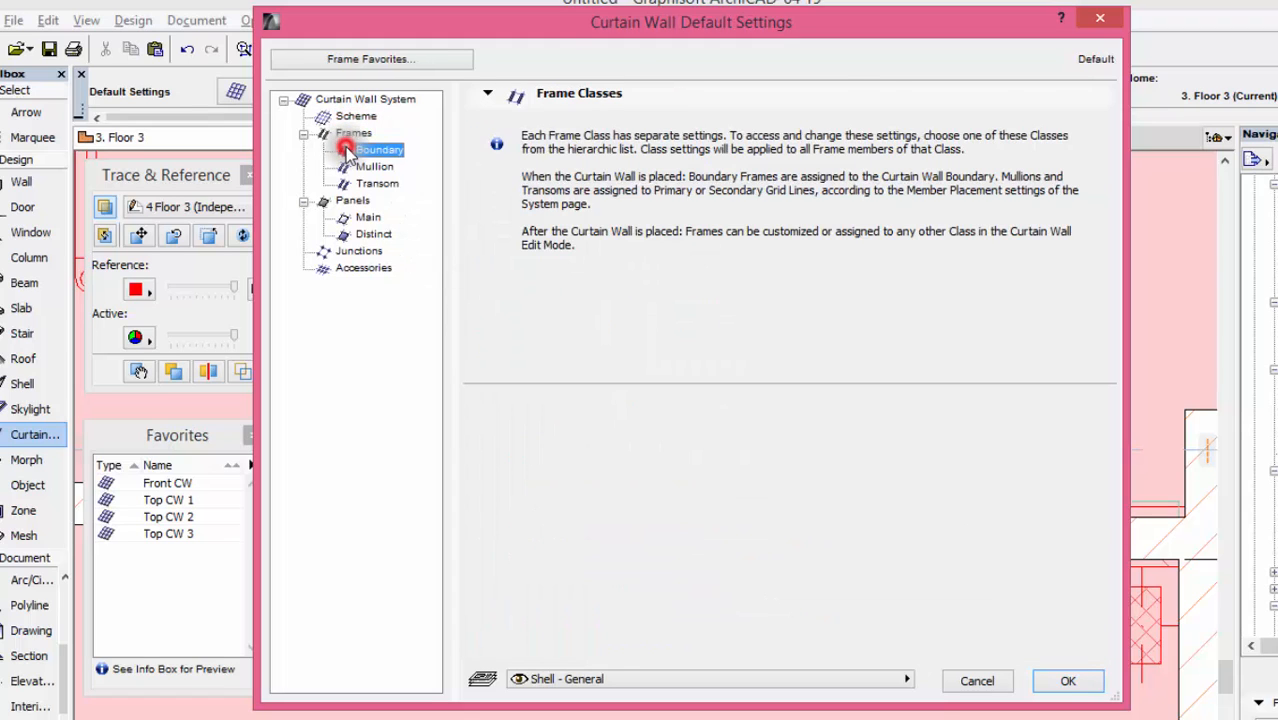
pyautogui.click(380, 148)
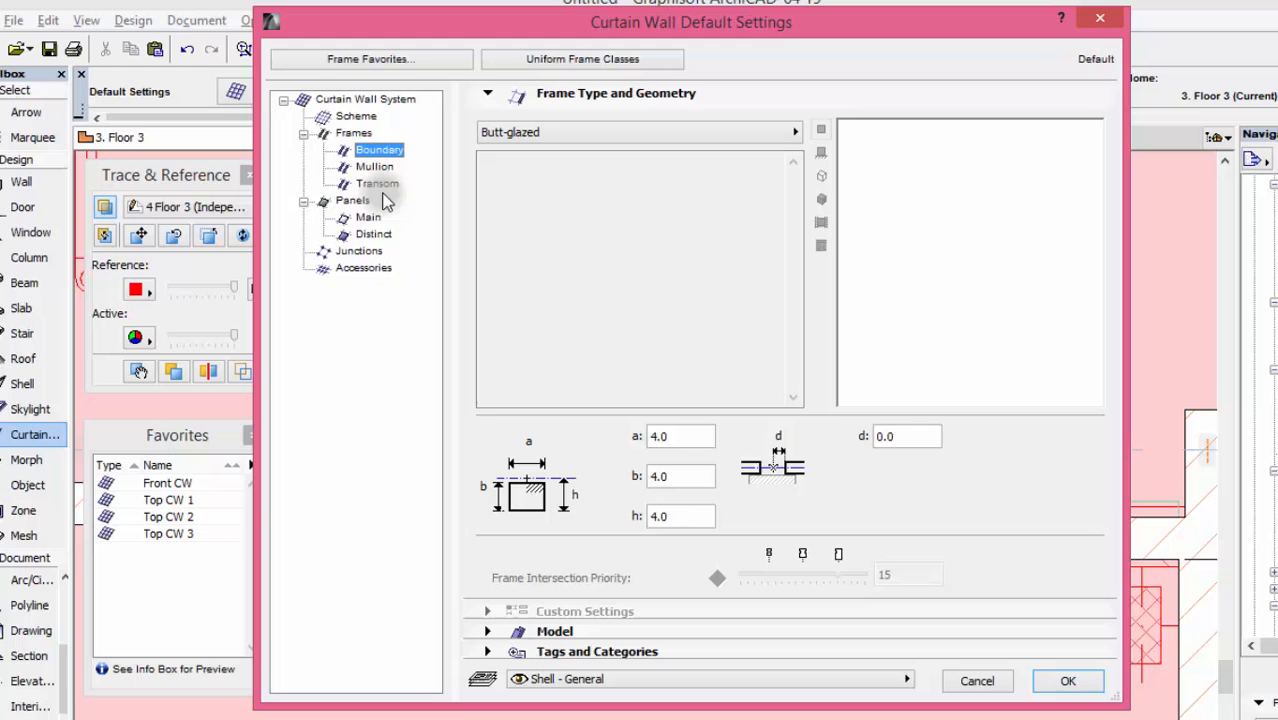
pyautogui.moveTo(368, 212)
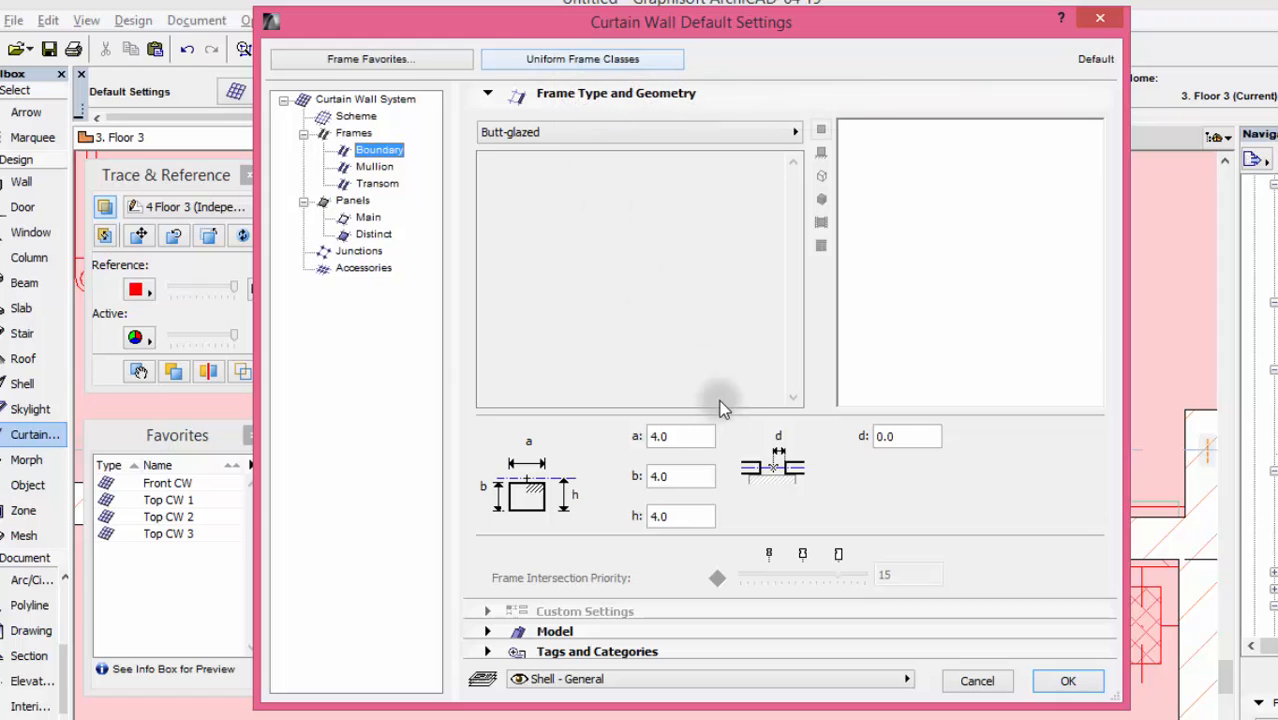
pyautogui.moveTo(644, 440)
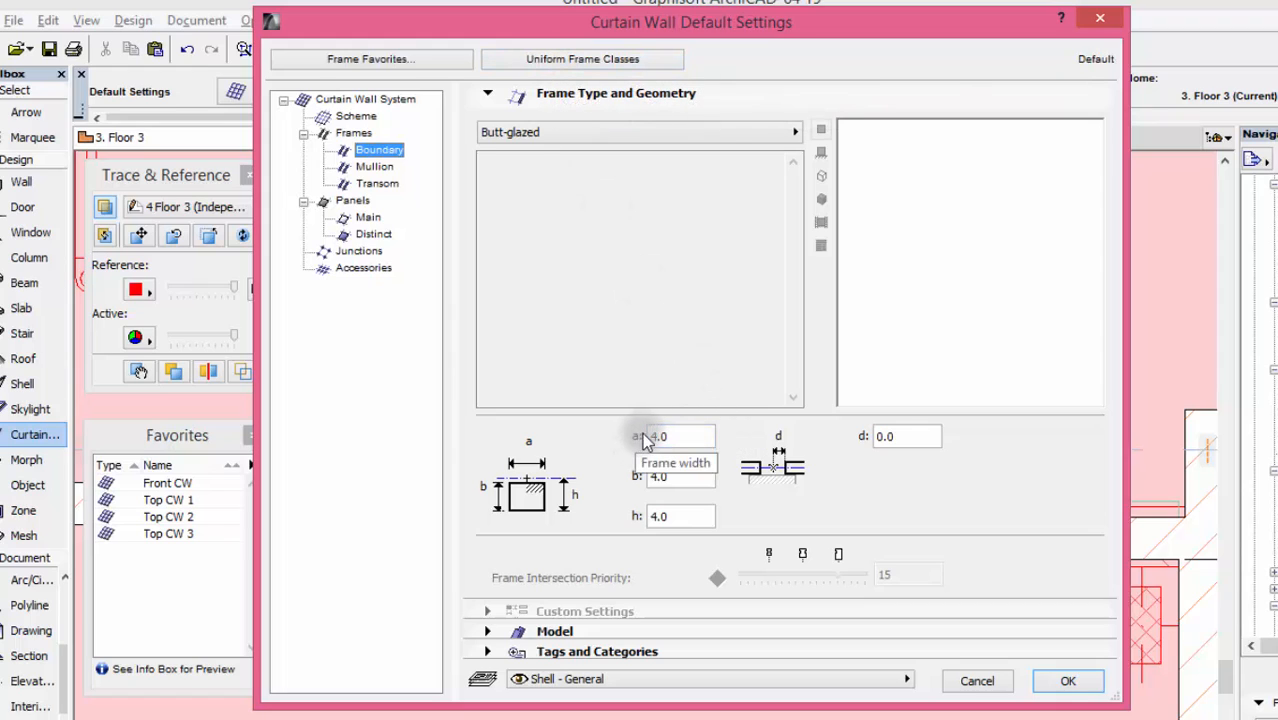
pyautogui.click(796, 132)
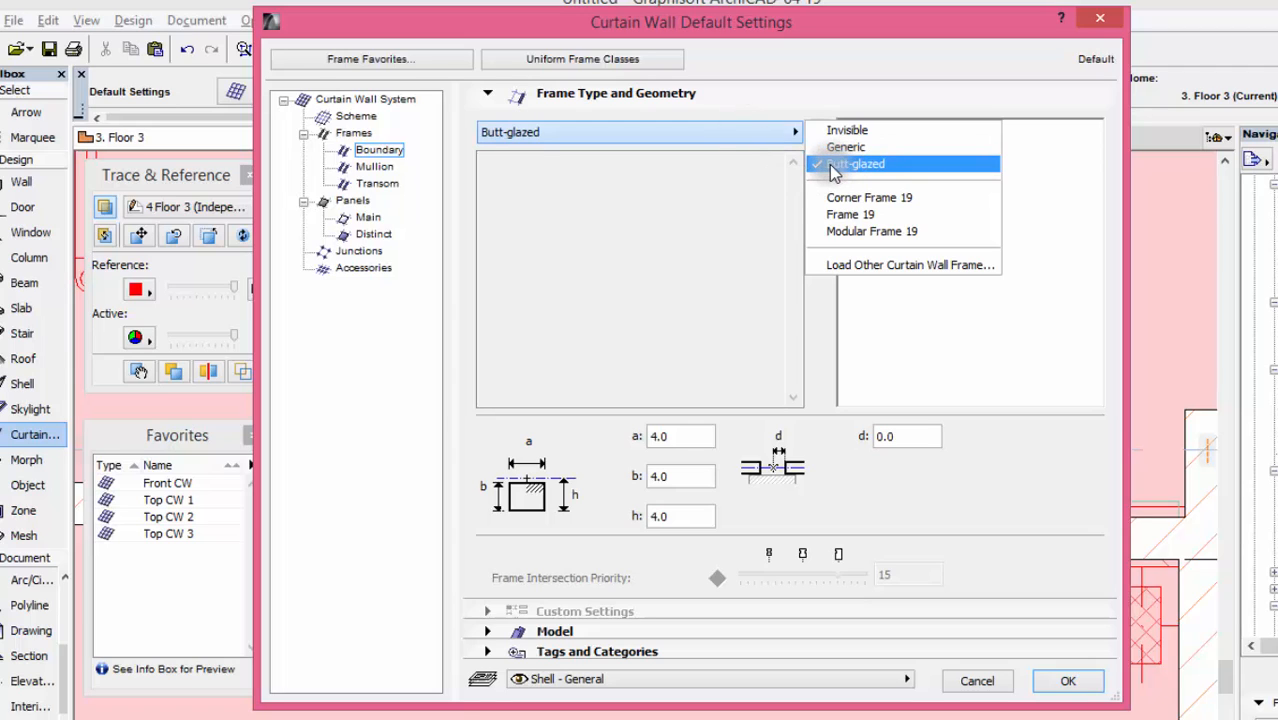
pyautogui.click(856, 164)
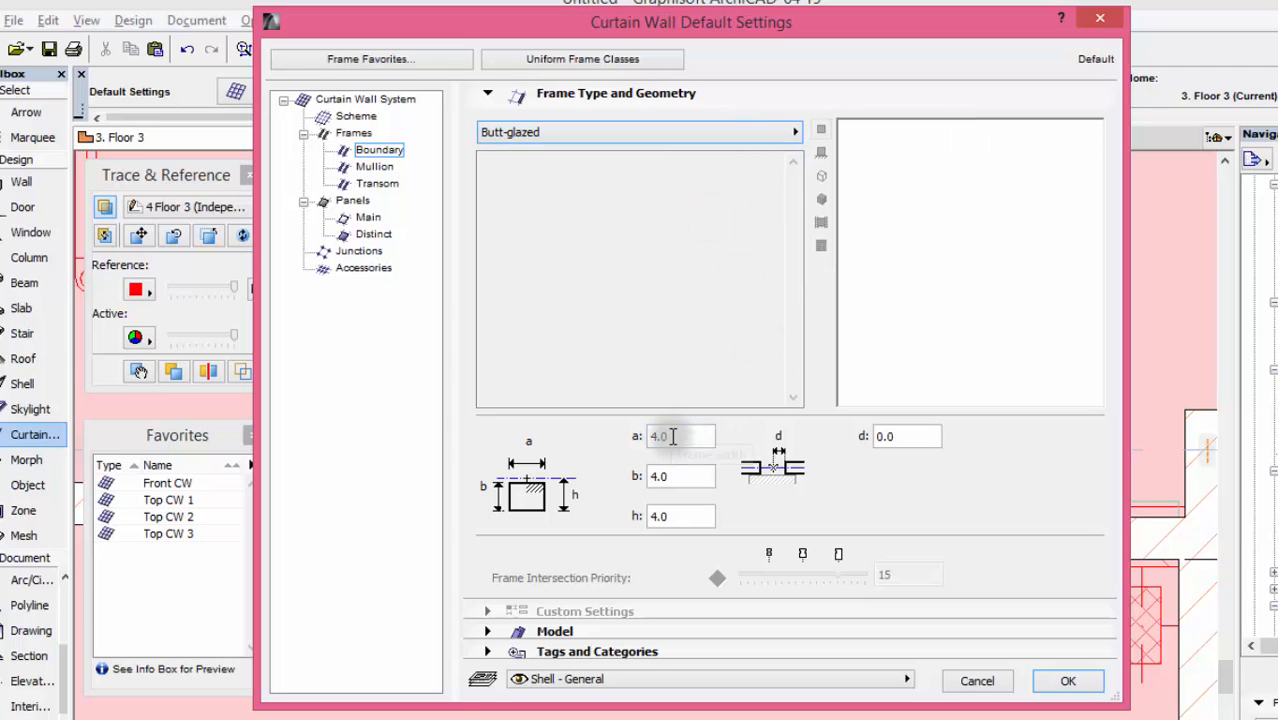
pyautogui.moveTo(678, 476)
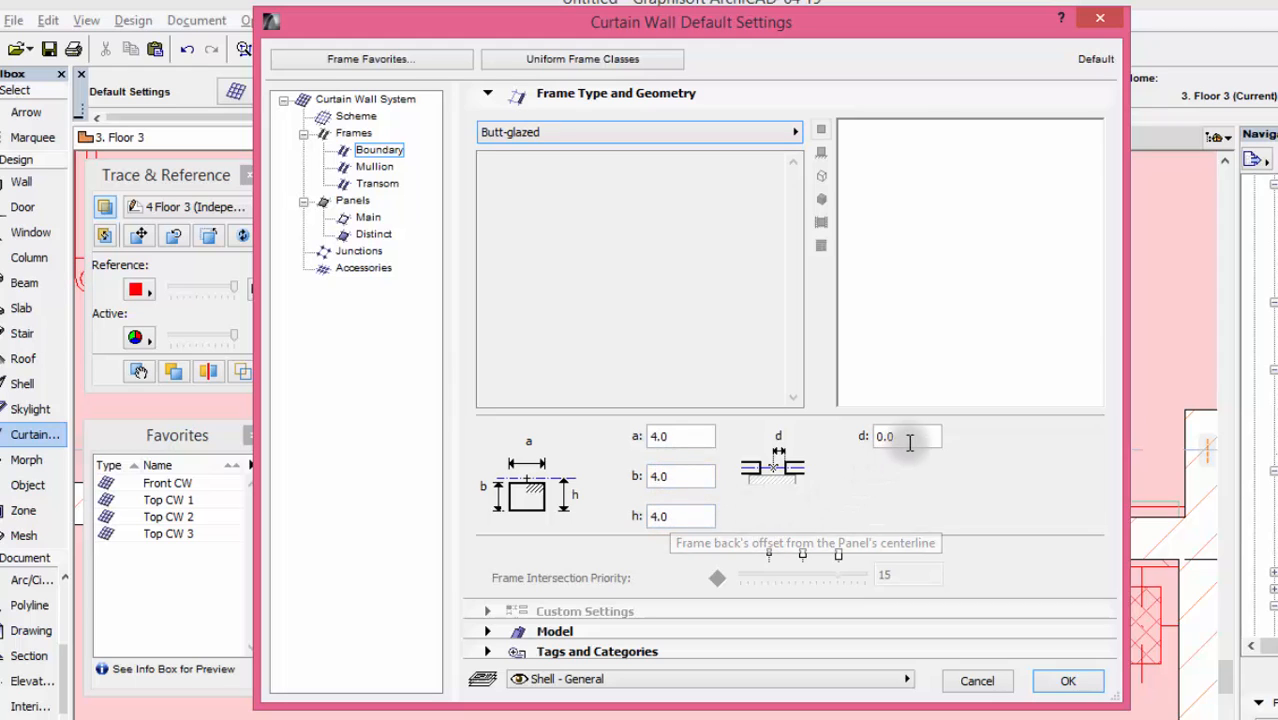
pyautogui.moveTo(582, 58)
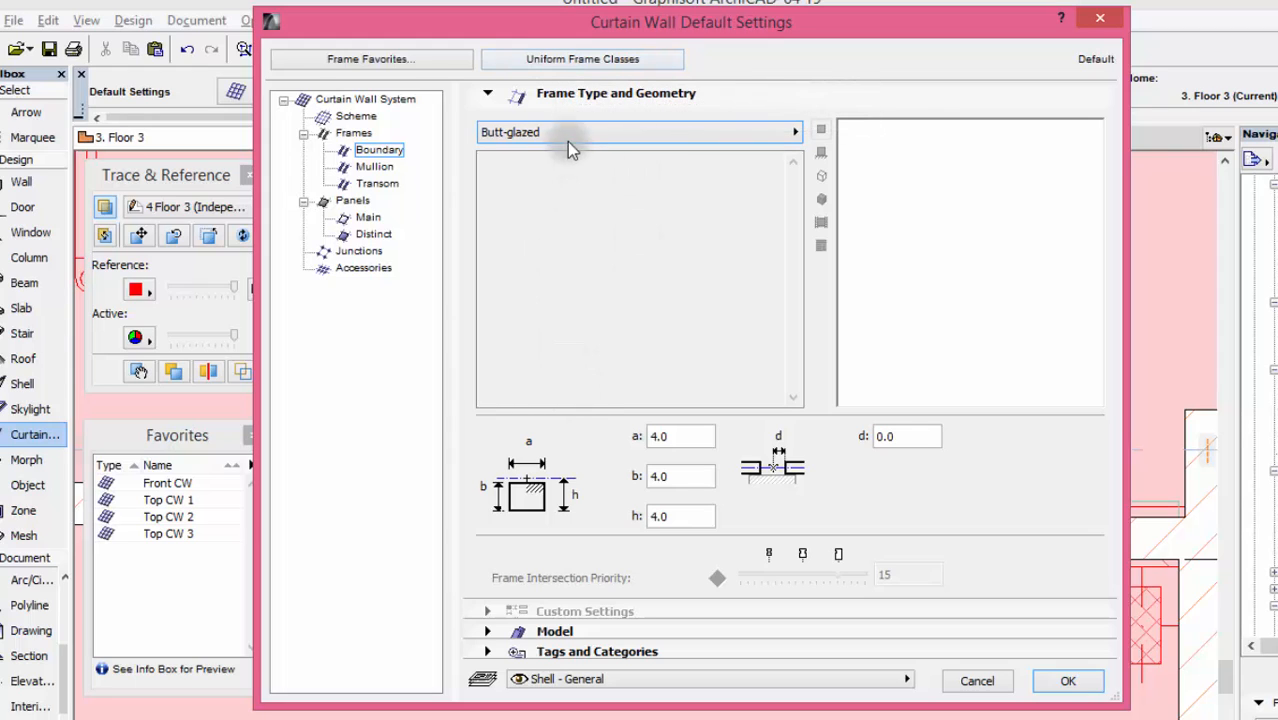
pyautogui.moveTo(644, 316)
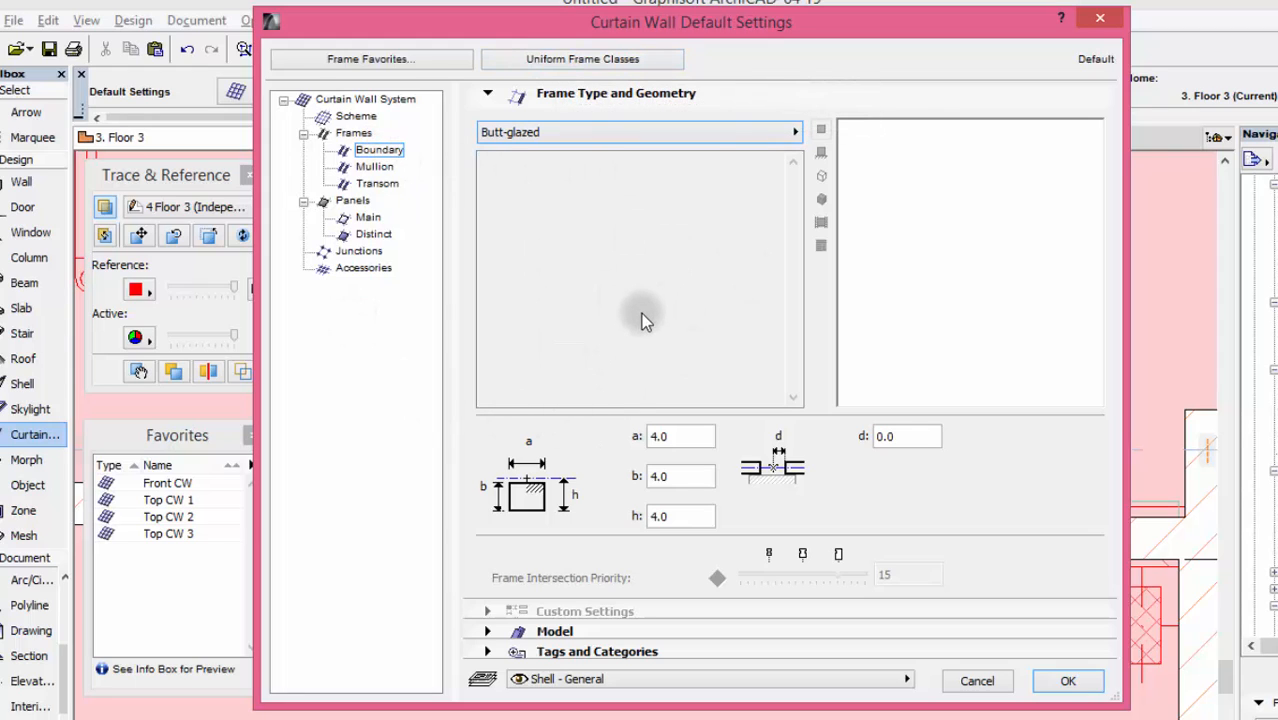
pyautogui.moveTo(616, 310)
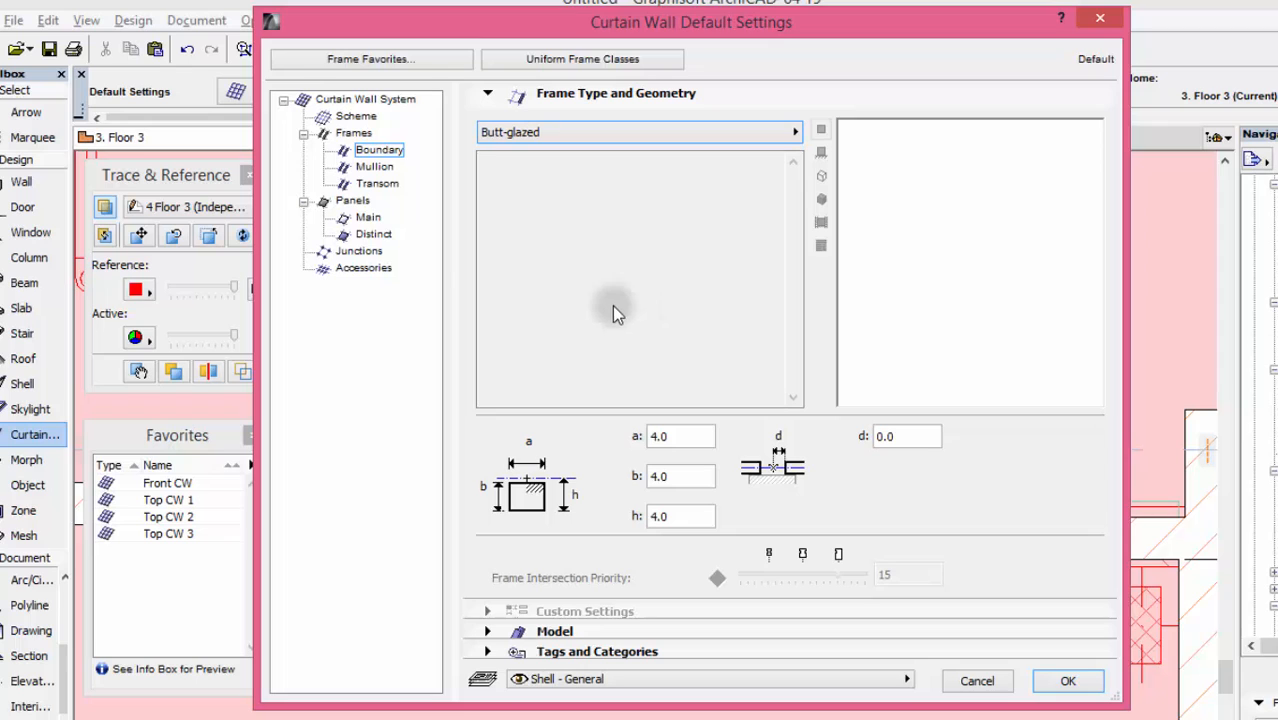
# - Set the main panel surfaces to Glass - Blue and close the curtain wall settings
pyautogui.click(352, 200)
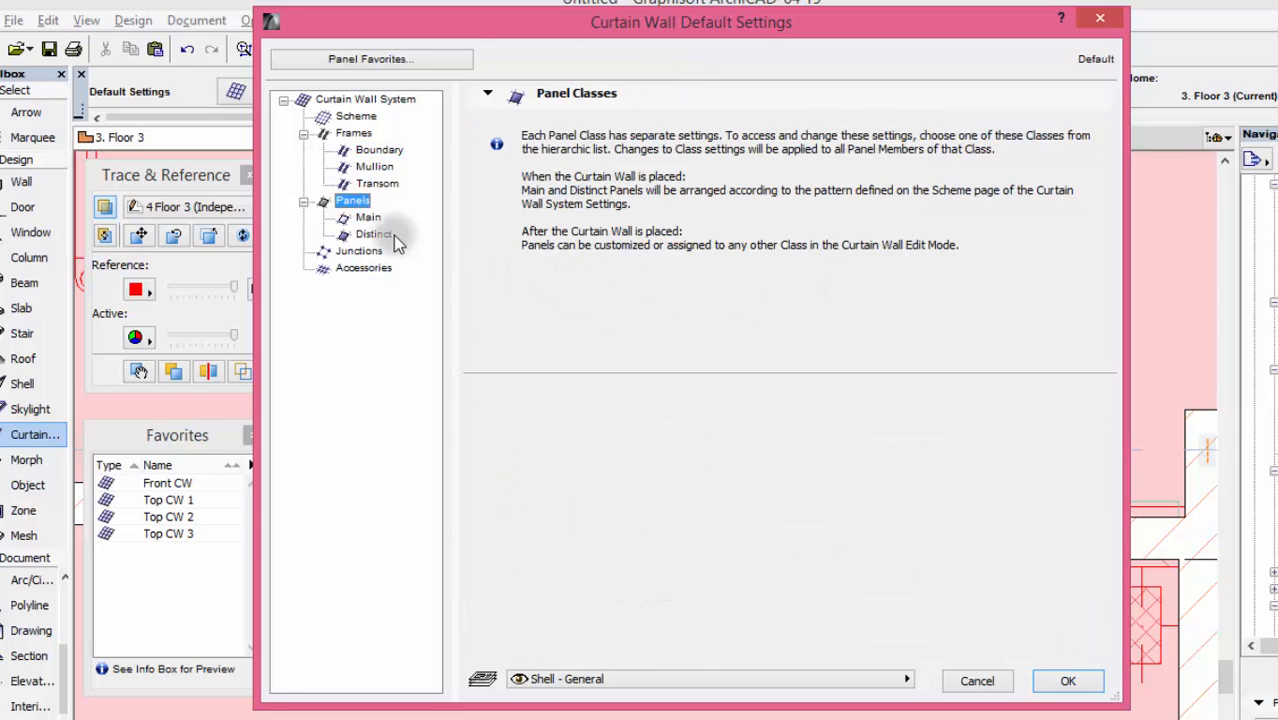
pyautogui.click(368, 216)
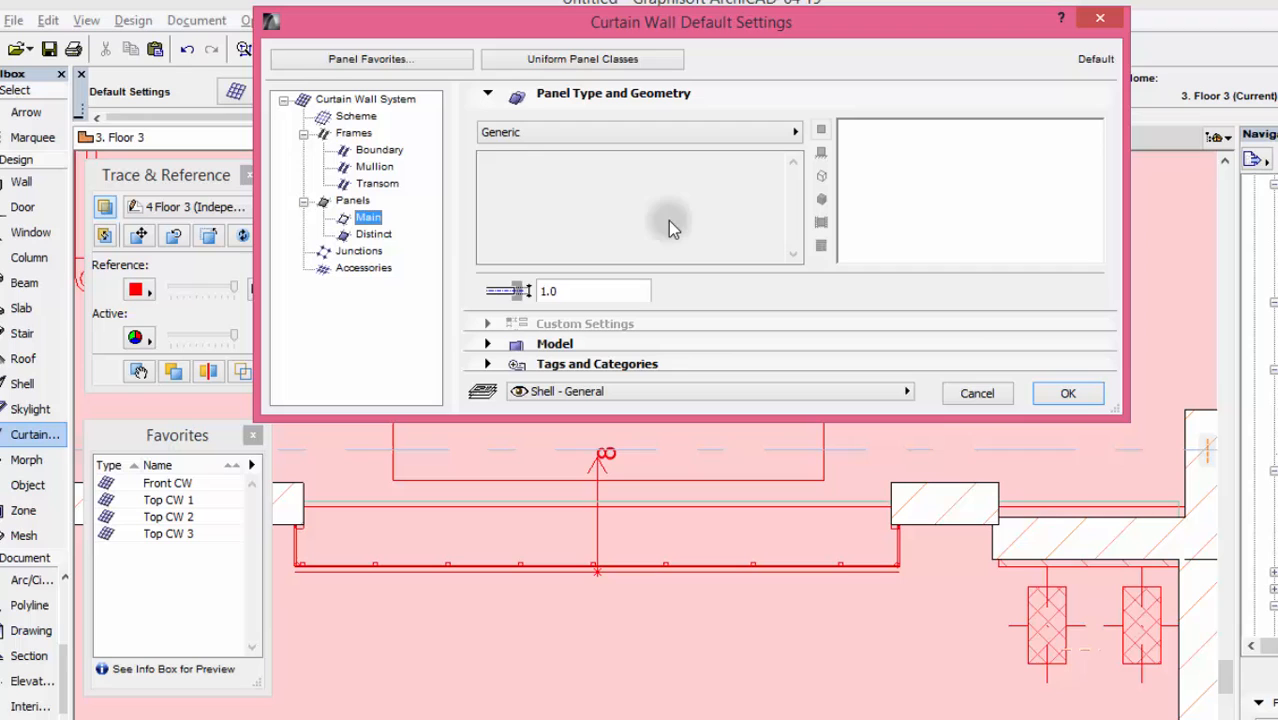
pyautogui.click(372, 232)
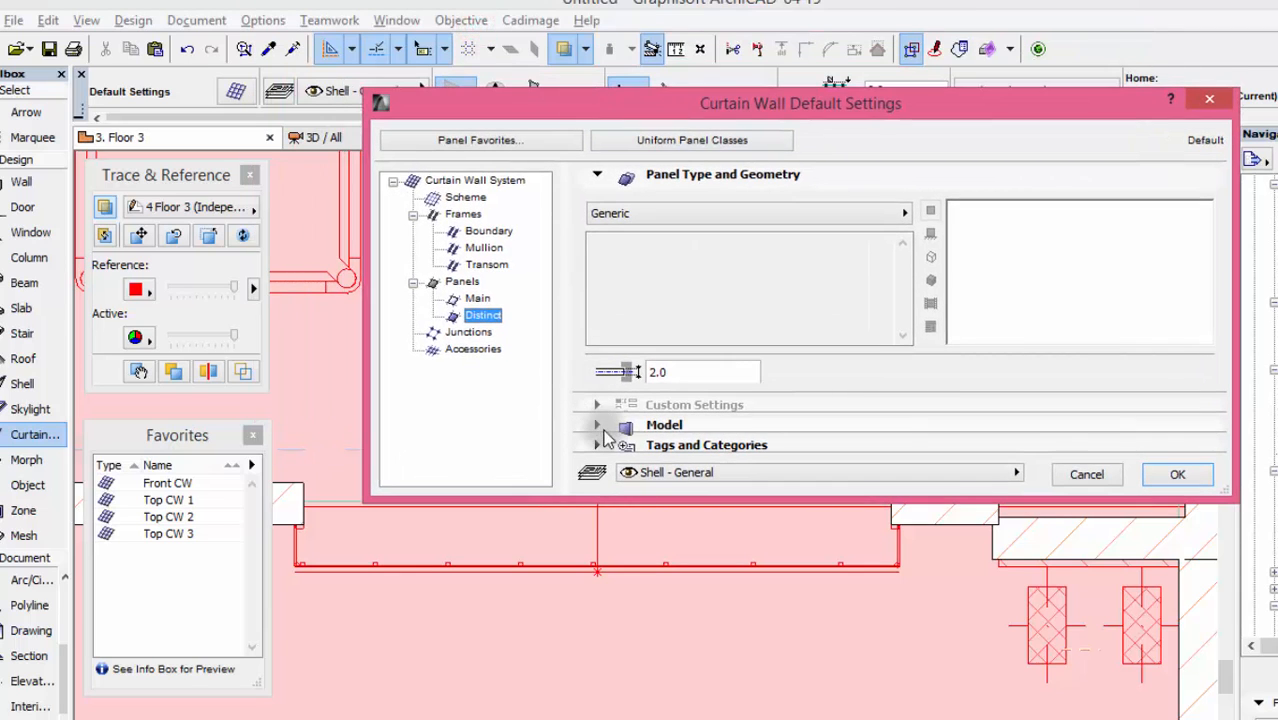
pyautogui.click(596, 424)
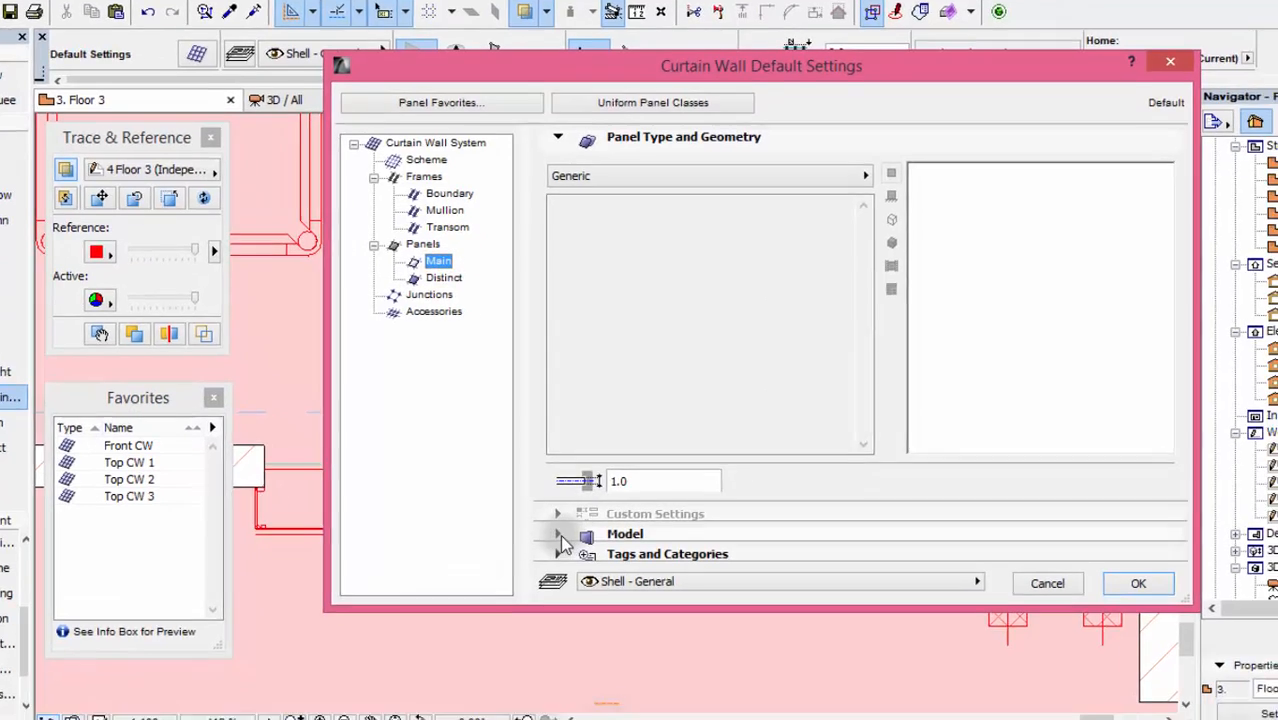
pyautogui.click(558, 532)
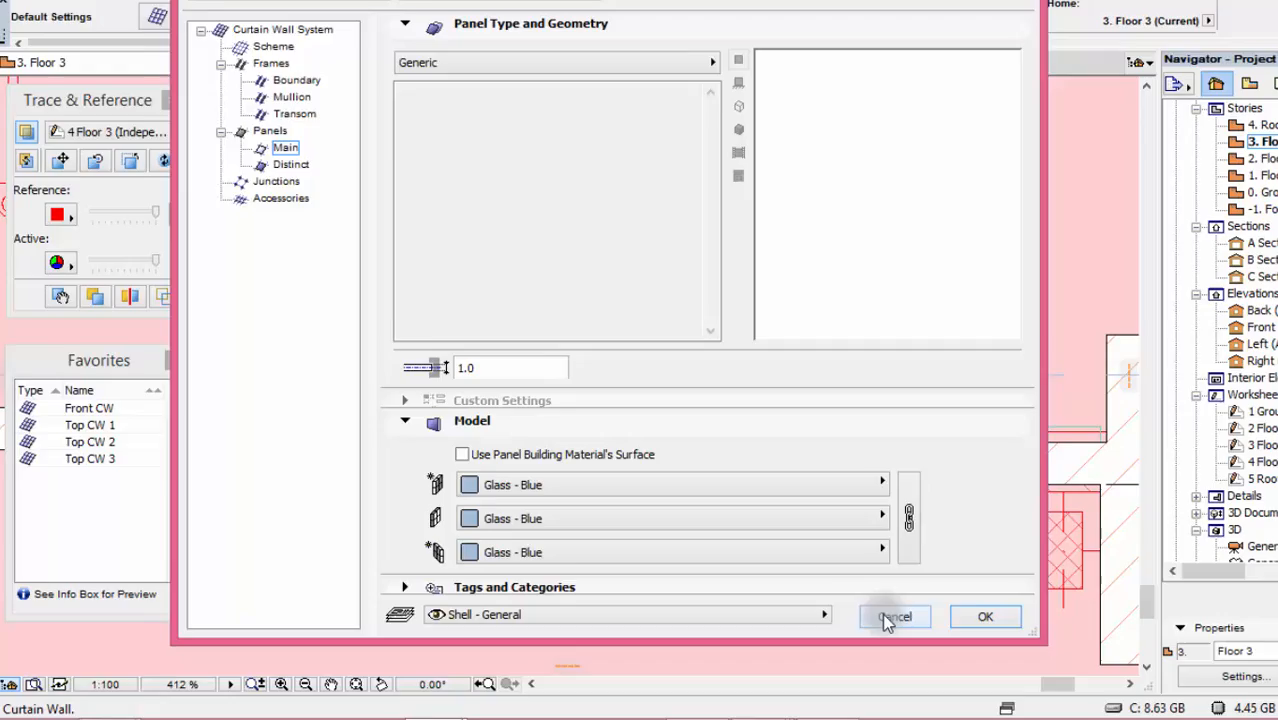
pyautogui.click(892, 616)
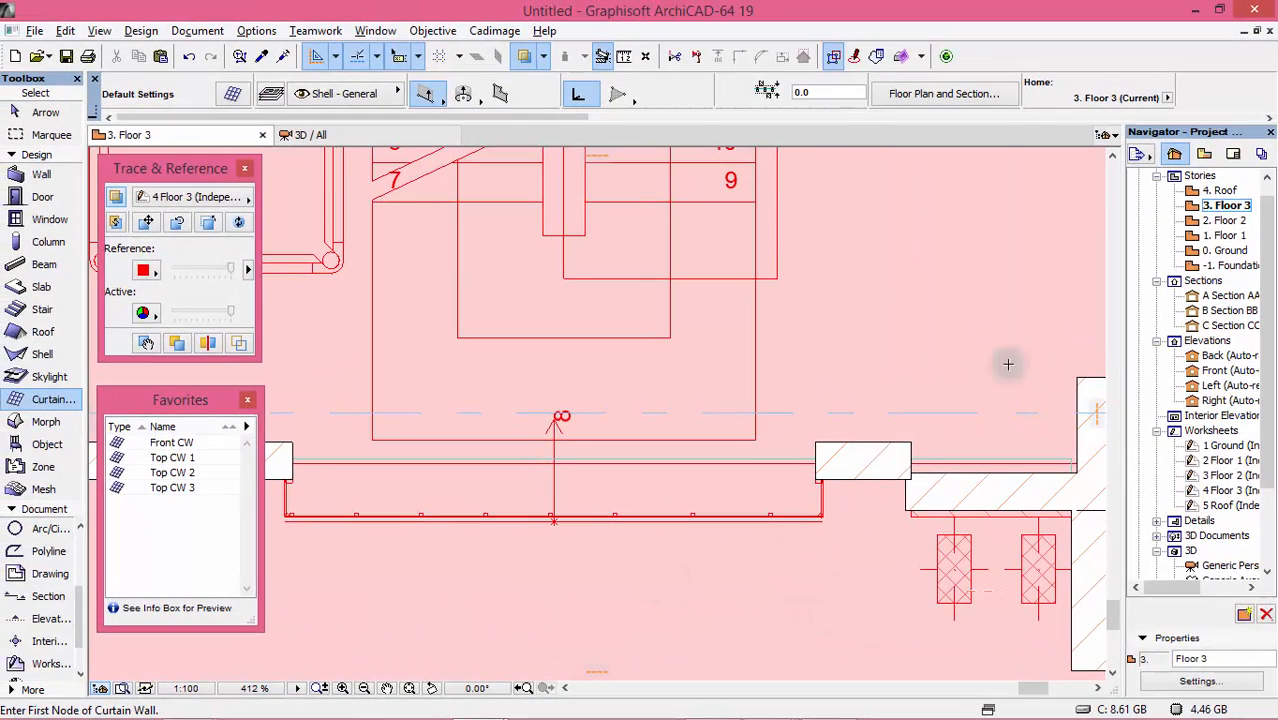
# - Switch to the Floor 2 plan to draw the curtain wall along the facade
pyautogui.click(1226, 220)
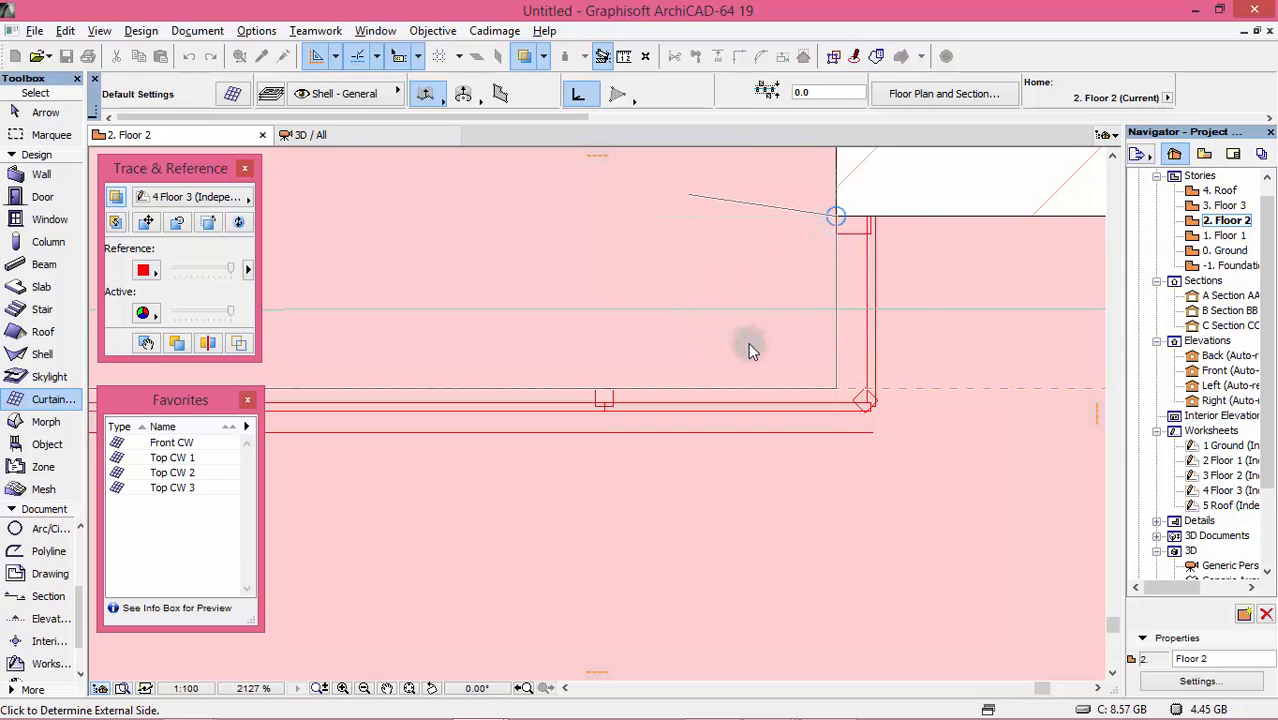
pyautogui.moveTo(624, 350)
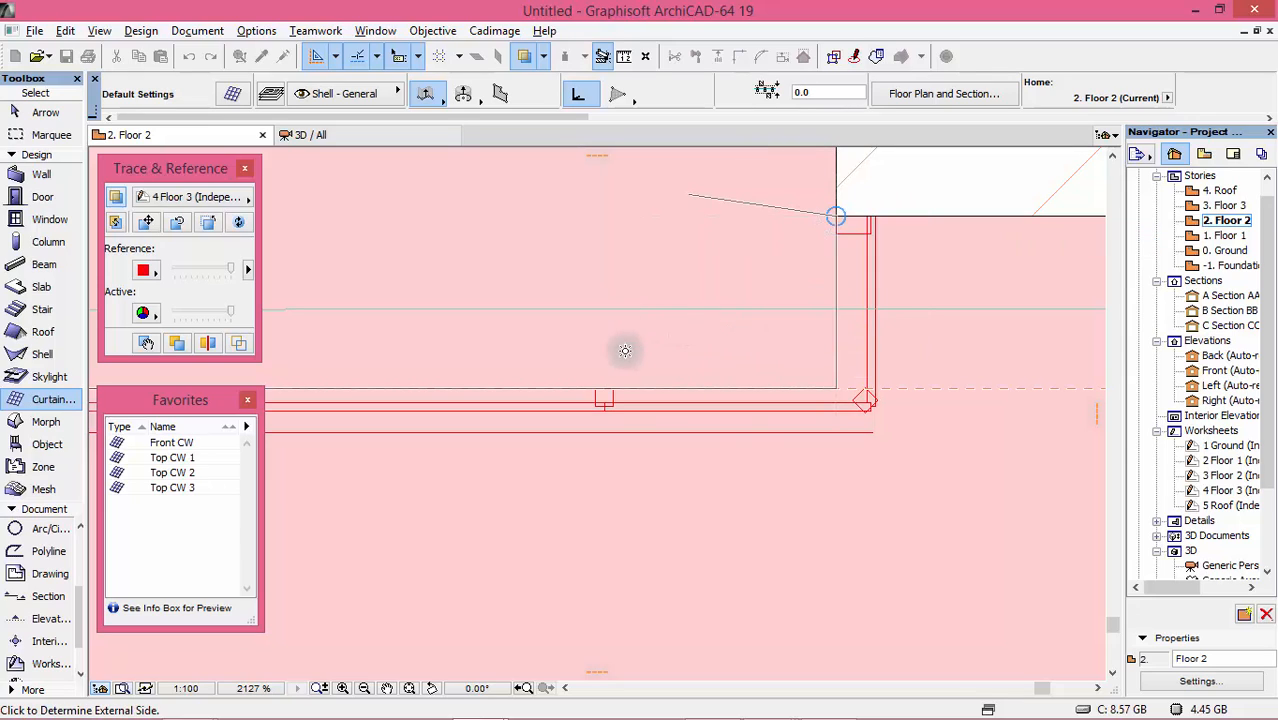
pyautogui.moveTo(712, 476)
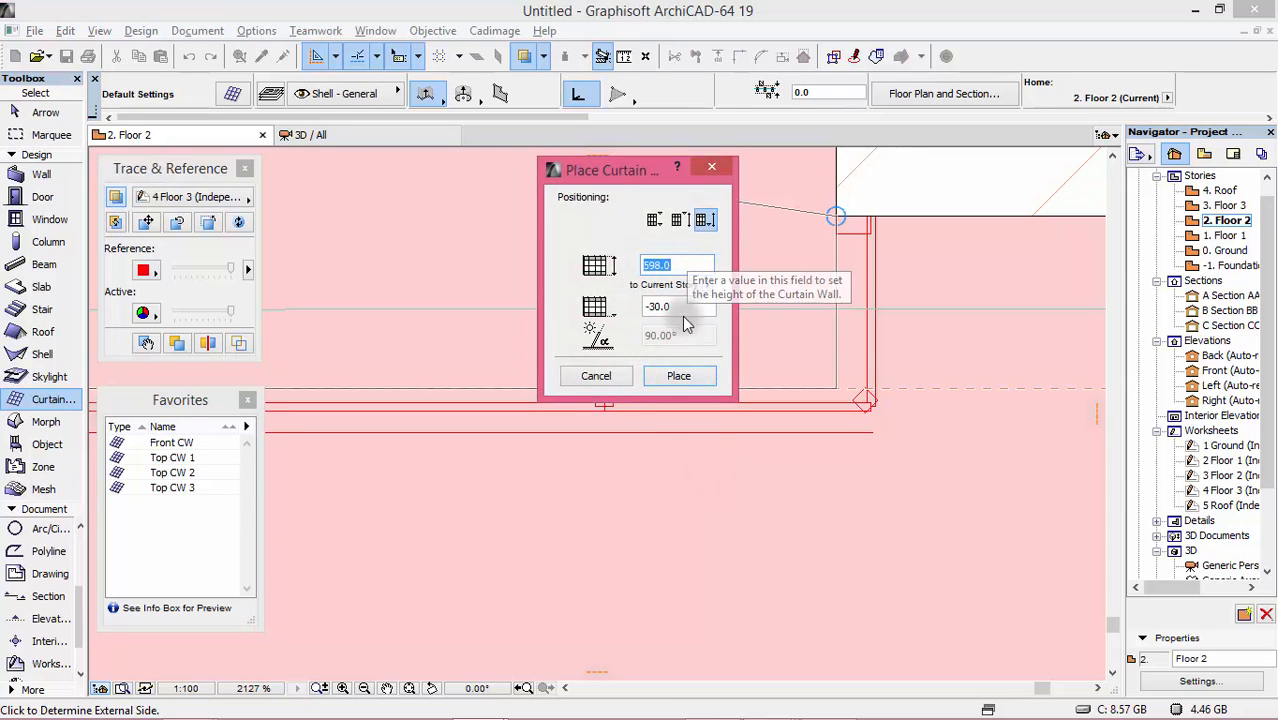
pyautogui.moveTo(678, 306)
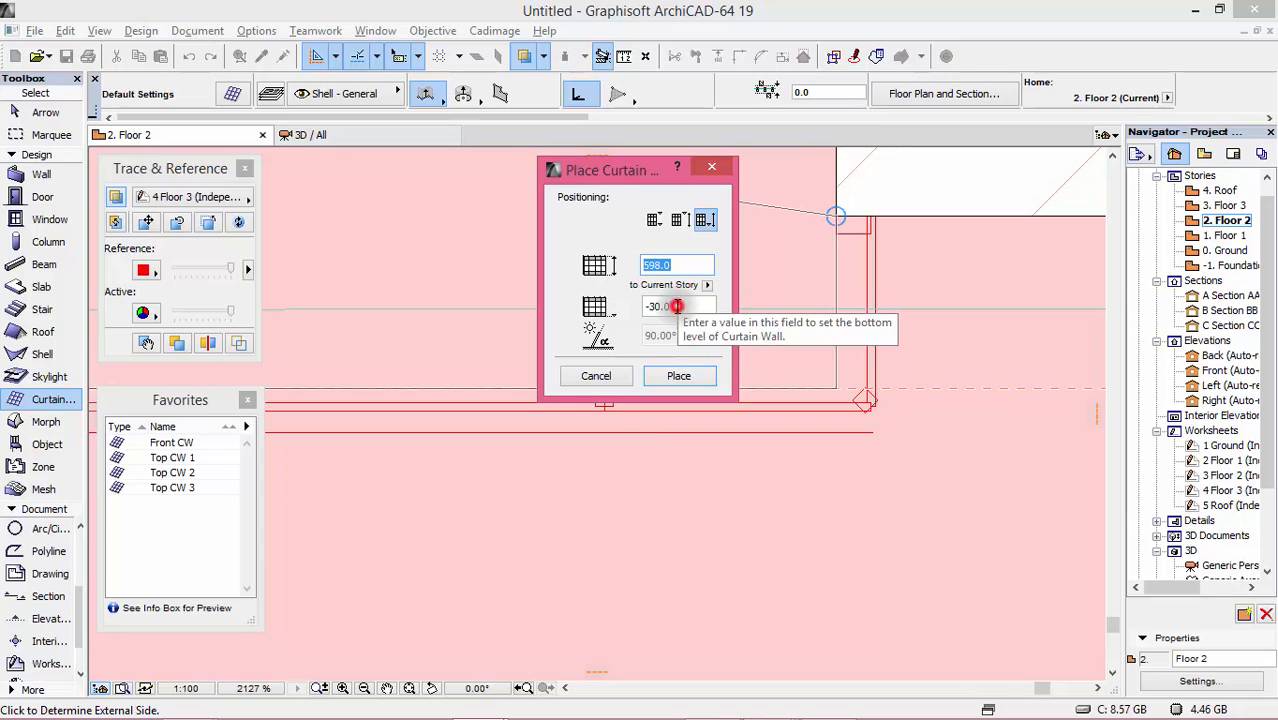
# - Place the curtain wall 598 tall with a 90 bottom offset, bottom-linked to the story
pyautogui.write('90')
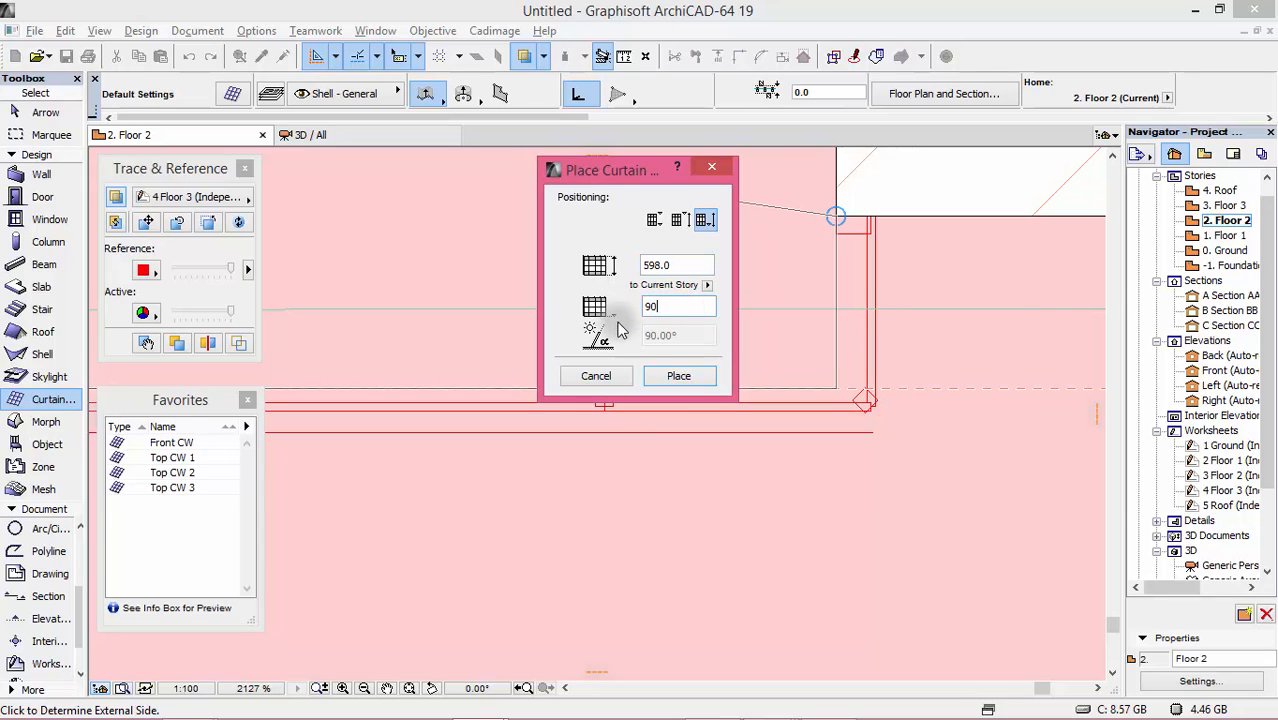
pyautogui.moveTo(680, 376)
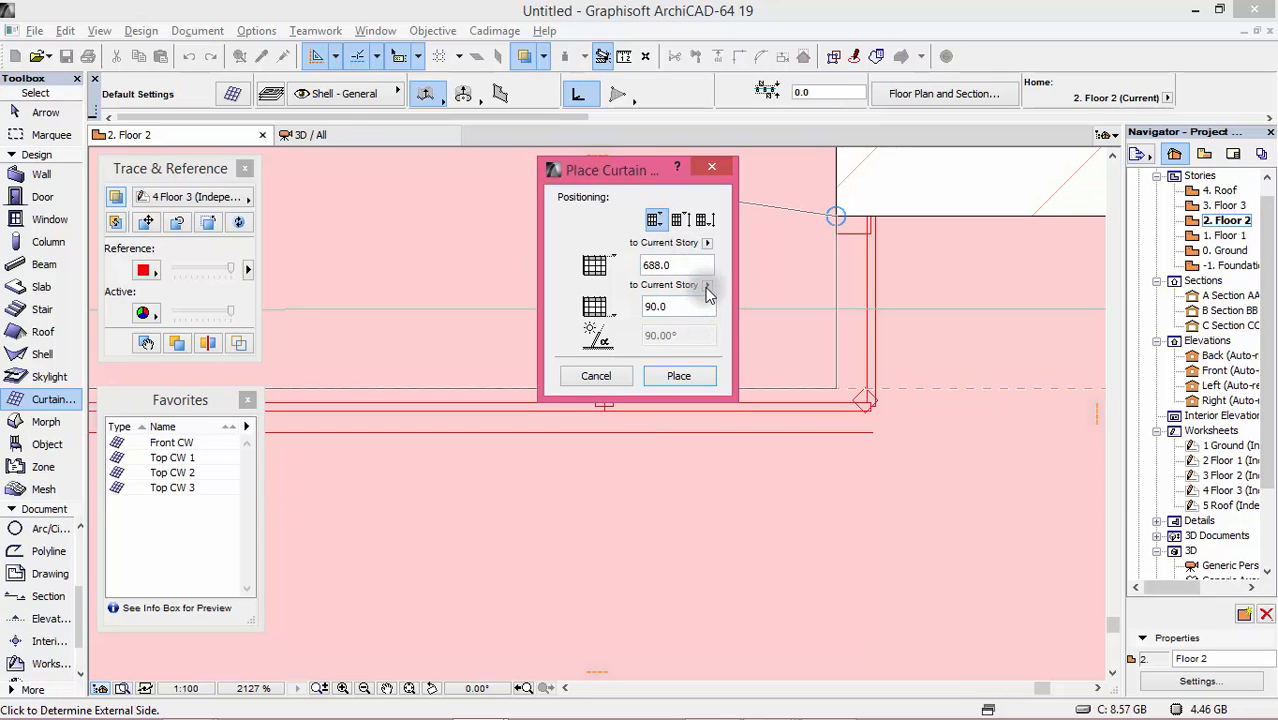
pyautogui.click(708, 242)
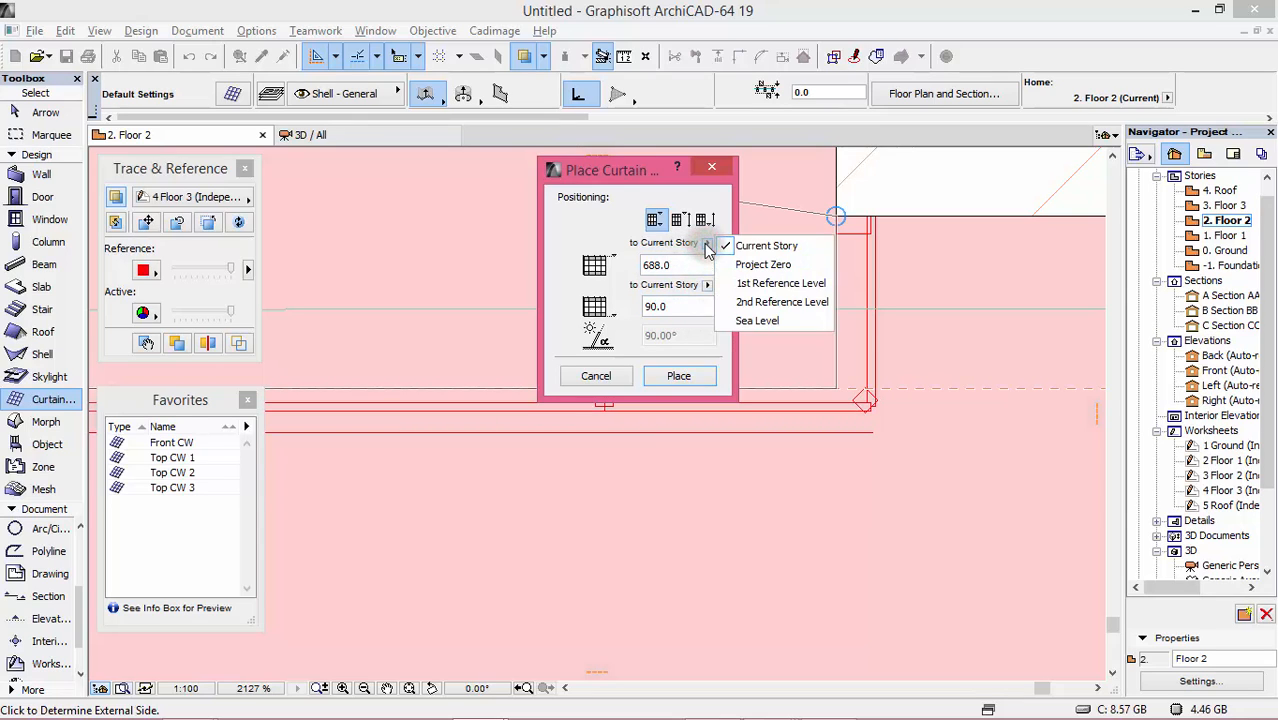
pyautogui.moveTo(776, 320)
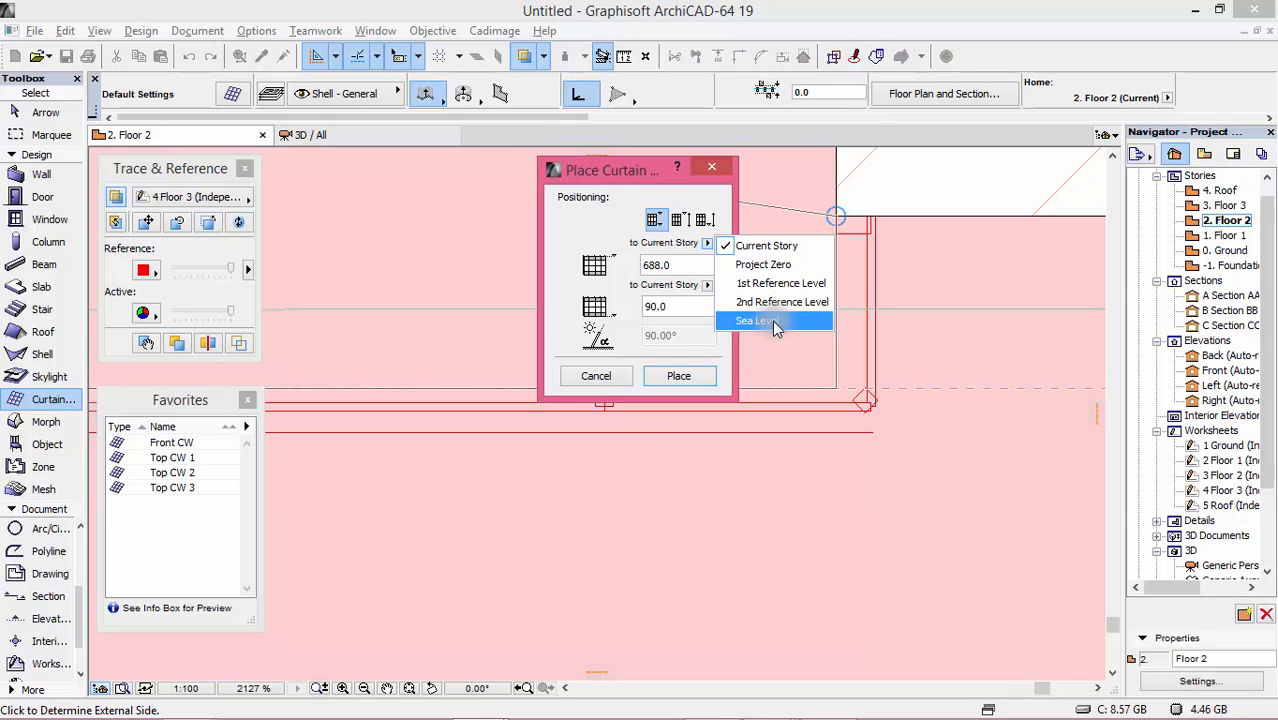
pyautogui.moveTo(776, 284)
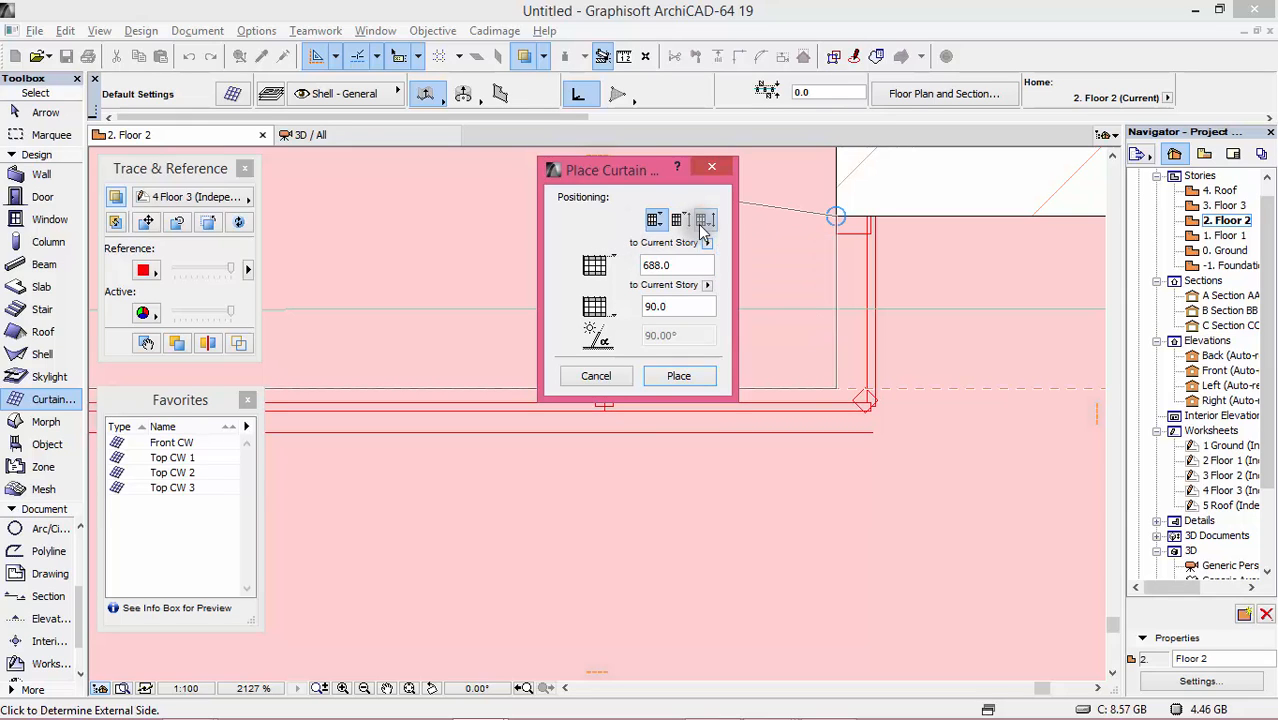
pyautogui.click(704, 218)
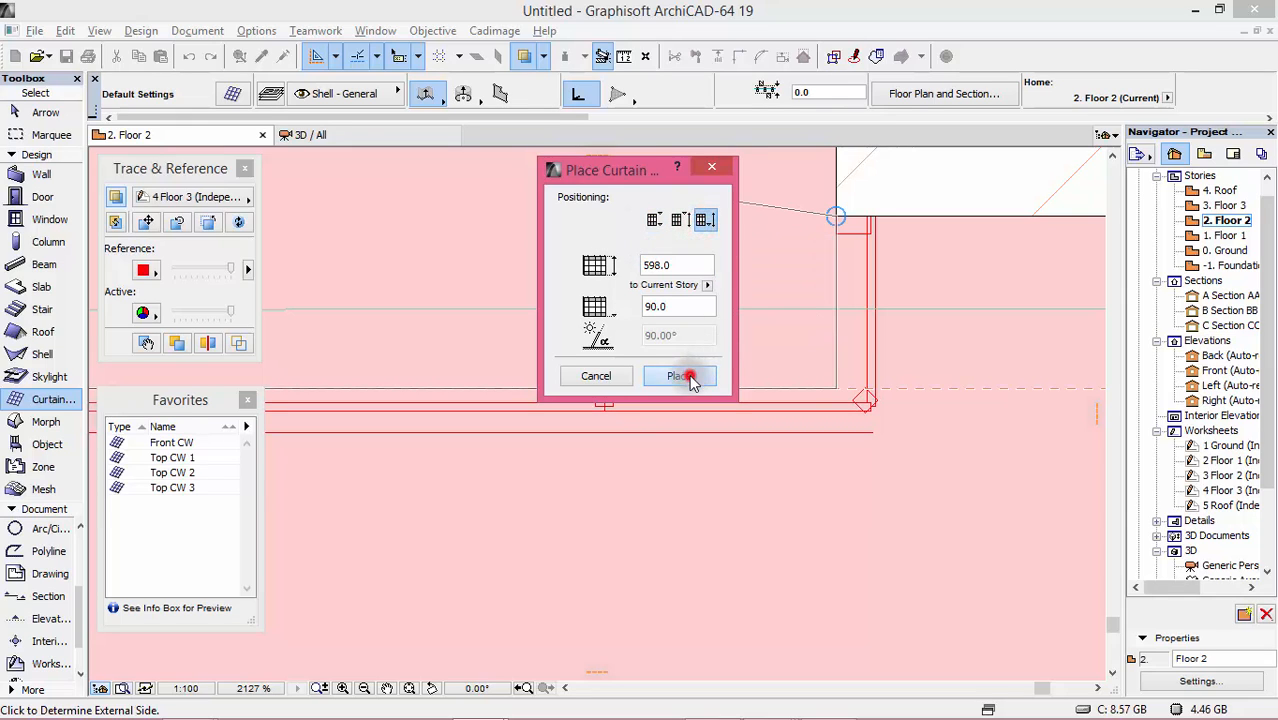
pyautogui.click(680, 376)
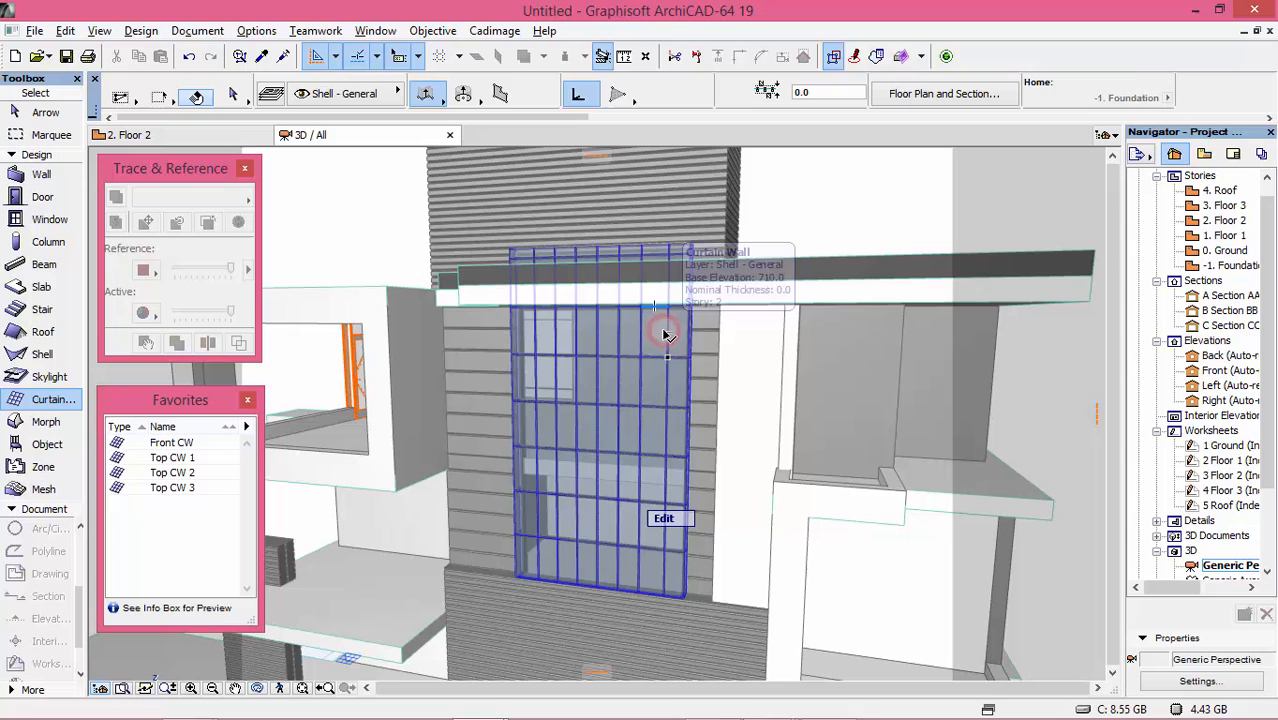
# - Change the selected curtain wall's height from 598 to 500 in its selection settings
pyautogui.click(664, 332)
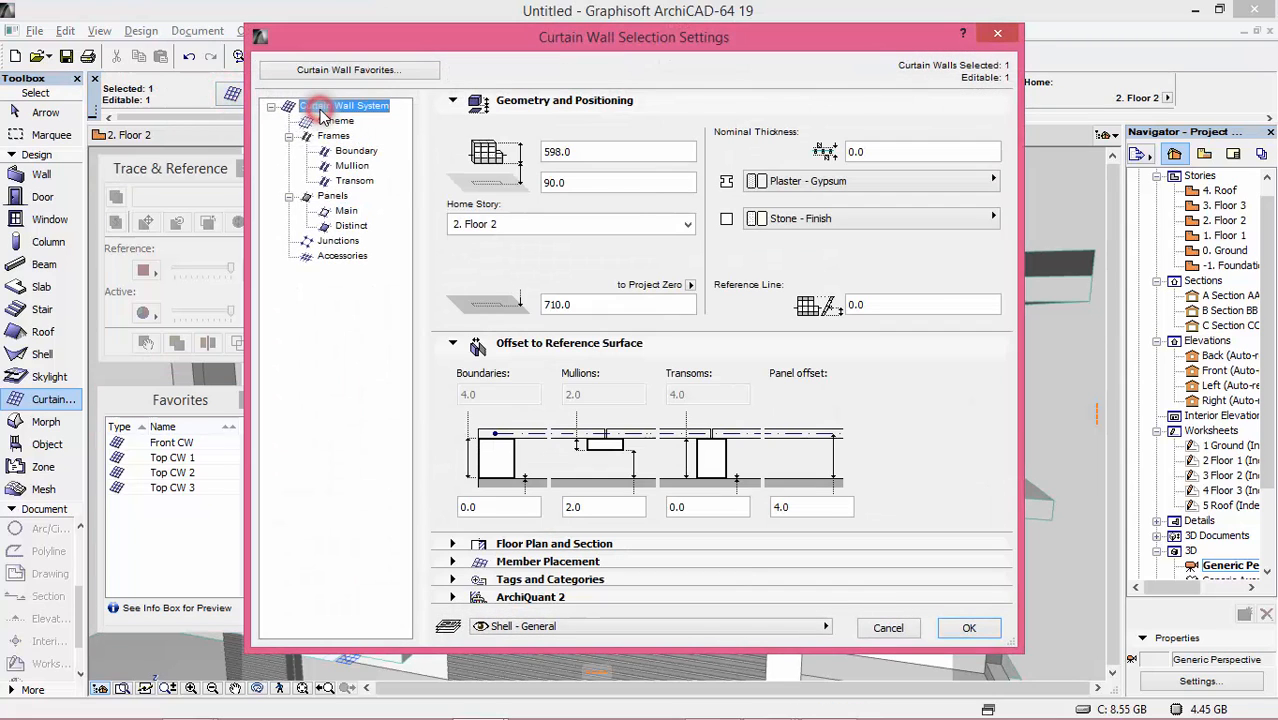
pyautogui.moveTo(616, 152)
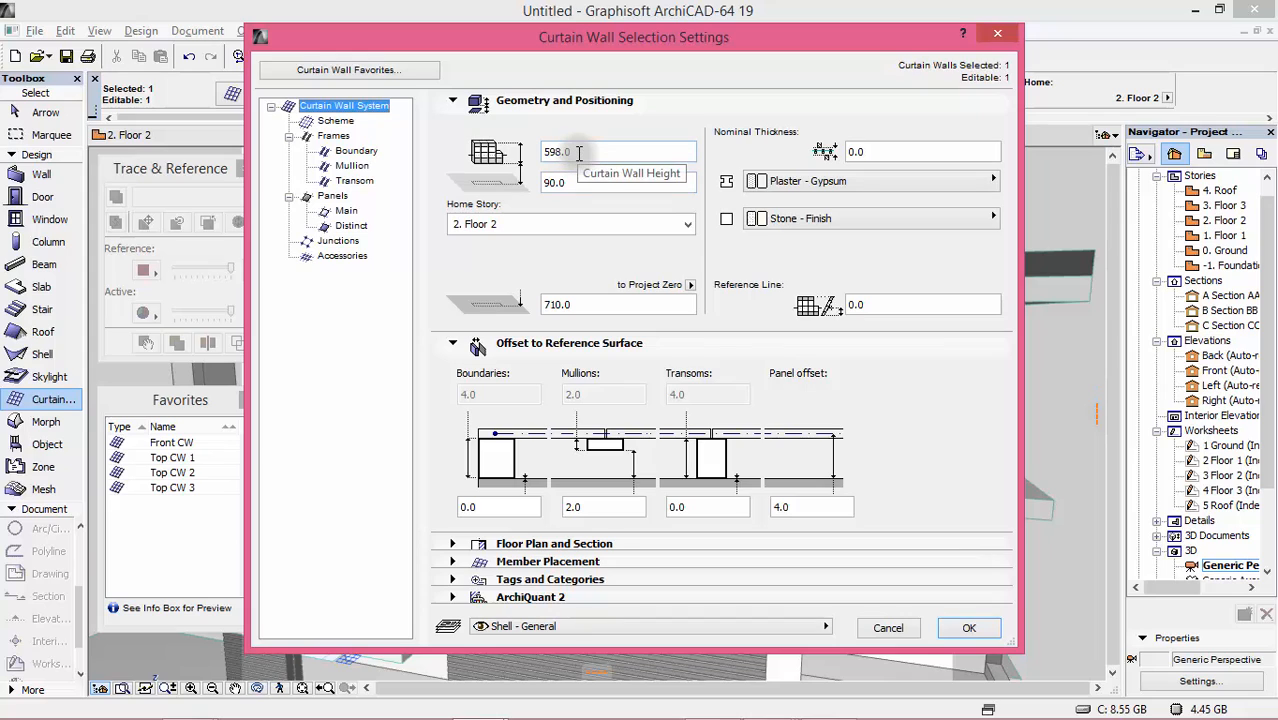
pyautogui.write('5001')
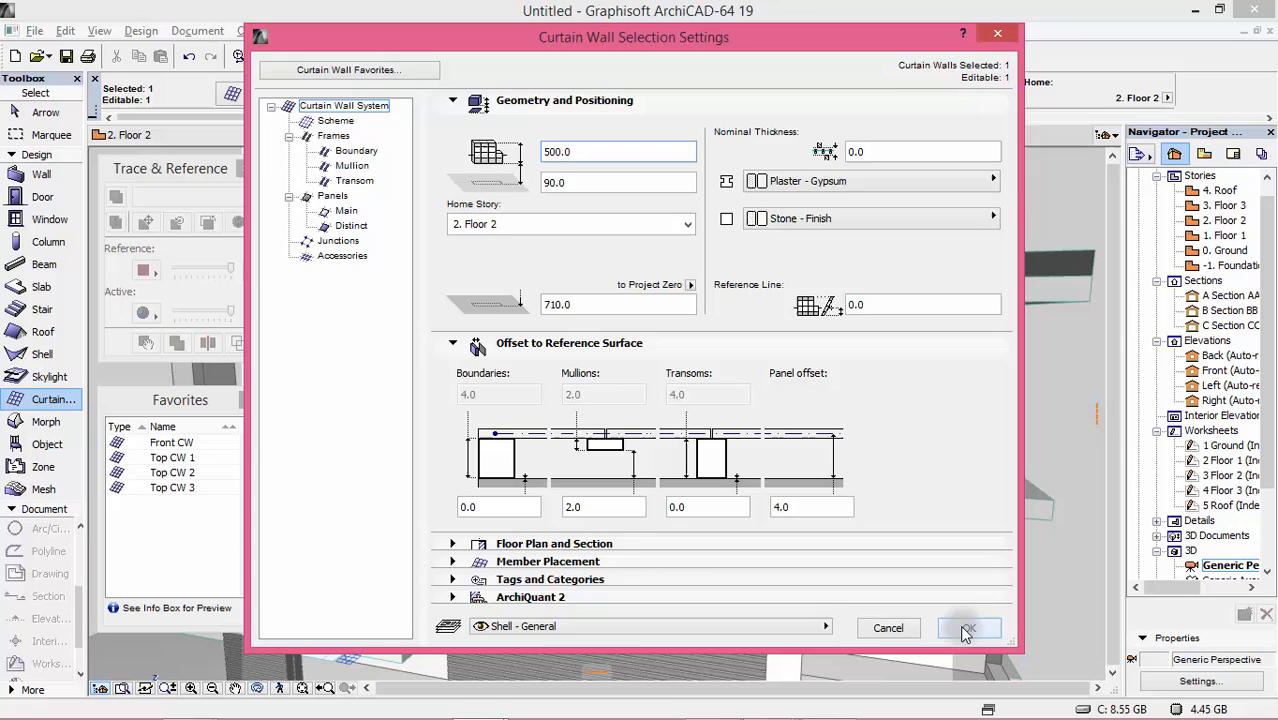
pyautogui.click(968, 628)
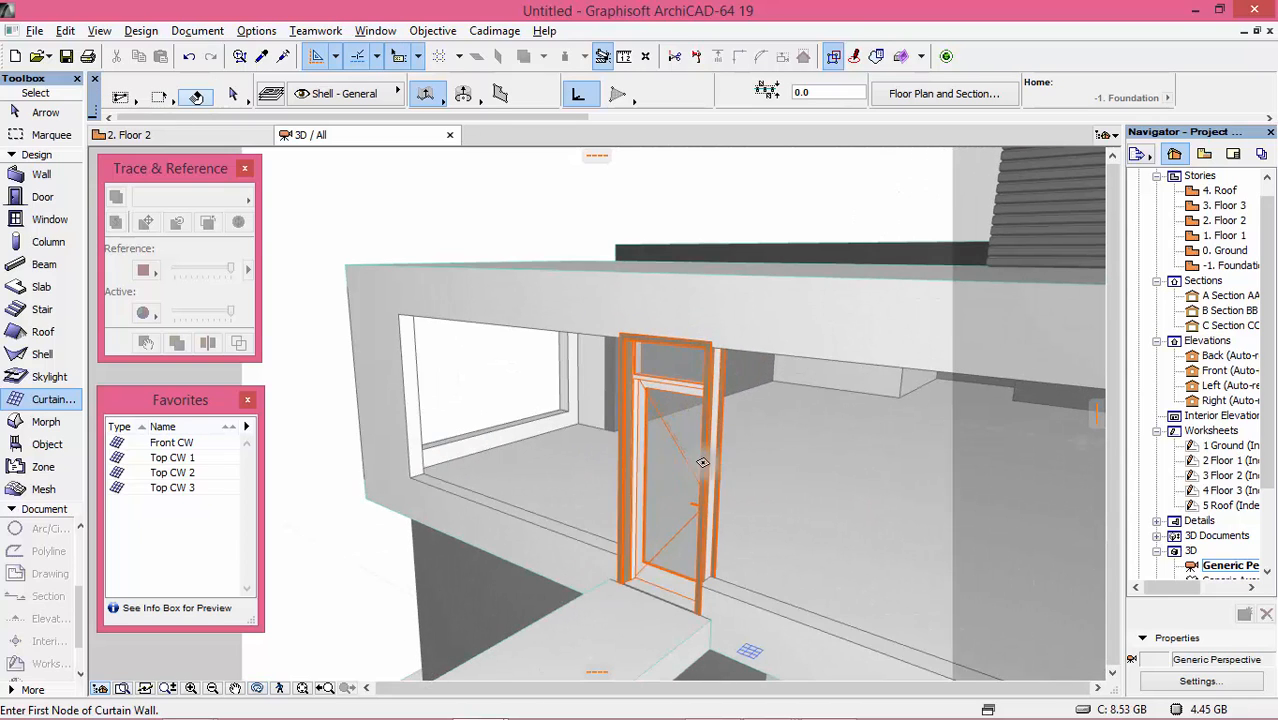
# - Review the Door with Transom's opening type and reveal settings pages
pyautogui.click(664, 464)
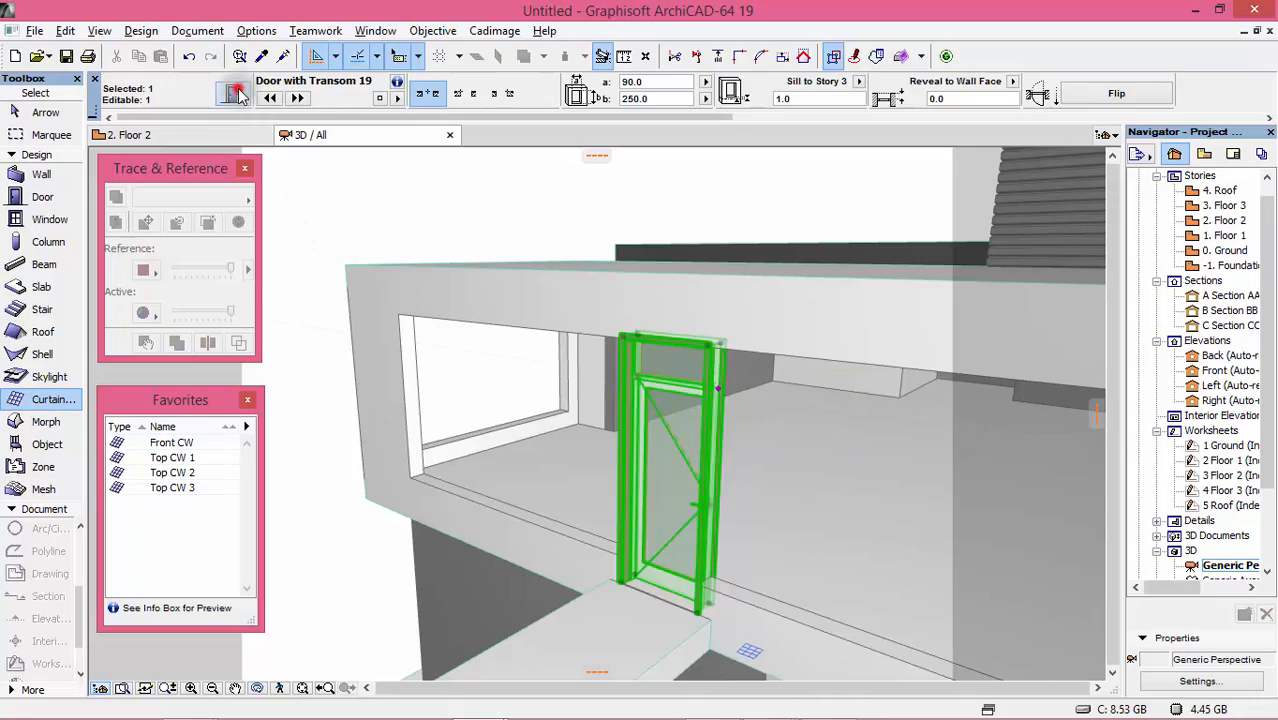
pyautogui.click(232, 92)
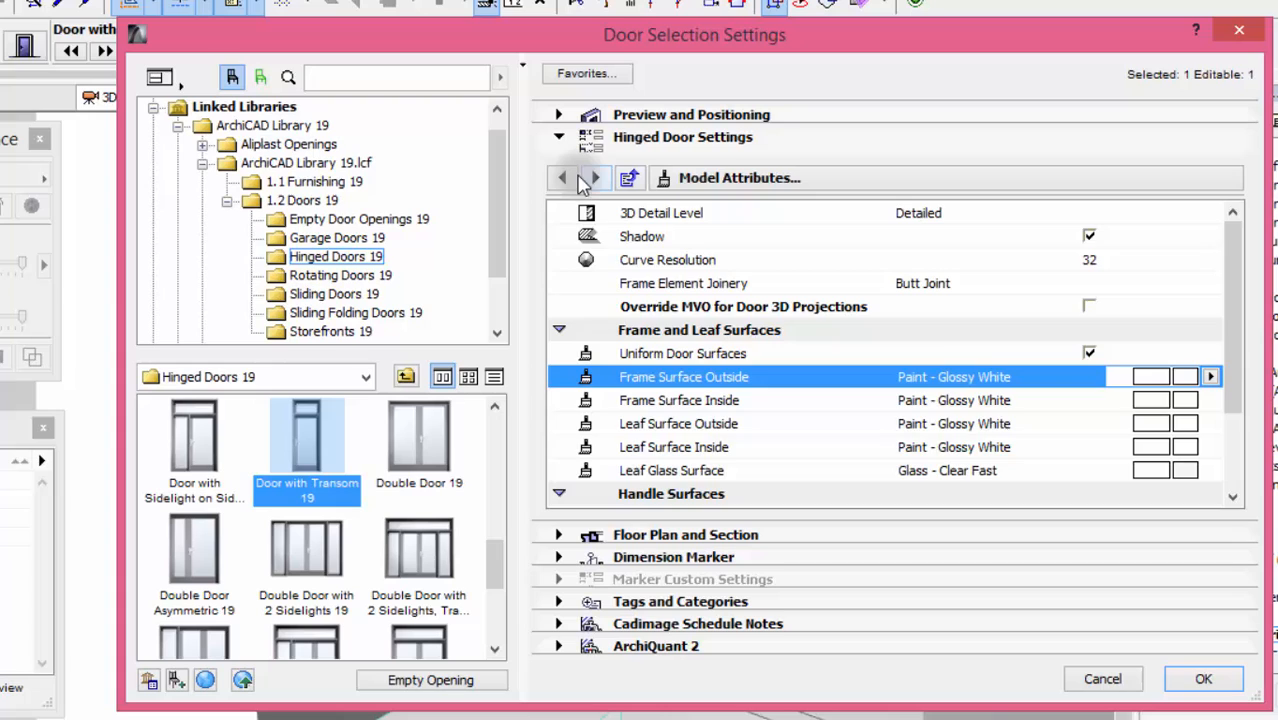
pyautogui.click(596, 176)
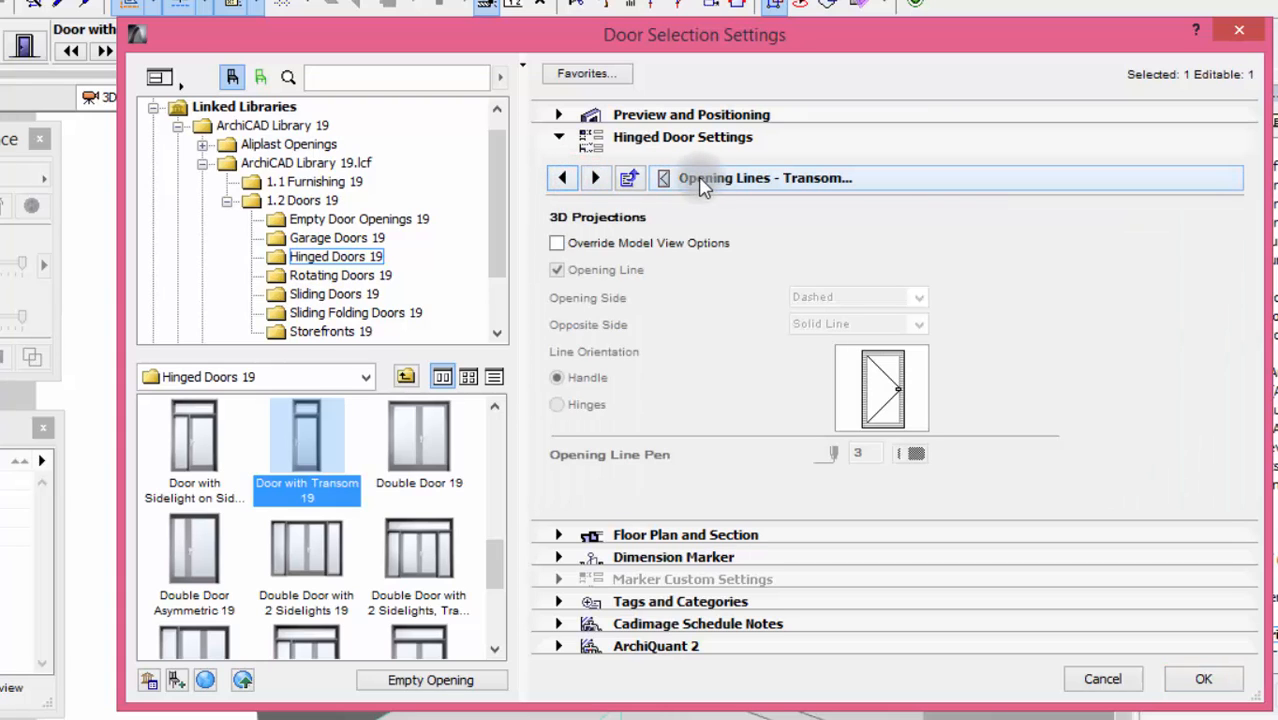
pyautogui.click(596, 178)
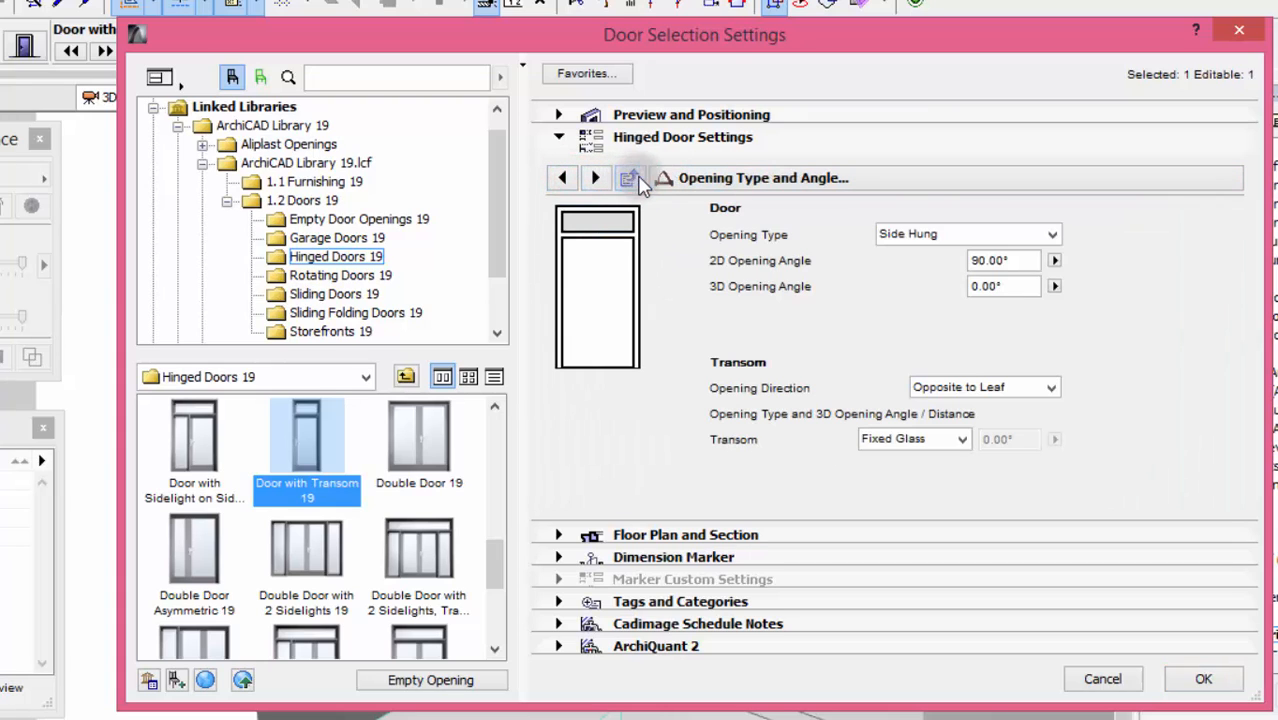
pyautogui.click(630, 178)
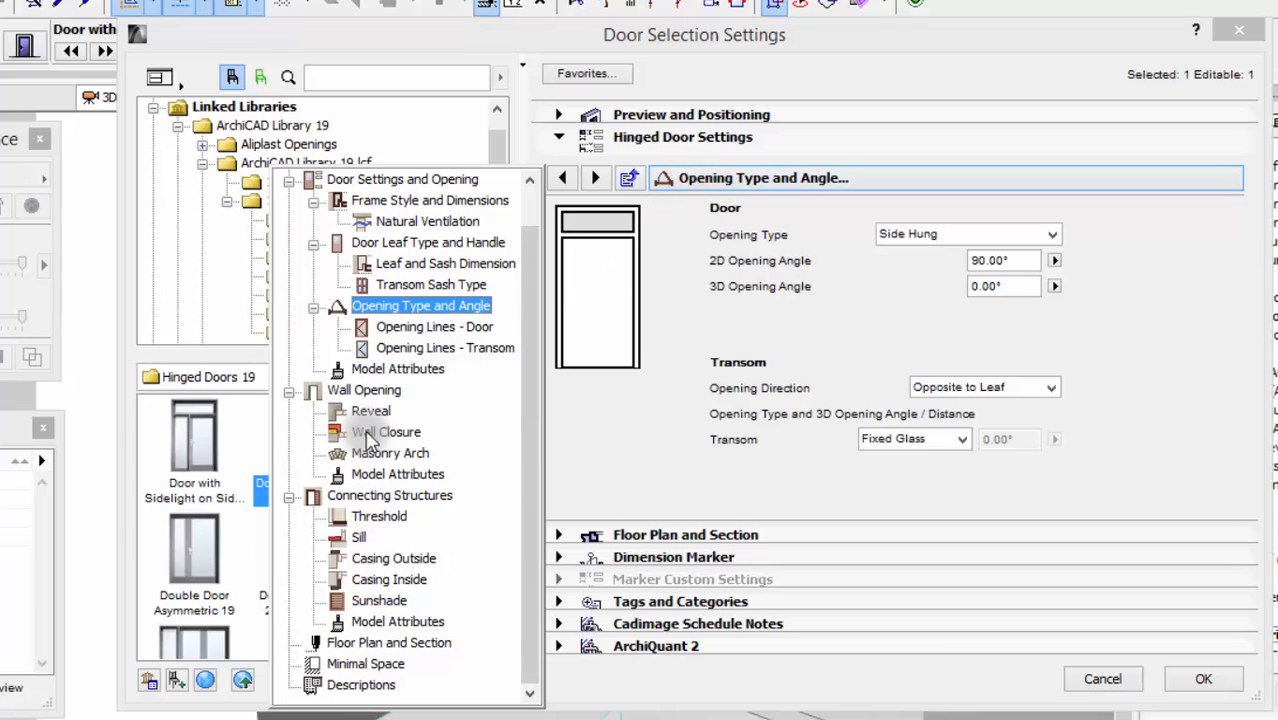
pyautogui.click(372, 410)
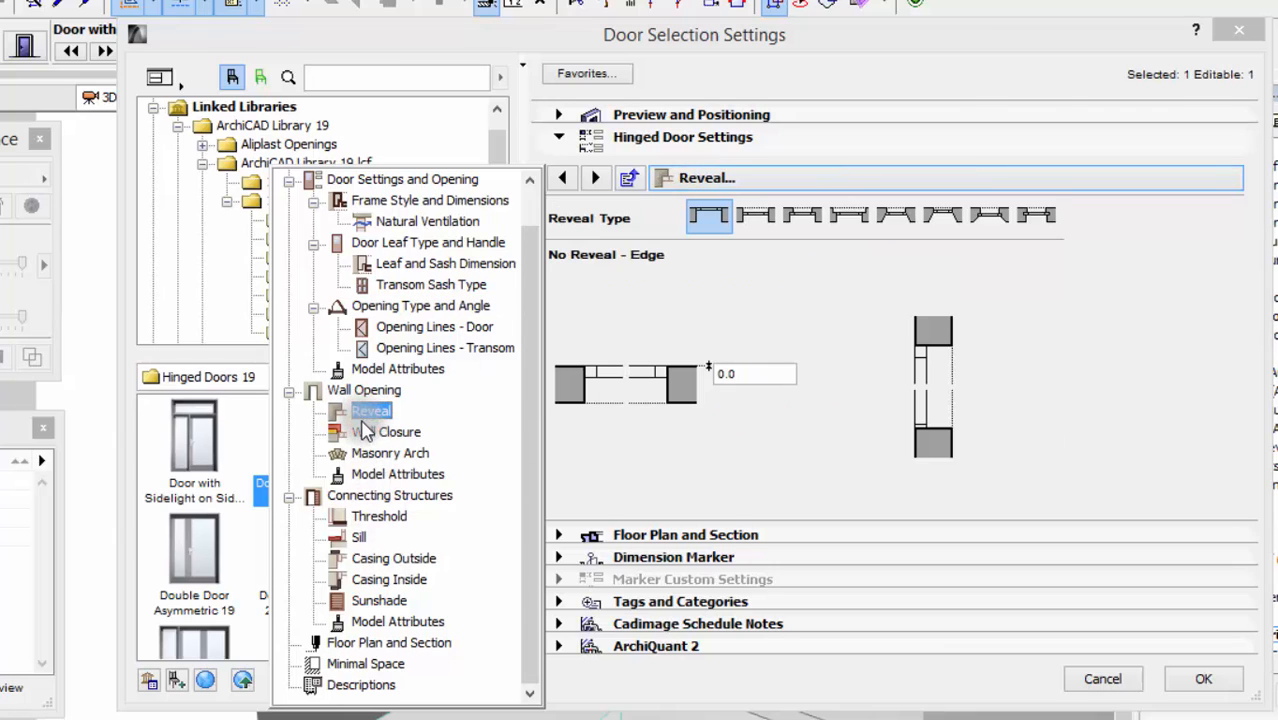
# - Review the door's outside and inside casing settings and close the dialog unchanged
pyautogui.click(386, 432)
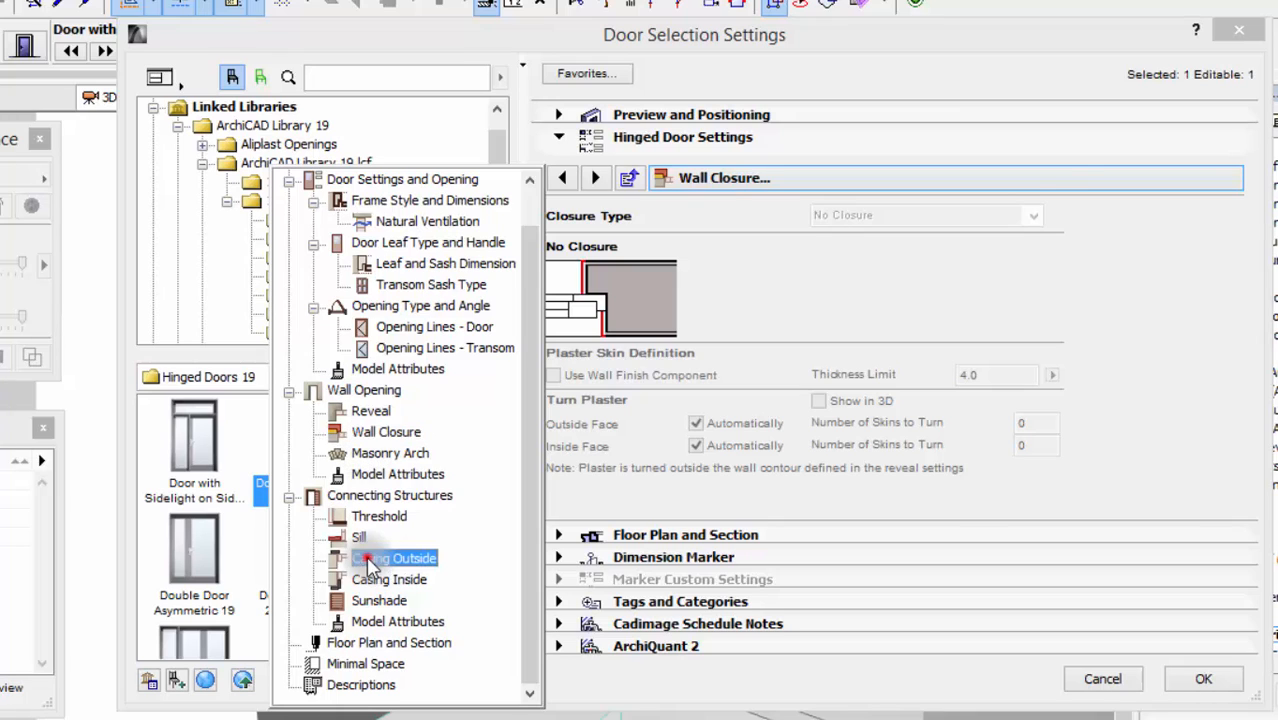
pyautogui.click(396, 558)
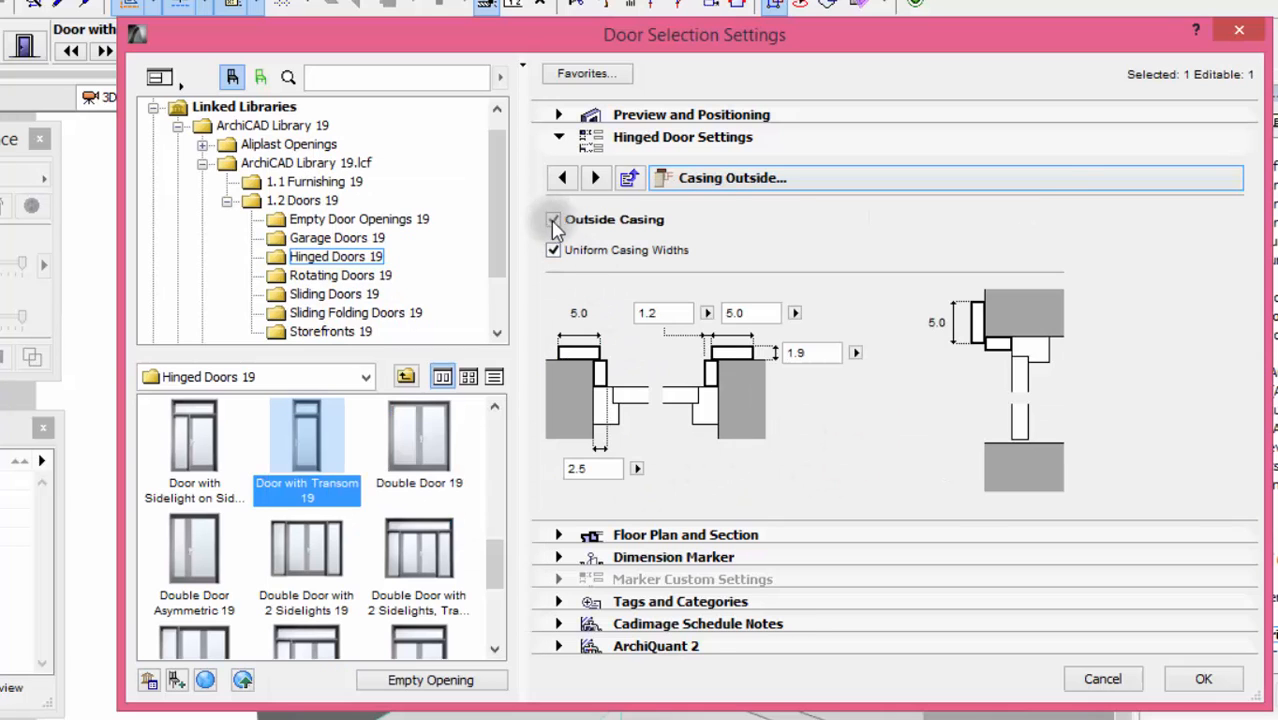
pyautogui.click(596, 176)
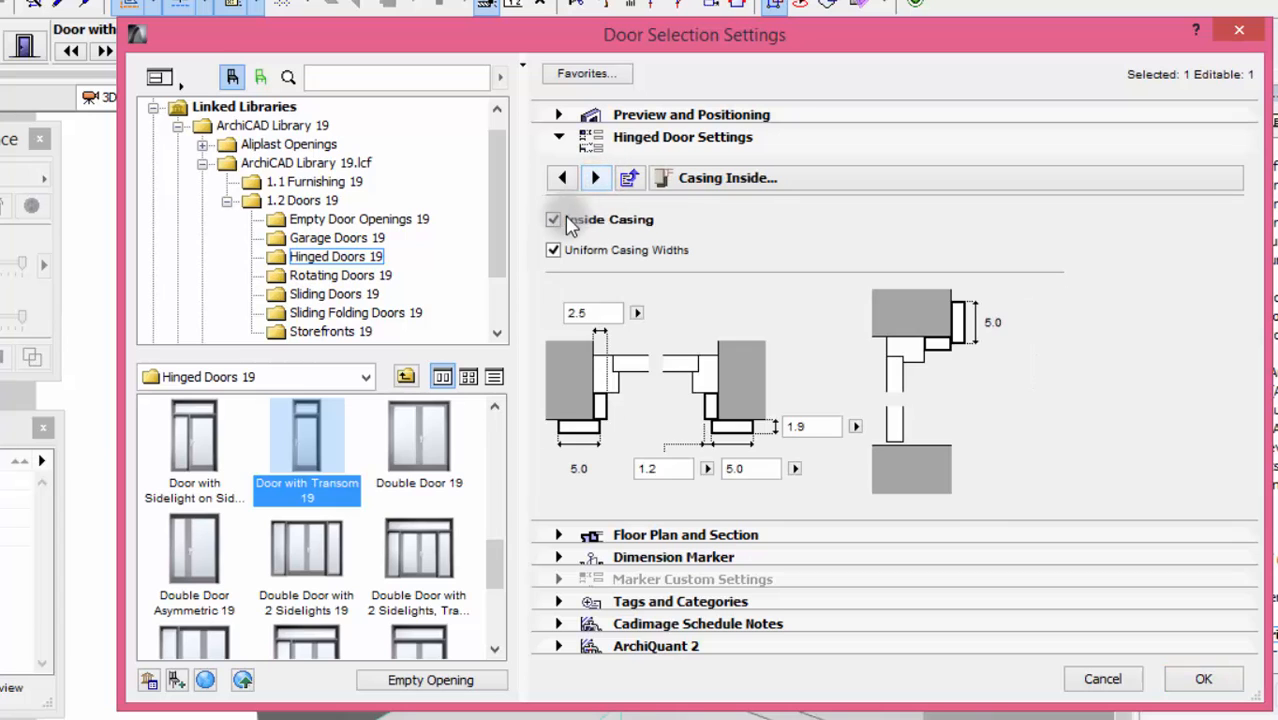
pyautogui.click(1204, 678)
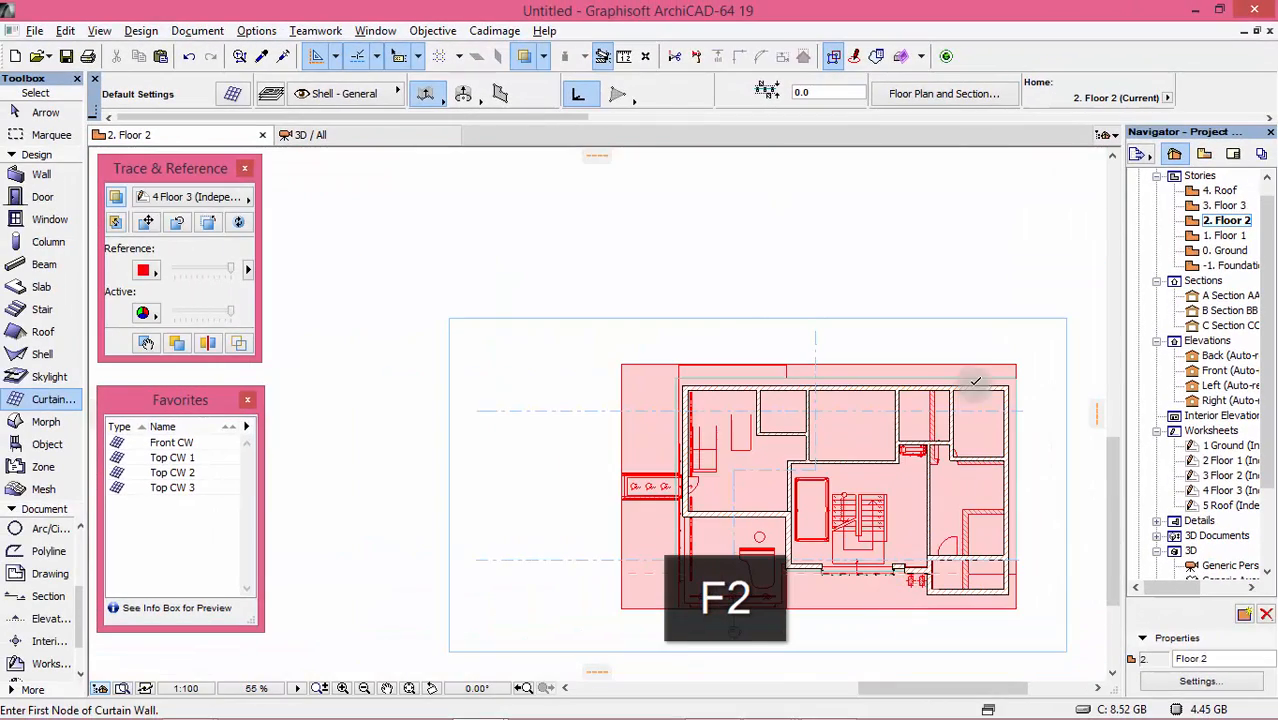
# - Load the Top CW 1 curtain wall favourite on the Floor 3 plan and draw its line
pyautogui.click(1224, 204)
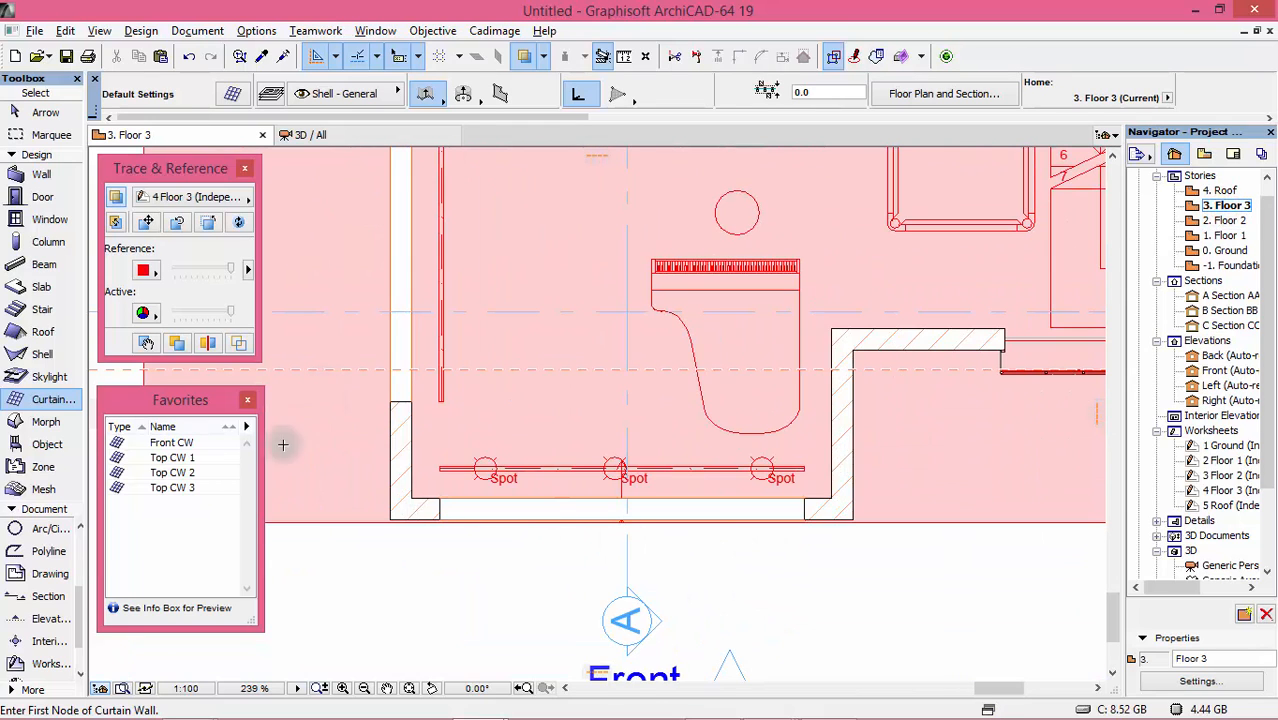
pyautogui.click(172, 456)
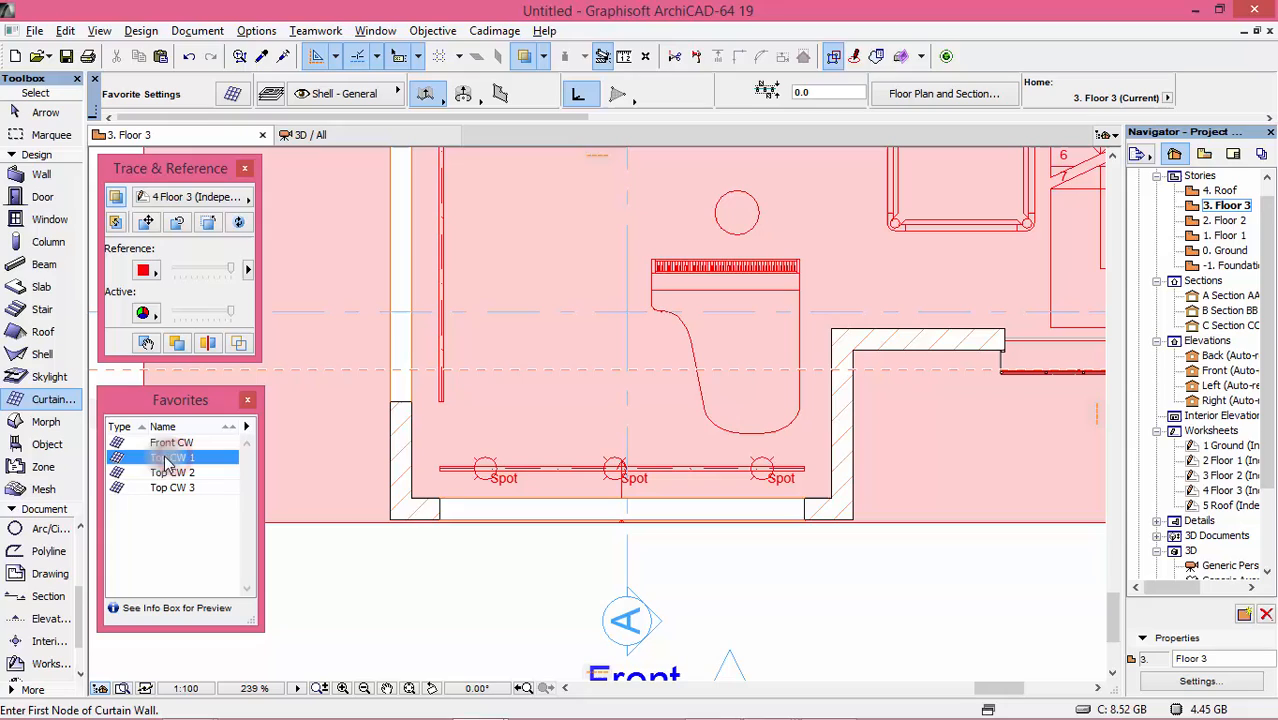
pyautogui.click(172, 456)
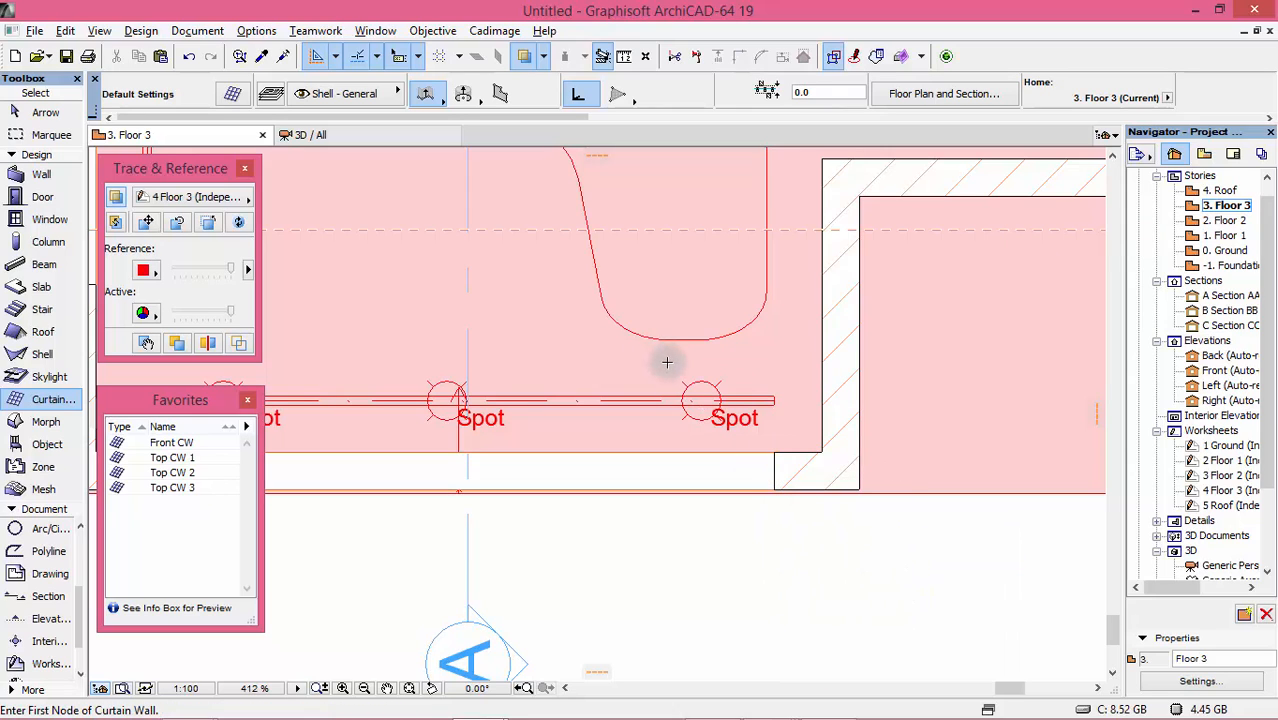
pyautogui.moveTo(708, 436)
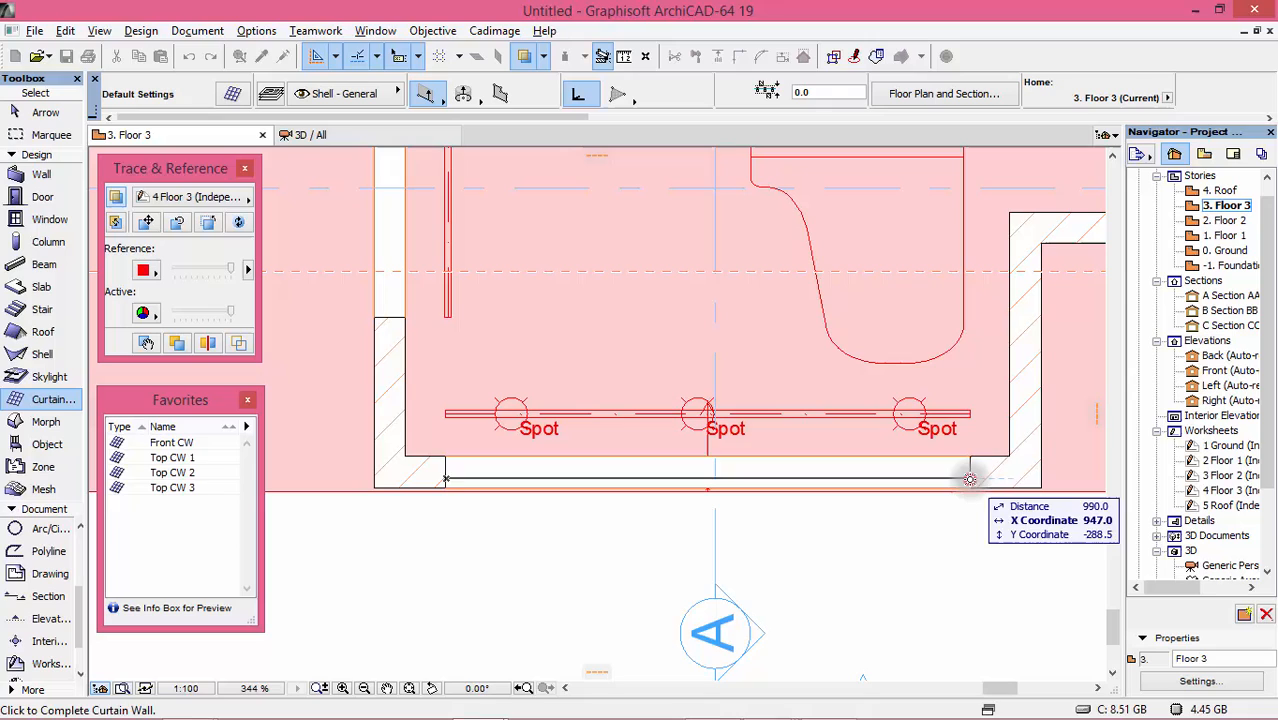
pyautogui.click(968, 476)
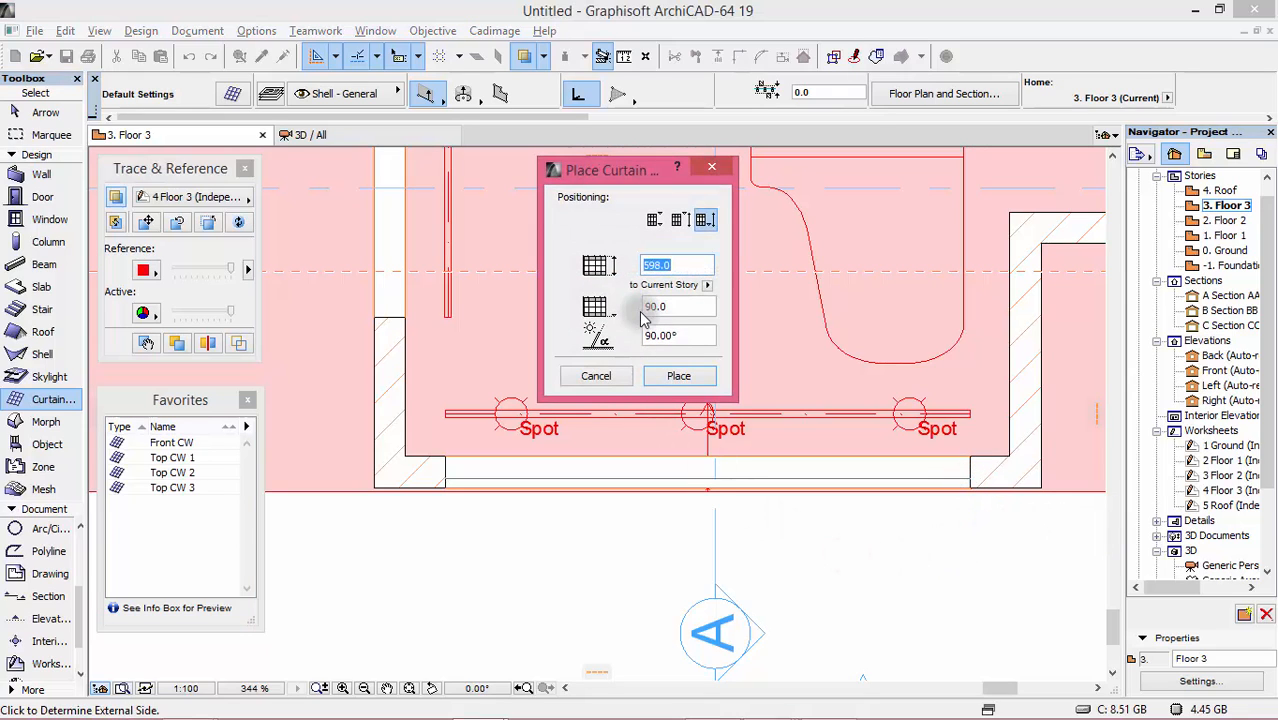
pyautogui.moveTo(678, 306)
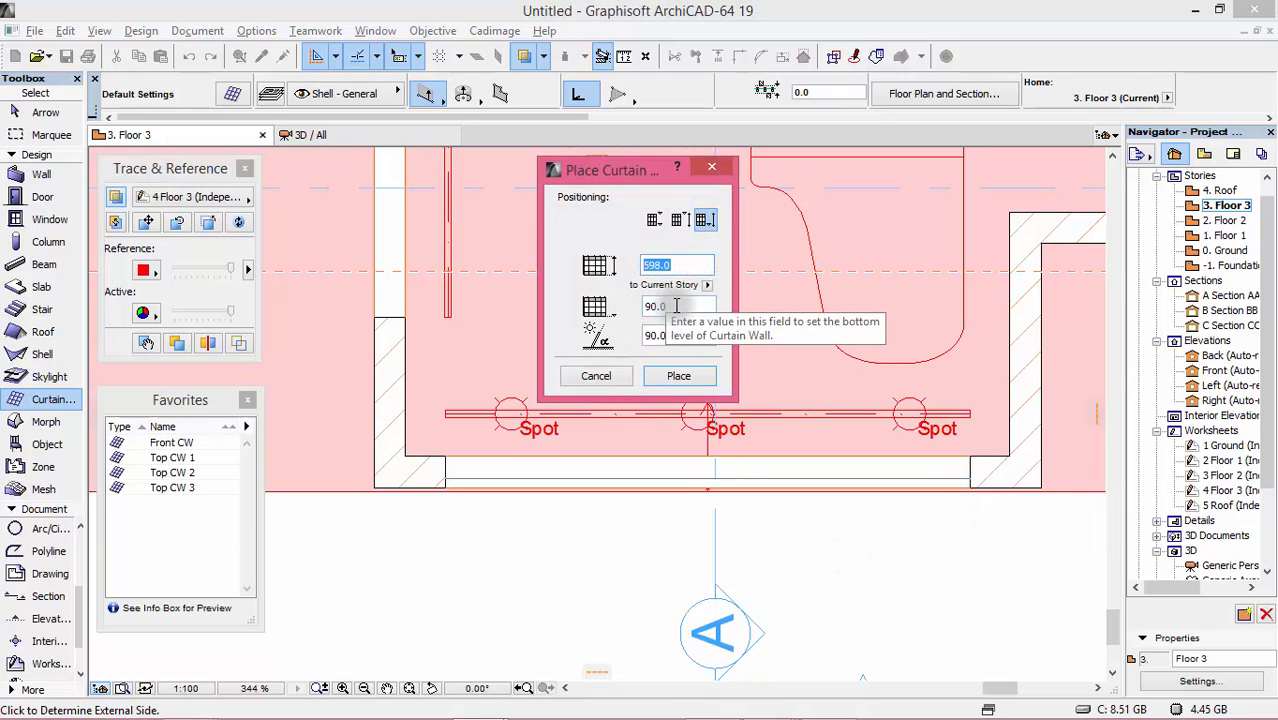
# - Place the curtain wall with a 30 bottom offset and 220 top level
pyautogui.click(678, 306)
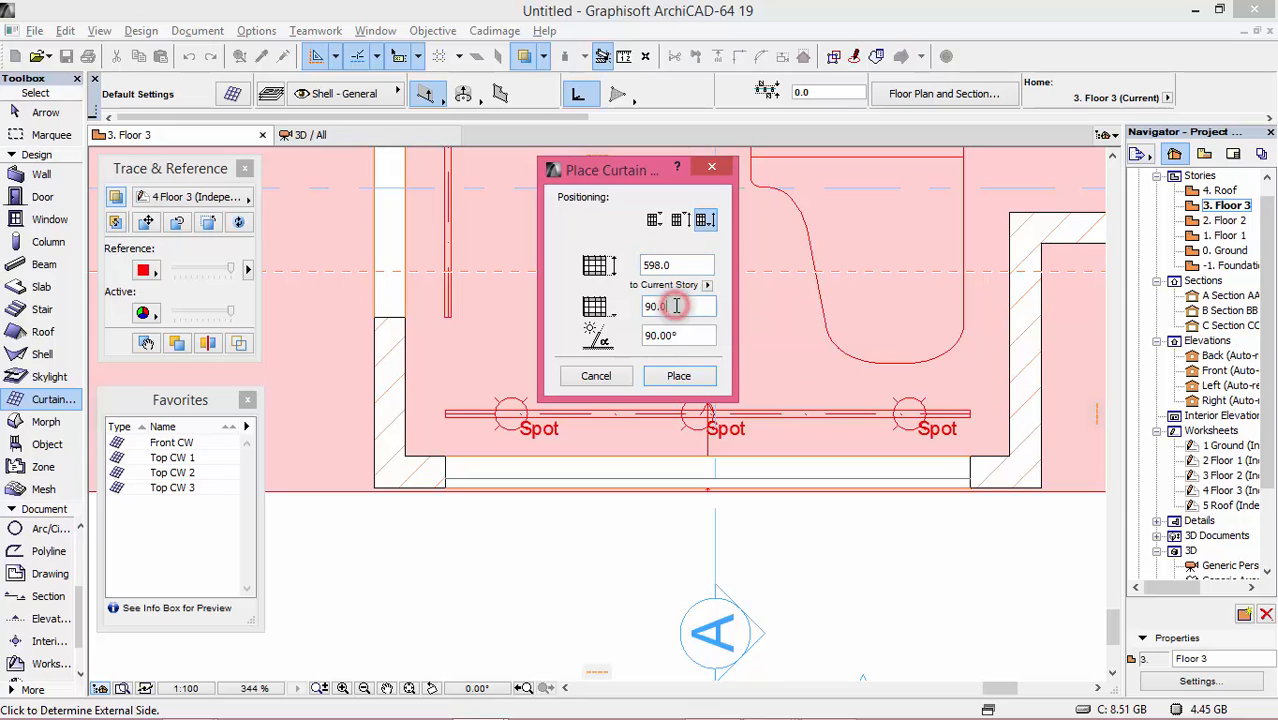
pyautogui.tripleClick(680, 306)
pyautogui.write('30')
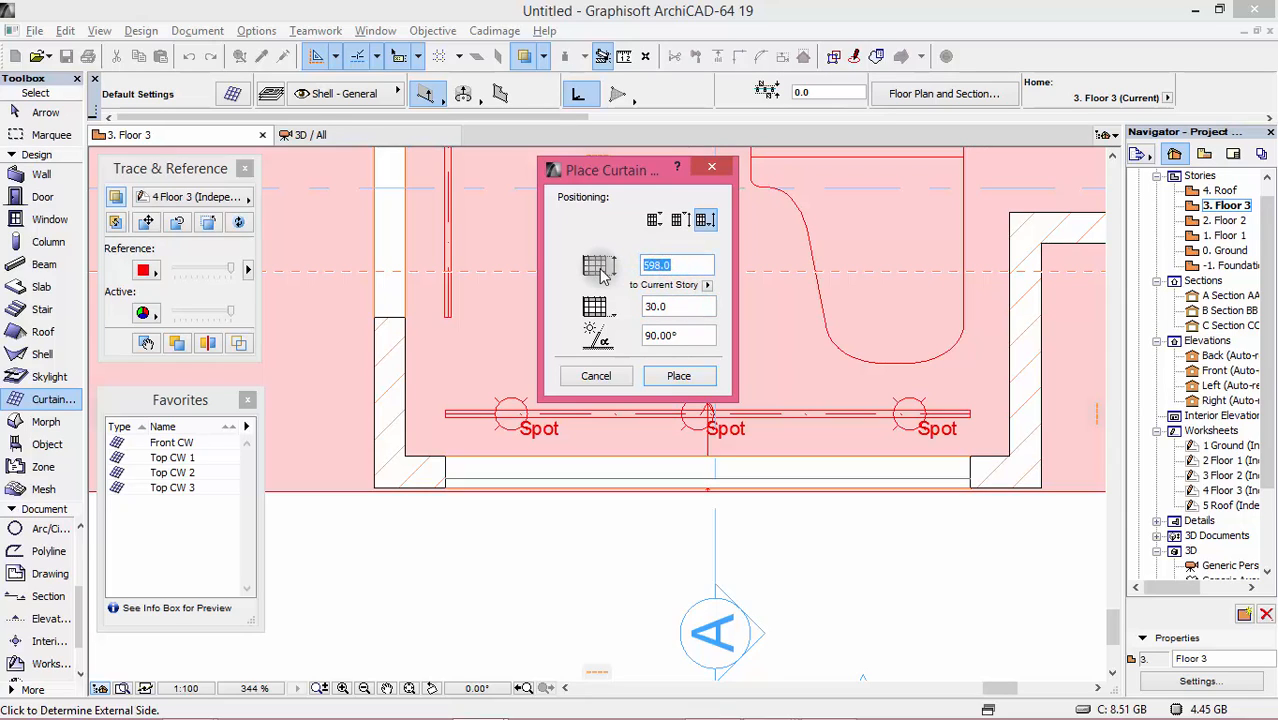
pyautogui.write('220')
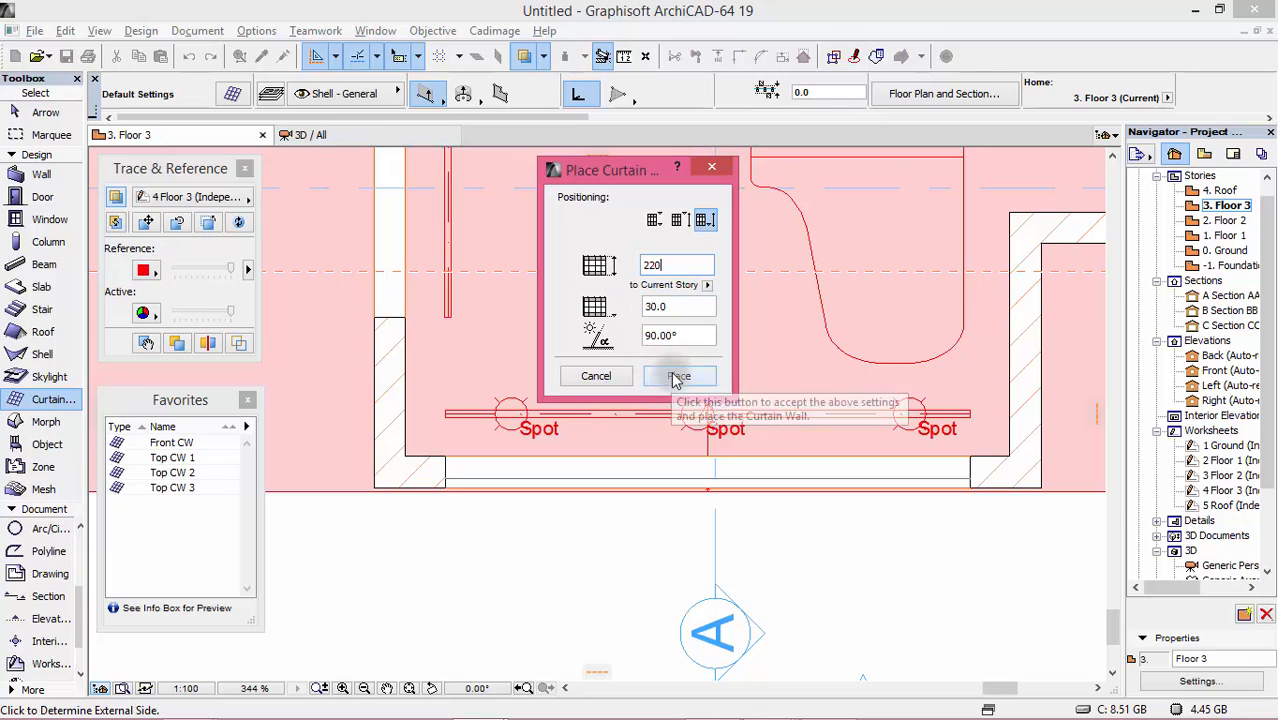
pyautogui.click(678, 376)
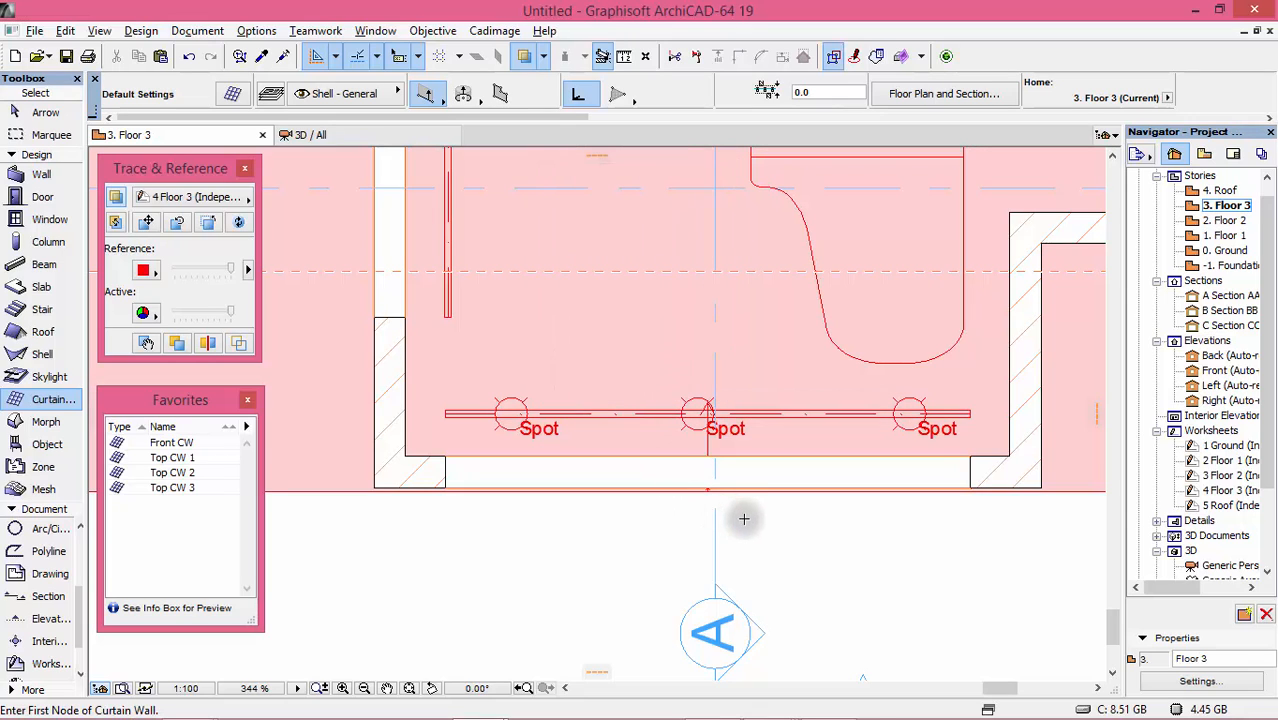
# - View the new curtain wall in 3D and bring up Curtain Wall Default Settings
pyautogui.press('F2')
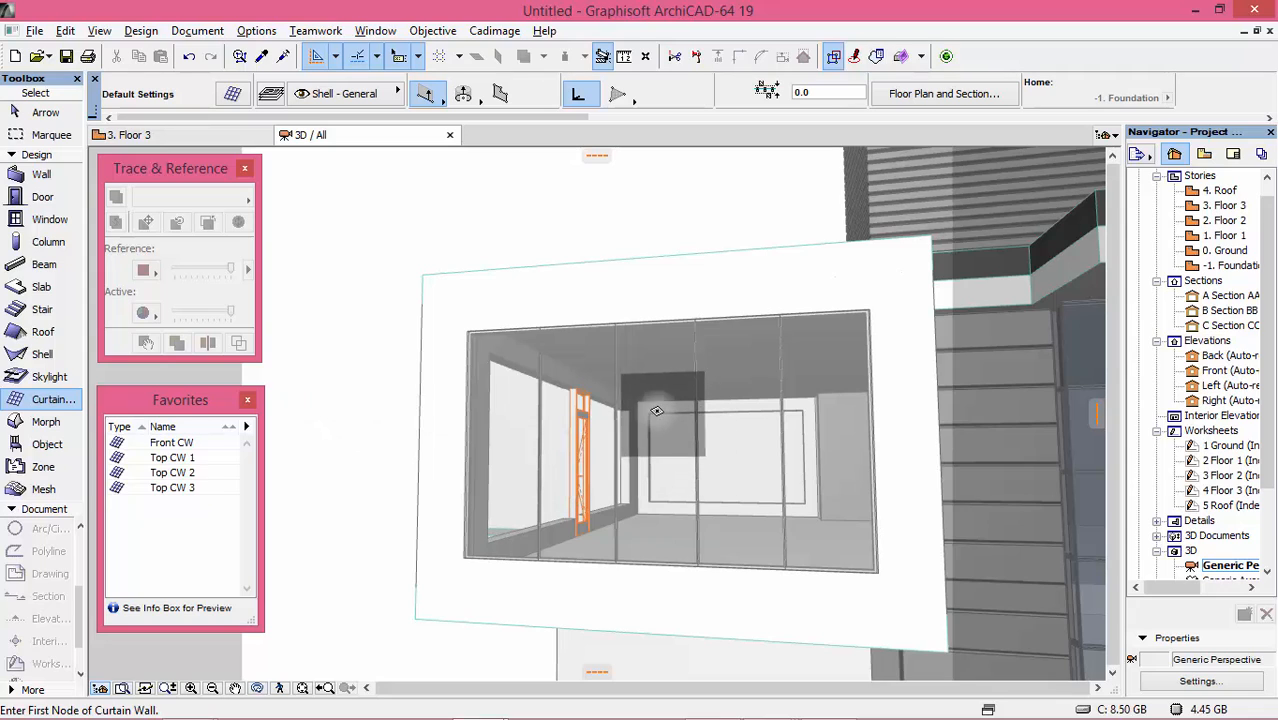
pyautogui.moveTo(658, 412)
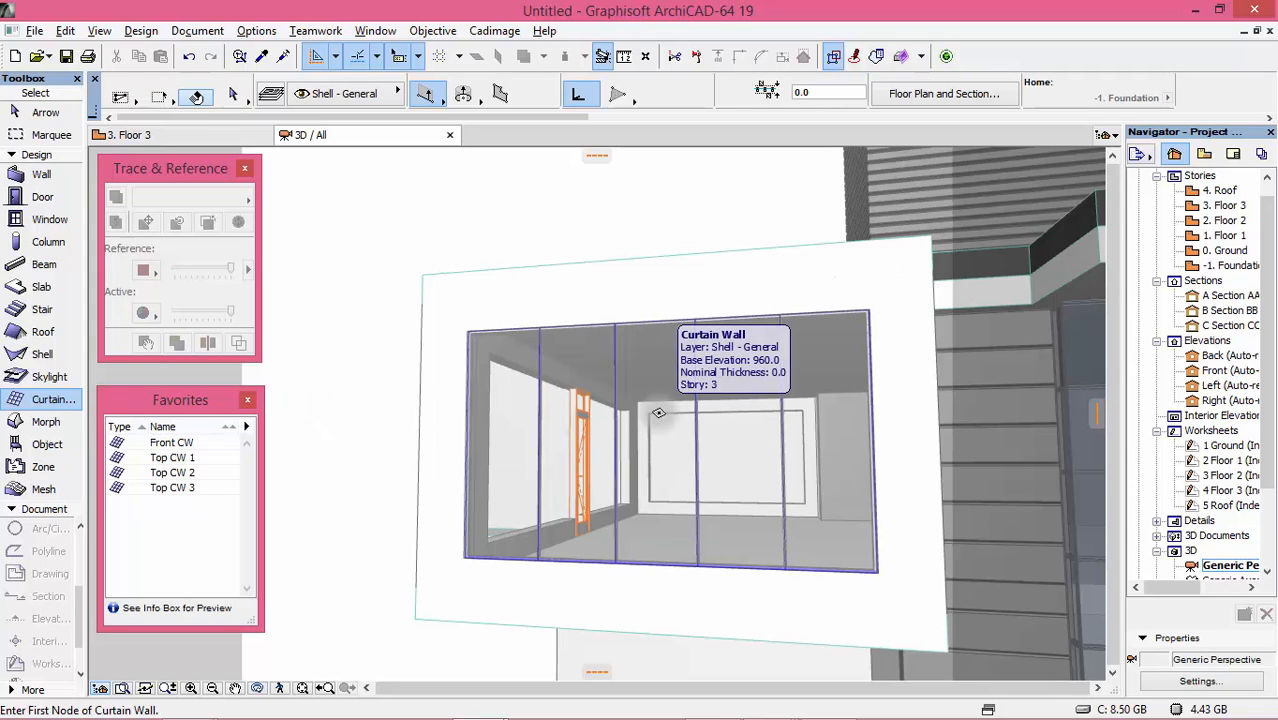
pyautogui.click(660, 412)
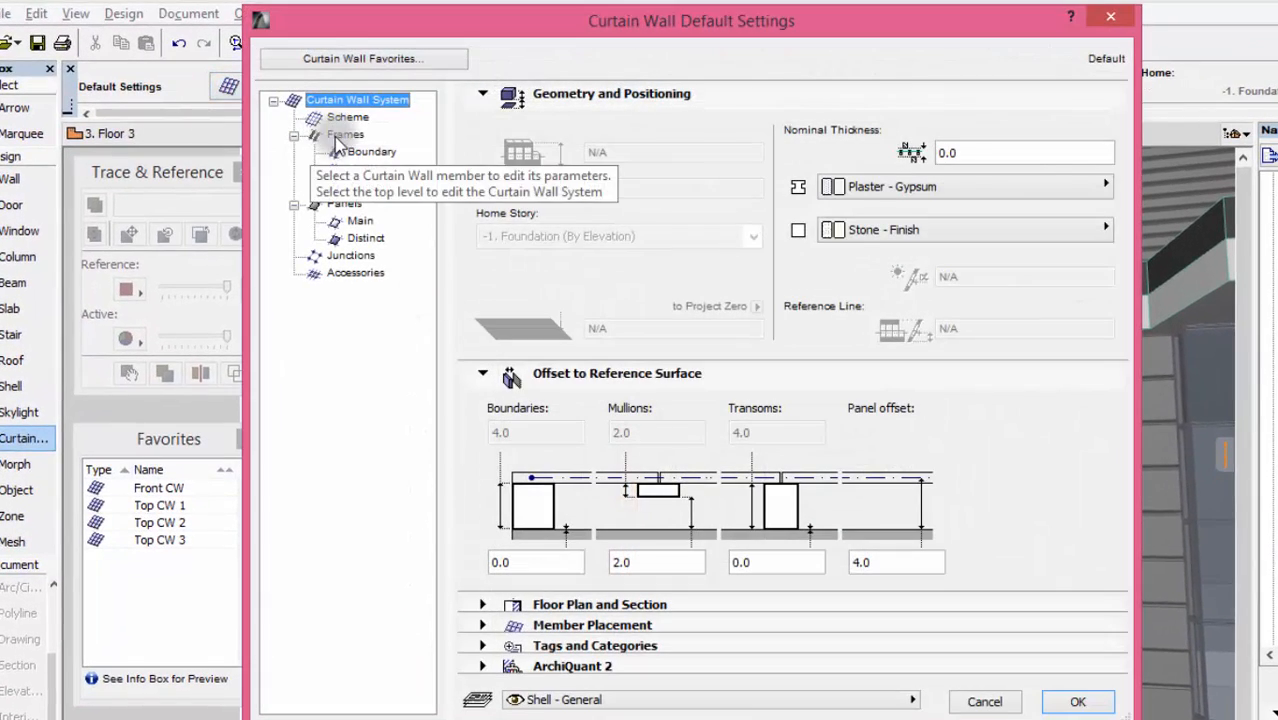
# - Review boundary frames and the five 74.0 panel grid scheme with 220.0 secondary line, then accept
pyautogui.click(368, 152)
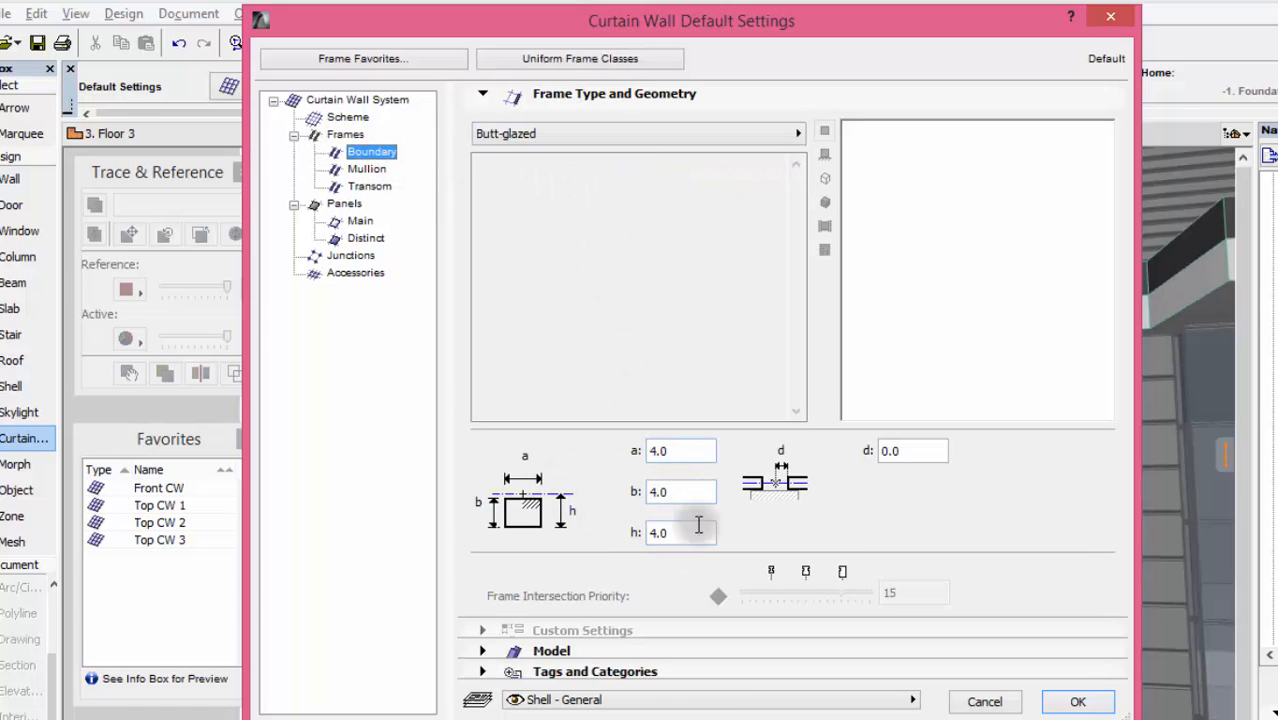
pyautogui.click(348, 116)
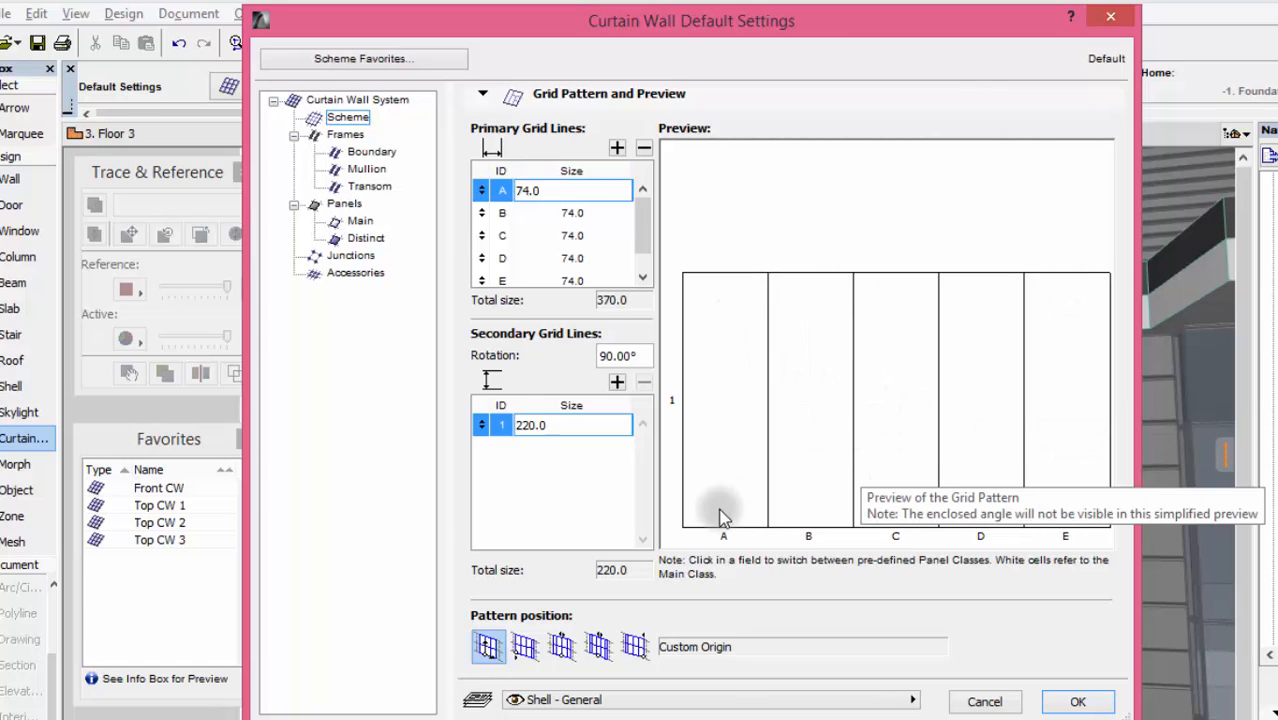
pyautogui.moveTo(1090, 288)
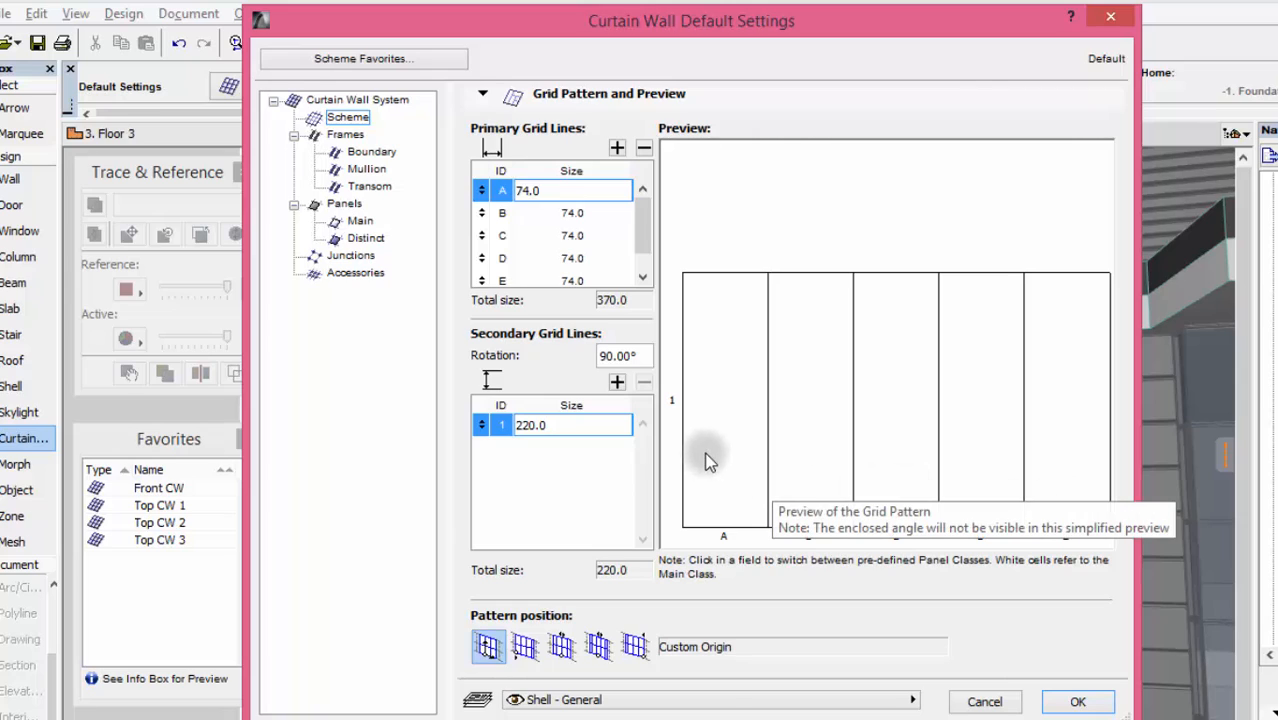
pyautogui.moveTo(862, 488)
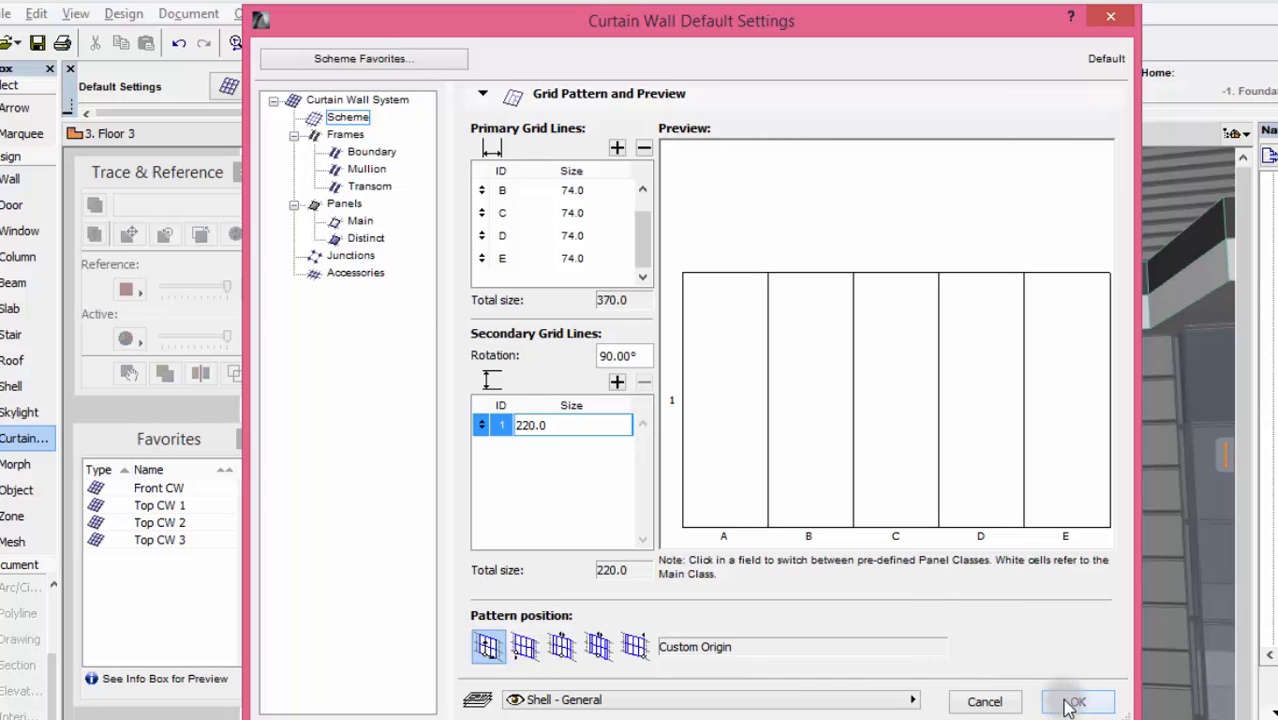
pyautogui.click(1078, 700)
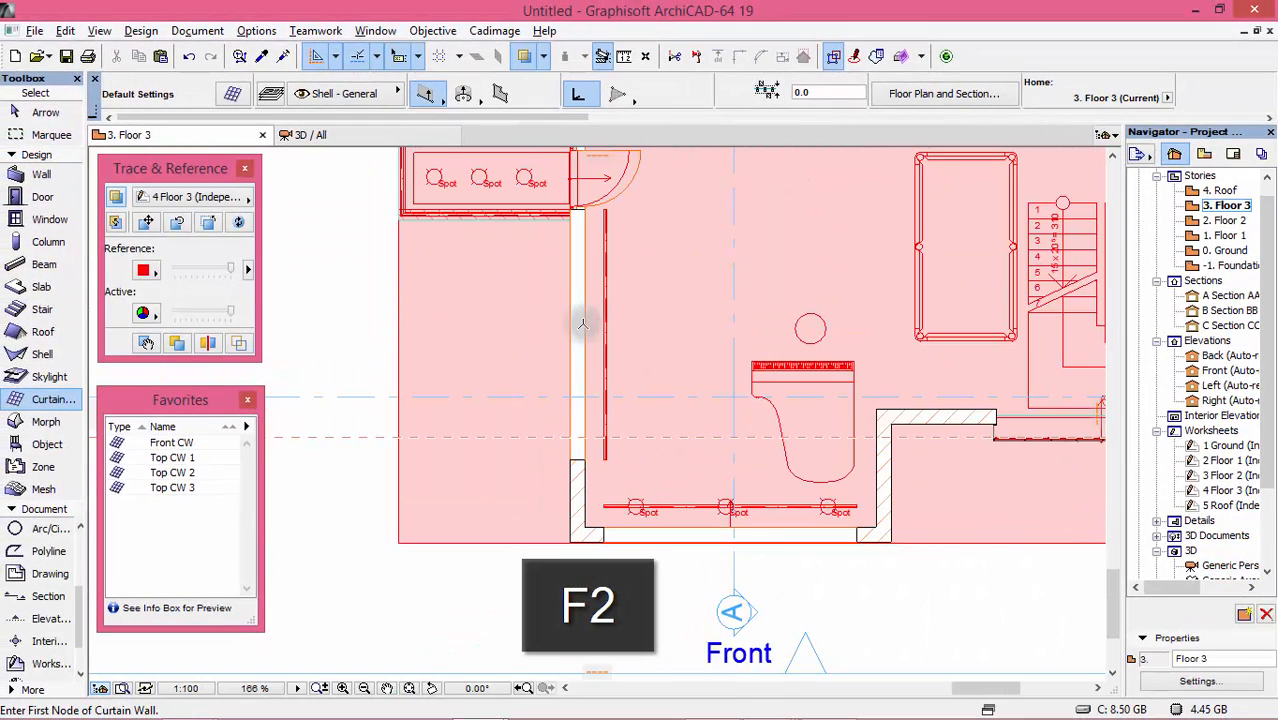
# - Run a Top CW curtain wall along the left exterior wall and place it with a 30 base offset
pyautogui.scroll(3)
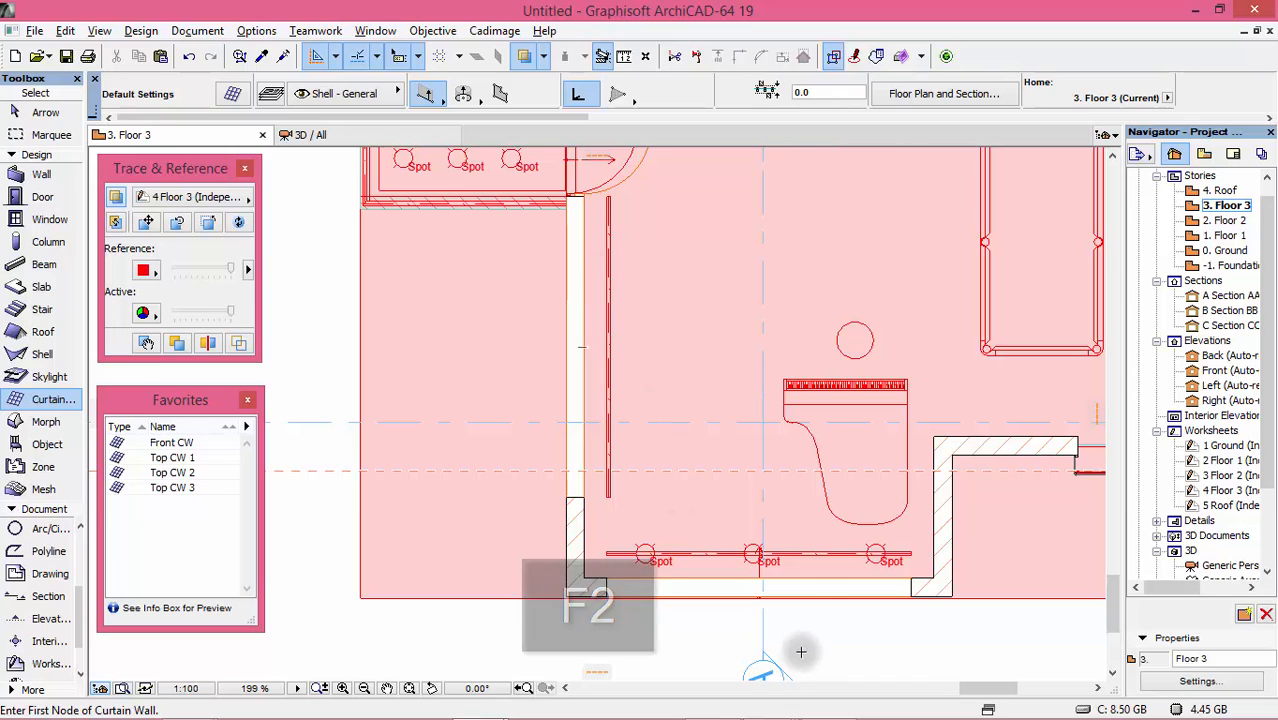
pyautogui.click(796, 590)
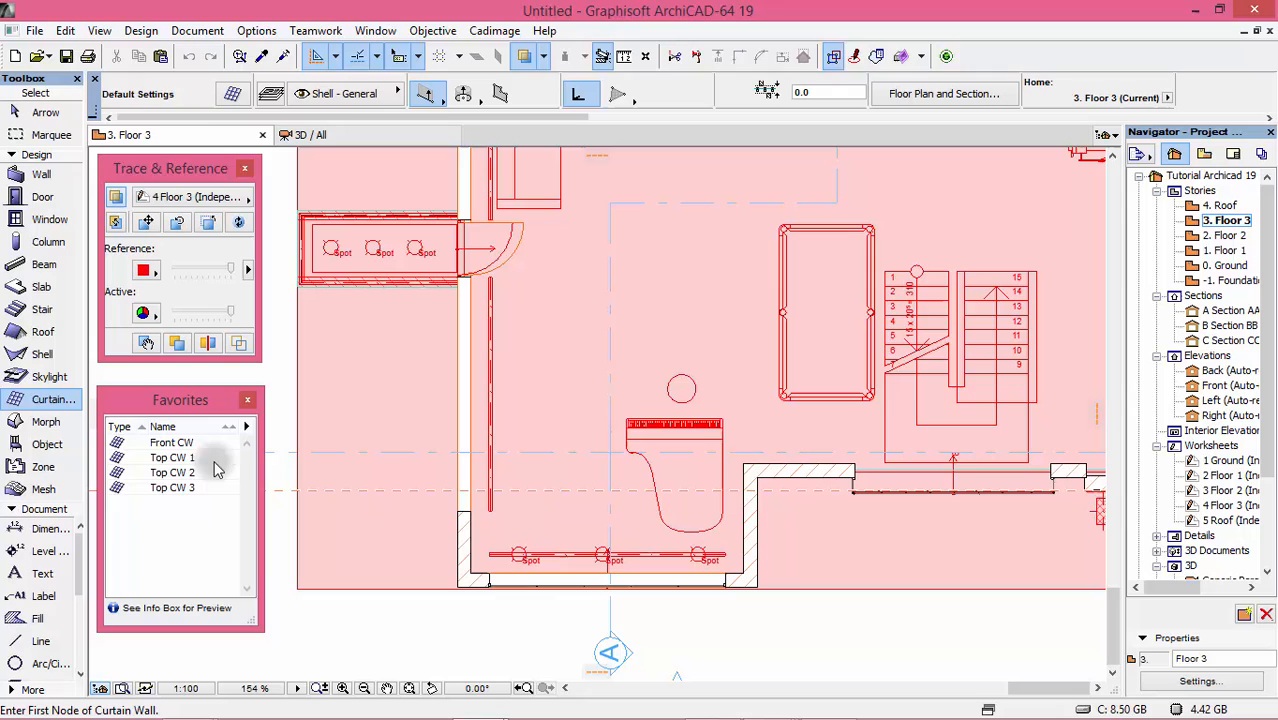
pyautogui.click(172, 472)
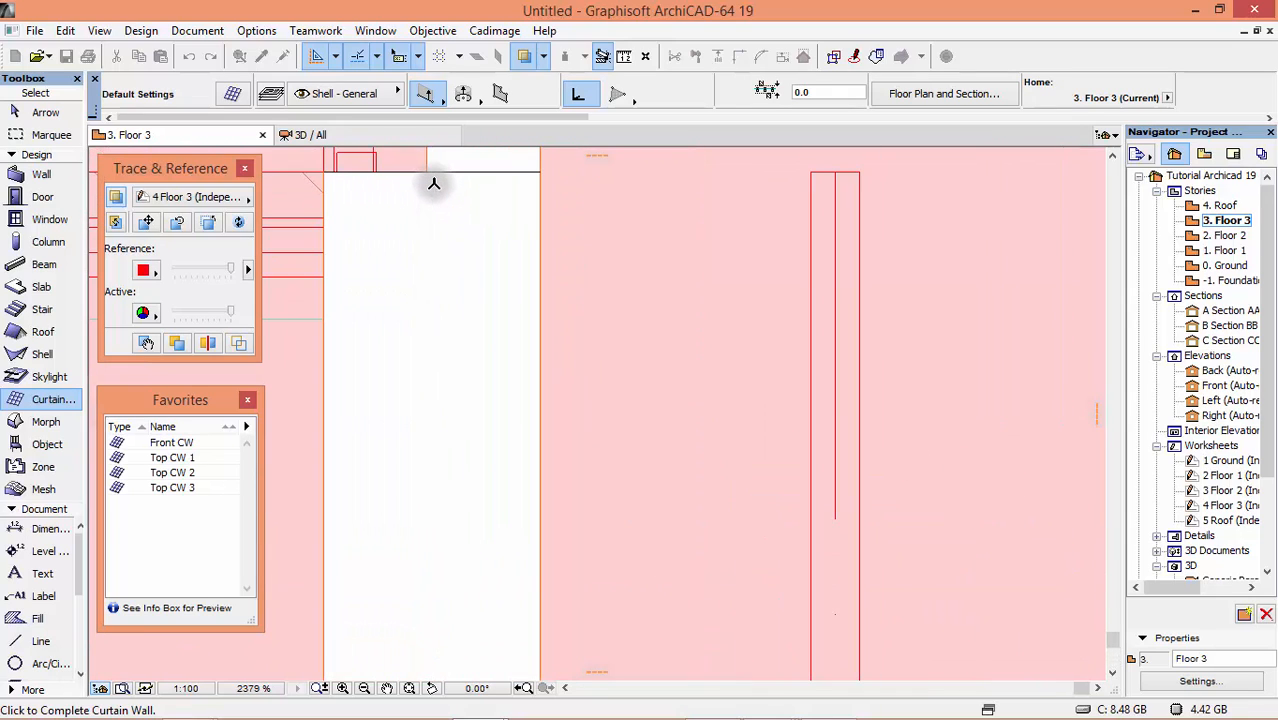
pyautogui.click(434, 168)
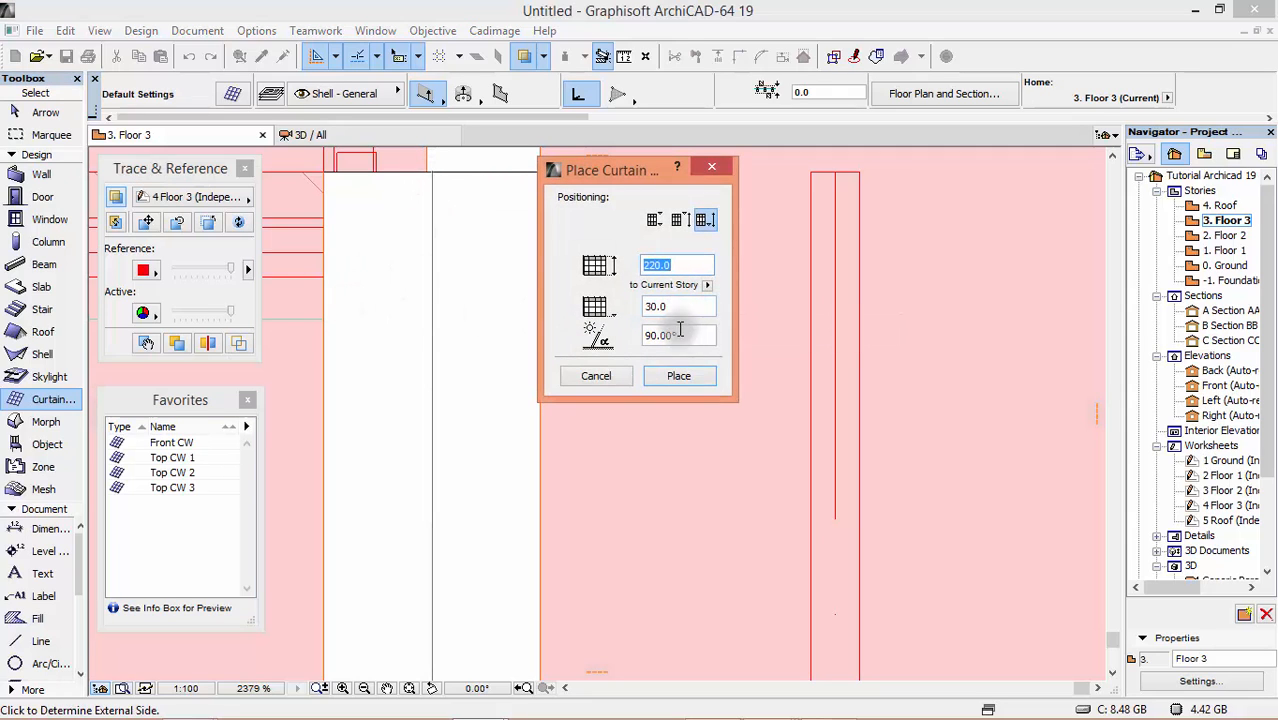
pyautogui.click(678, 376)
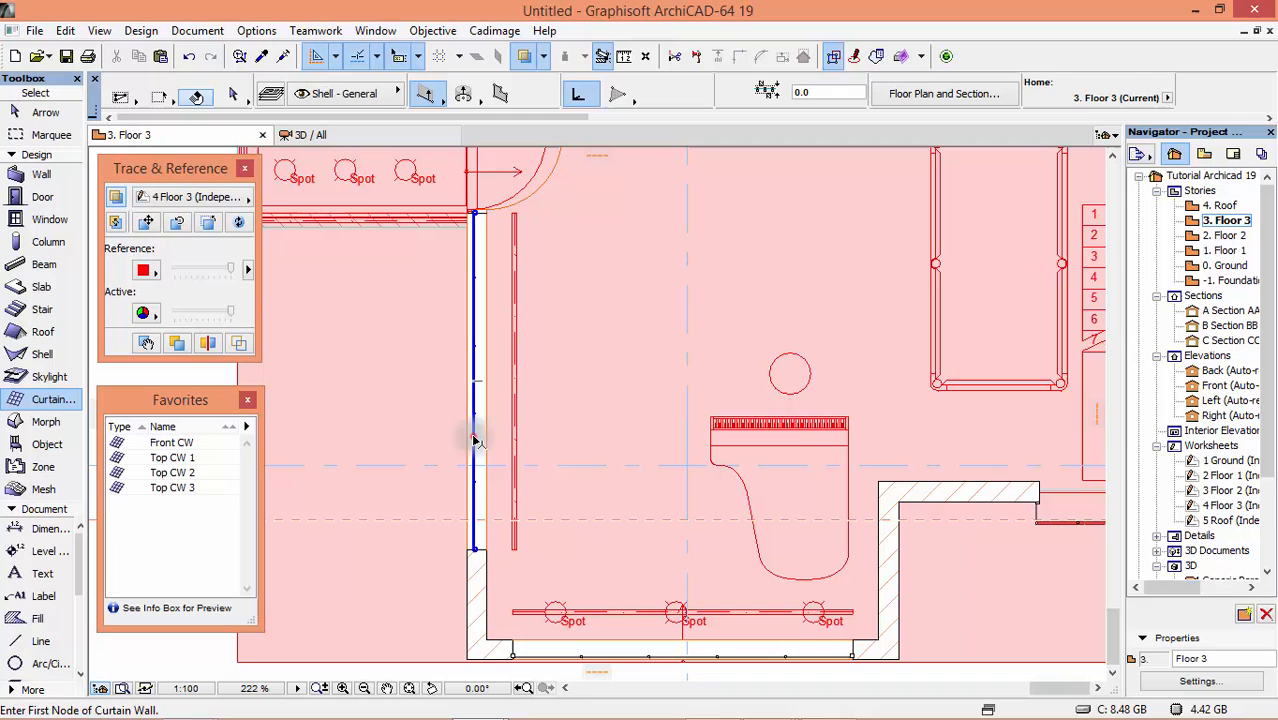
# - Show the selected new curtain wall in the 3D window
pyautogui.rightClick(476, 440)
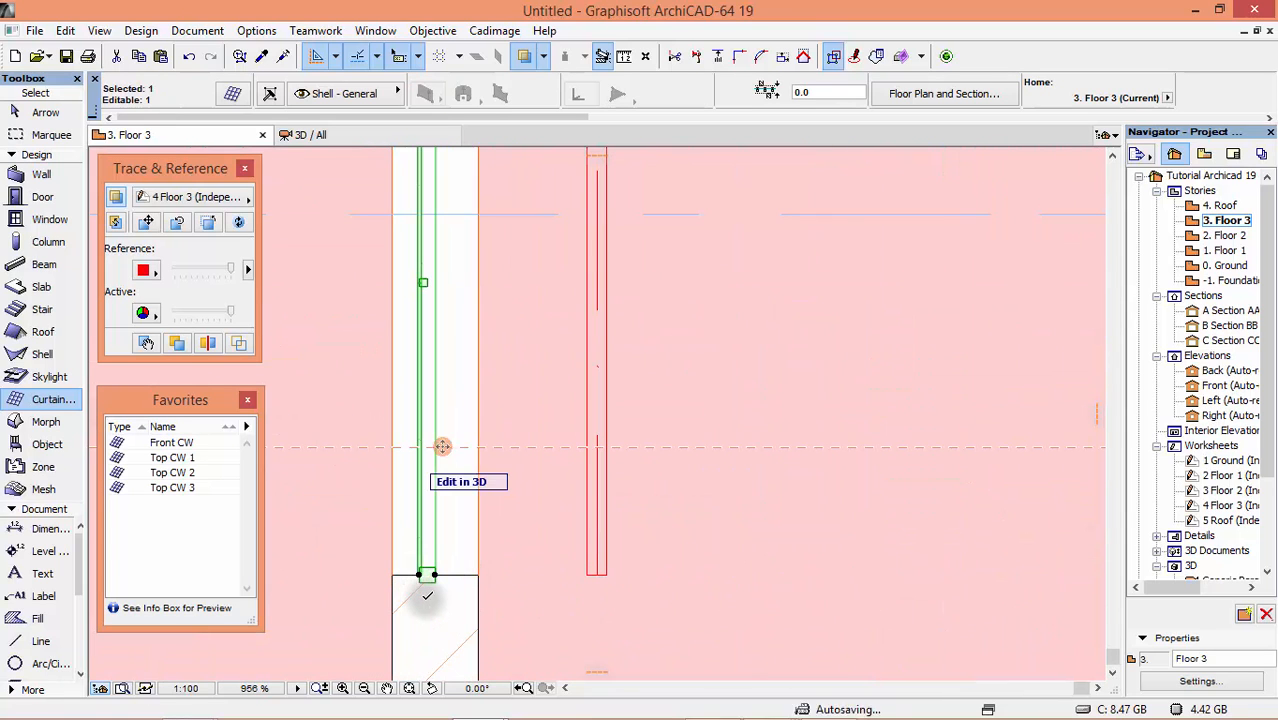
pyautogui.rightClick(444, 448)
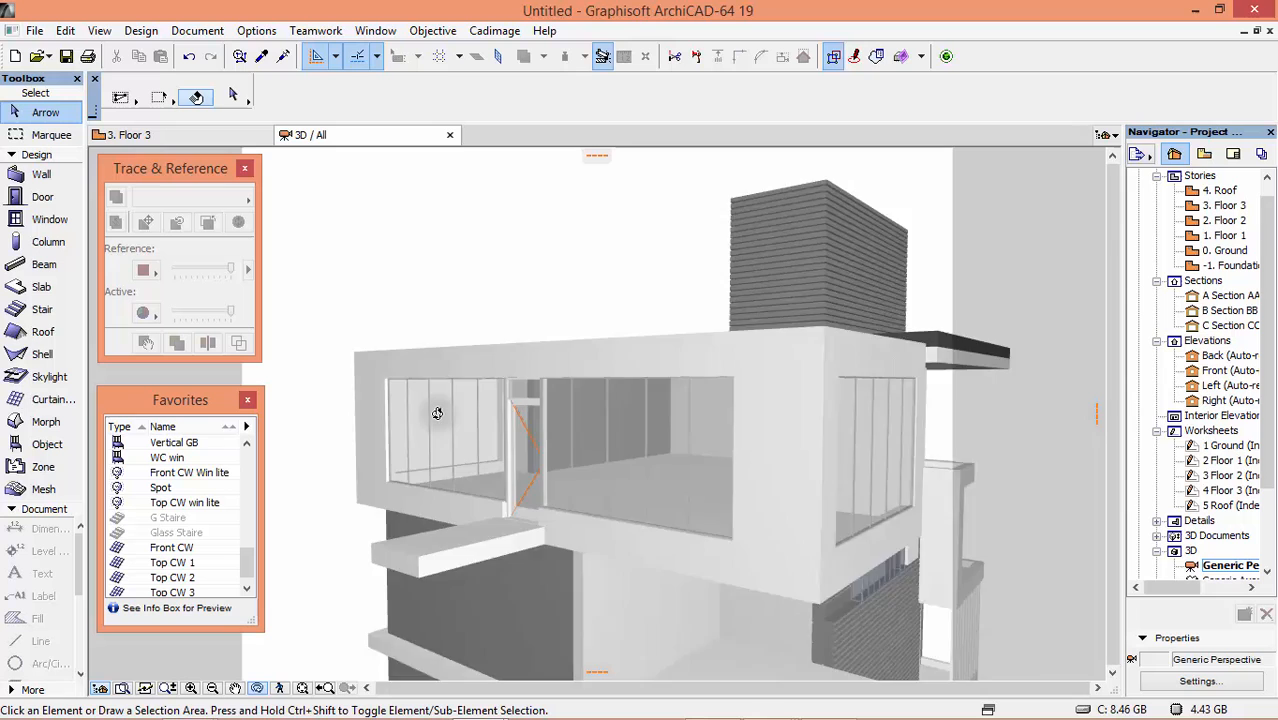
# - Orbit and zoom the 3D model toward the top-floor glazing and door
pyautogui.moveTo(436, 412); pyautogui.dragTo(548, 458)
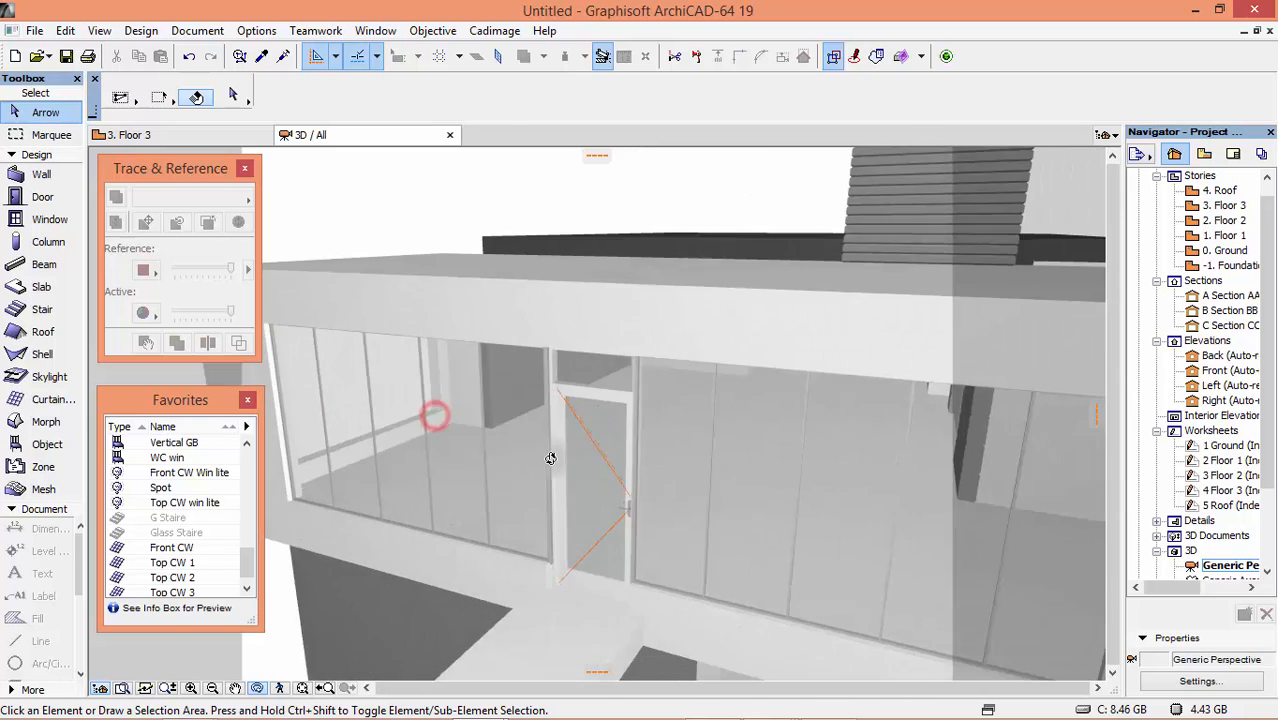
pyautogui.moveTo(550, 458); pyautogui.dragTo(496, 388)
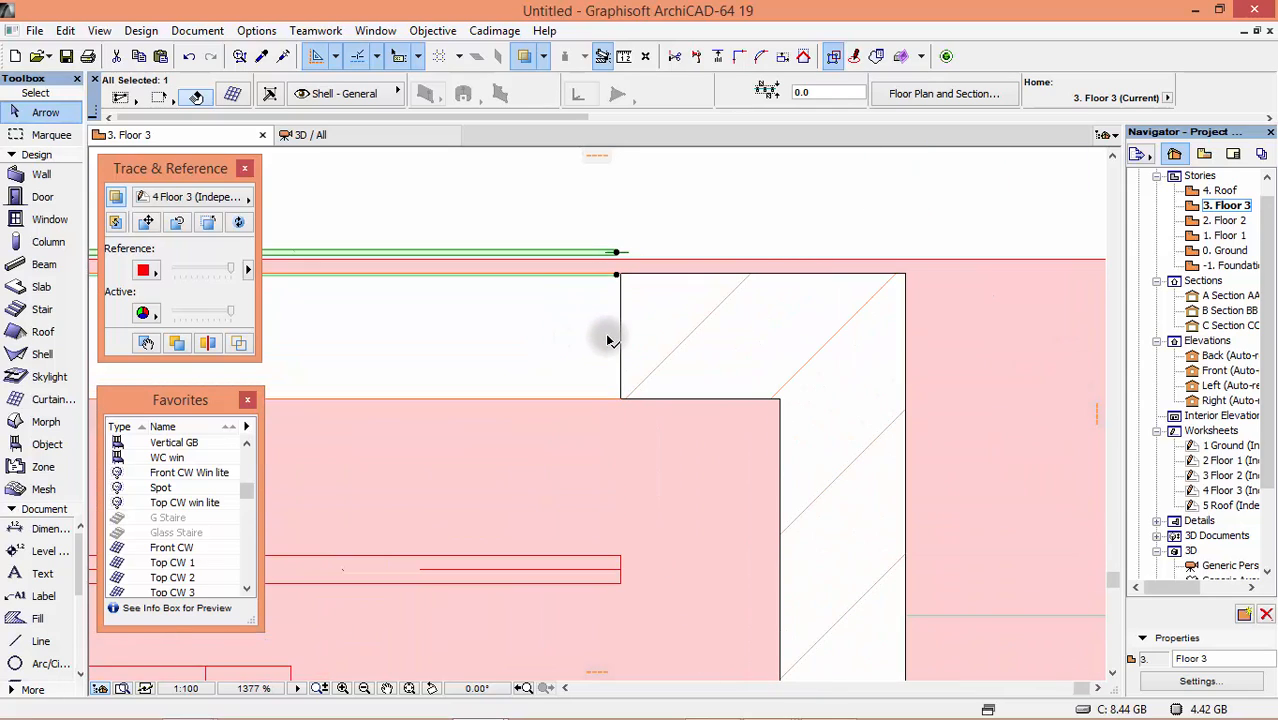
pyautogui.moveTo(612, 318)
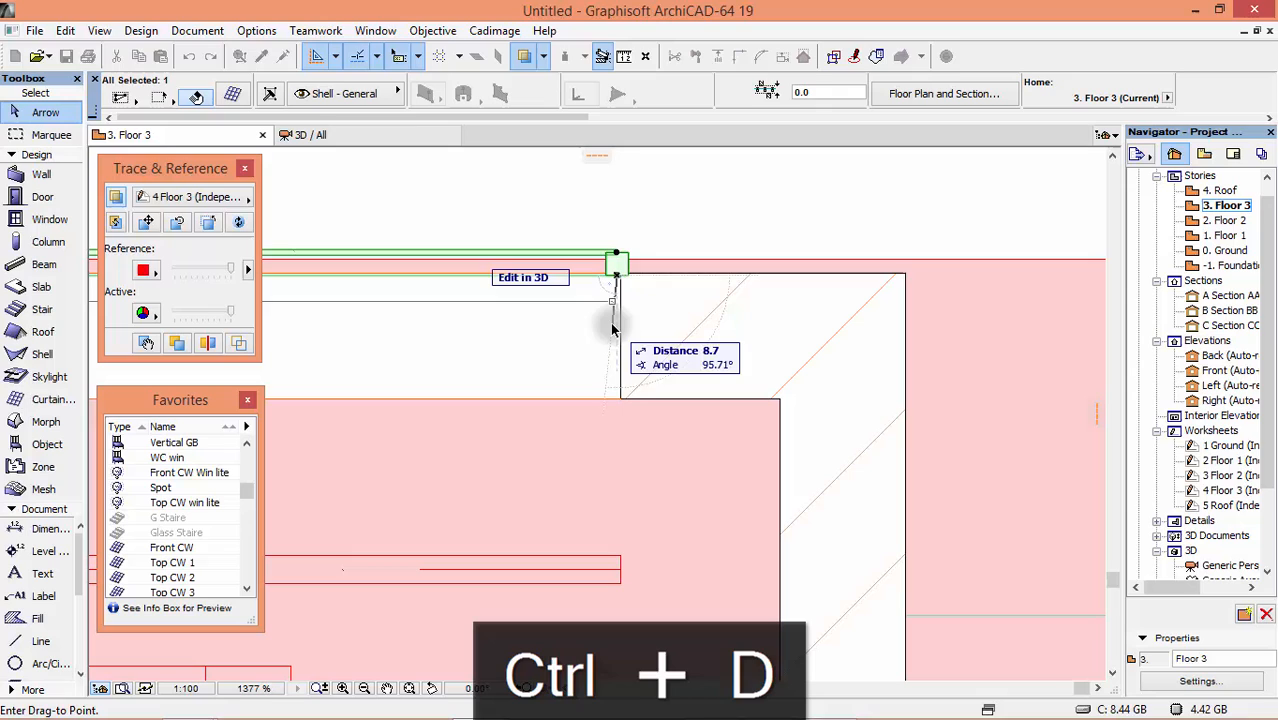
pyautogui.moveTo(620, 344)
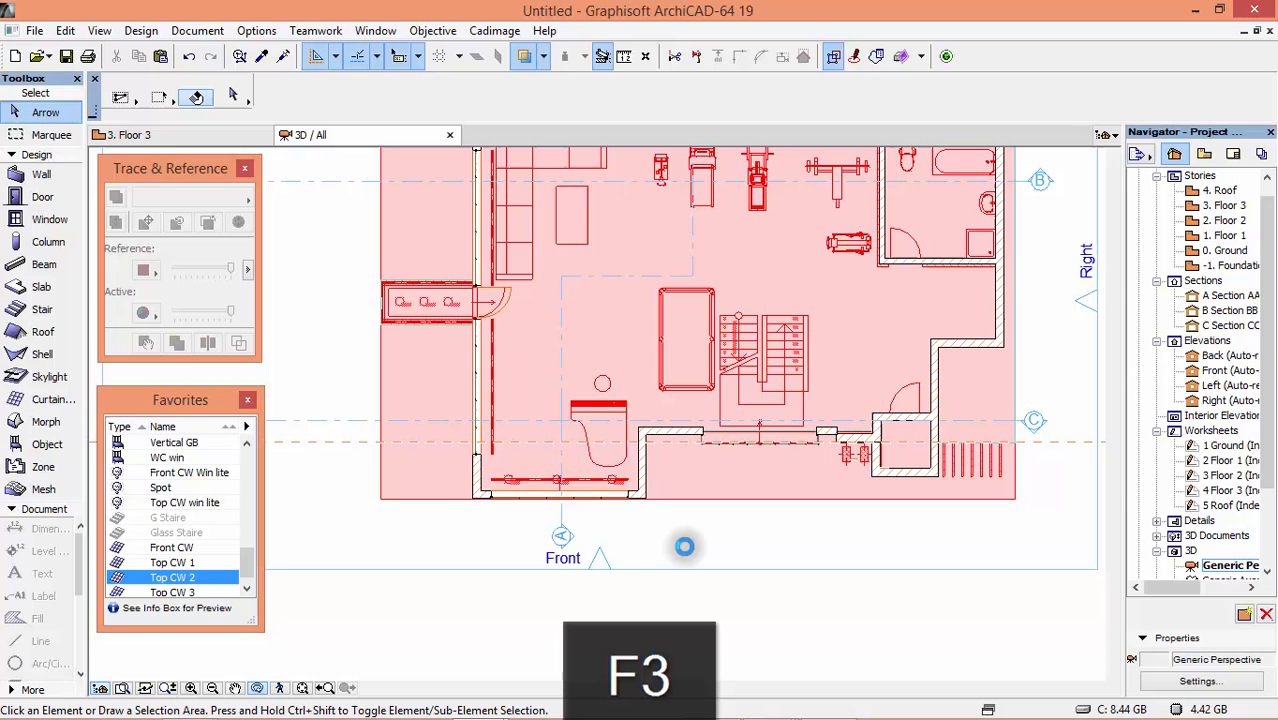
# - Orbit and zoom out in 3D to an angled view of the whole building's updated facade
pyautogui.press('f3')
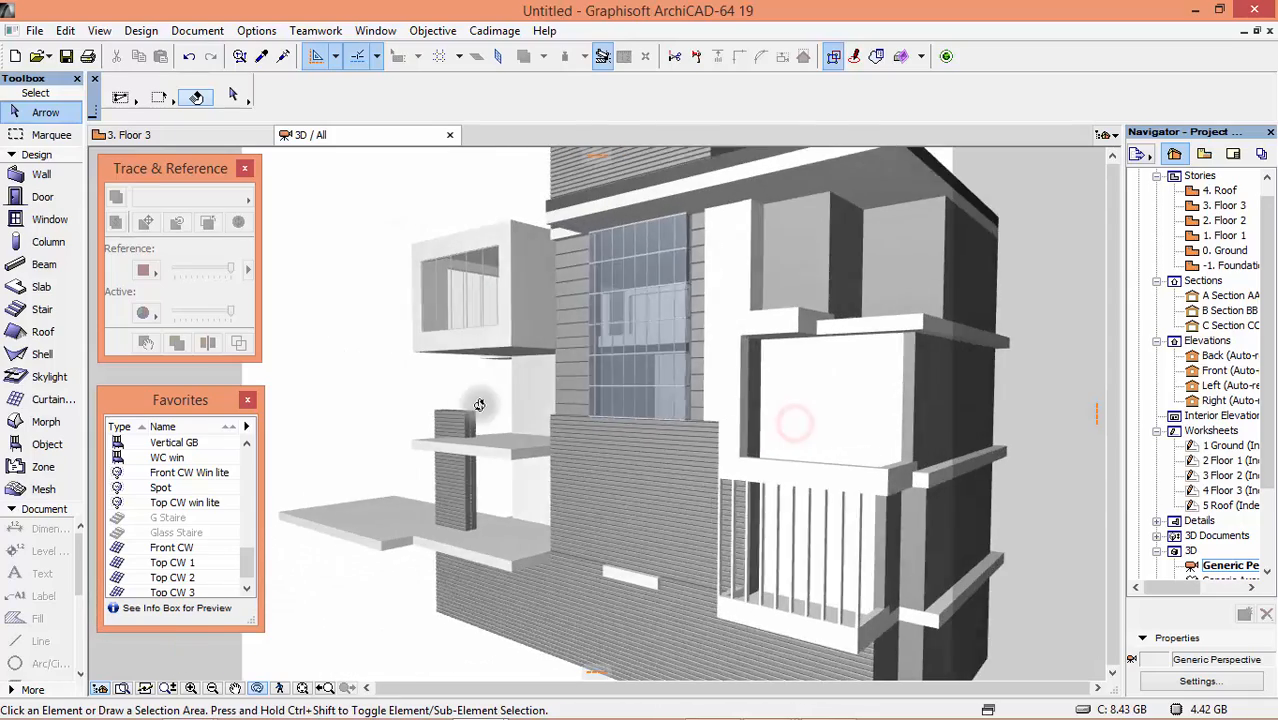
pyautogui.moveTo(478, 404); pyautogui.dragTo(728, 414)
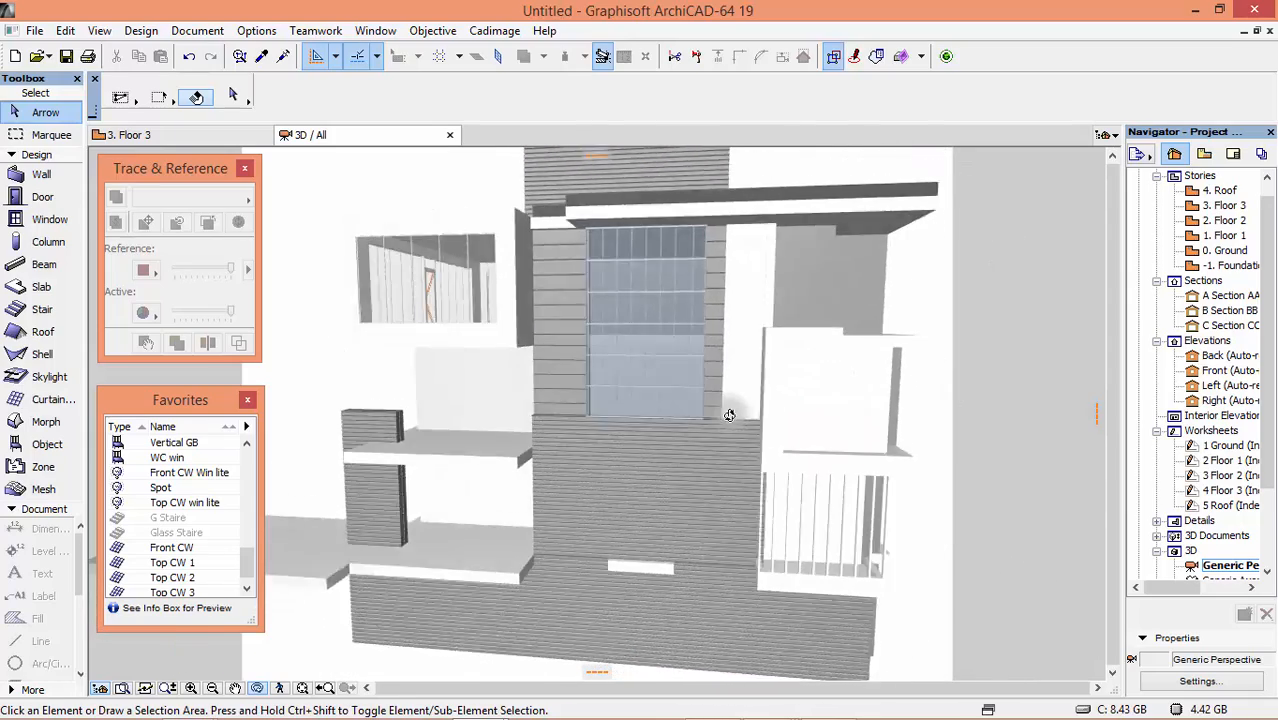
pyautogui.moveTo(730, 414); pyautogui.dragTo(628, 458)
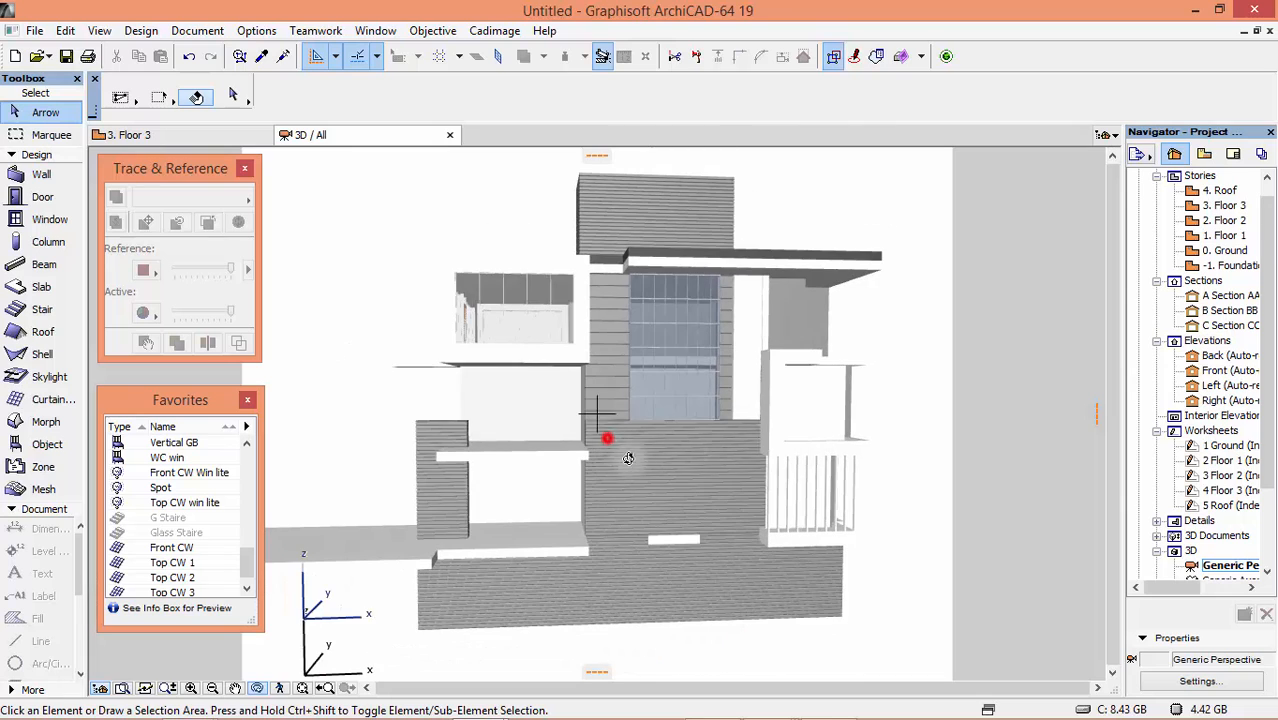
pyautogui.moveTo(608, 438); pyautogui.dragTo(660, 460)
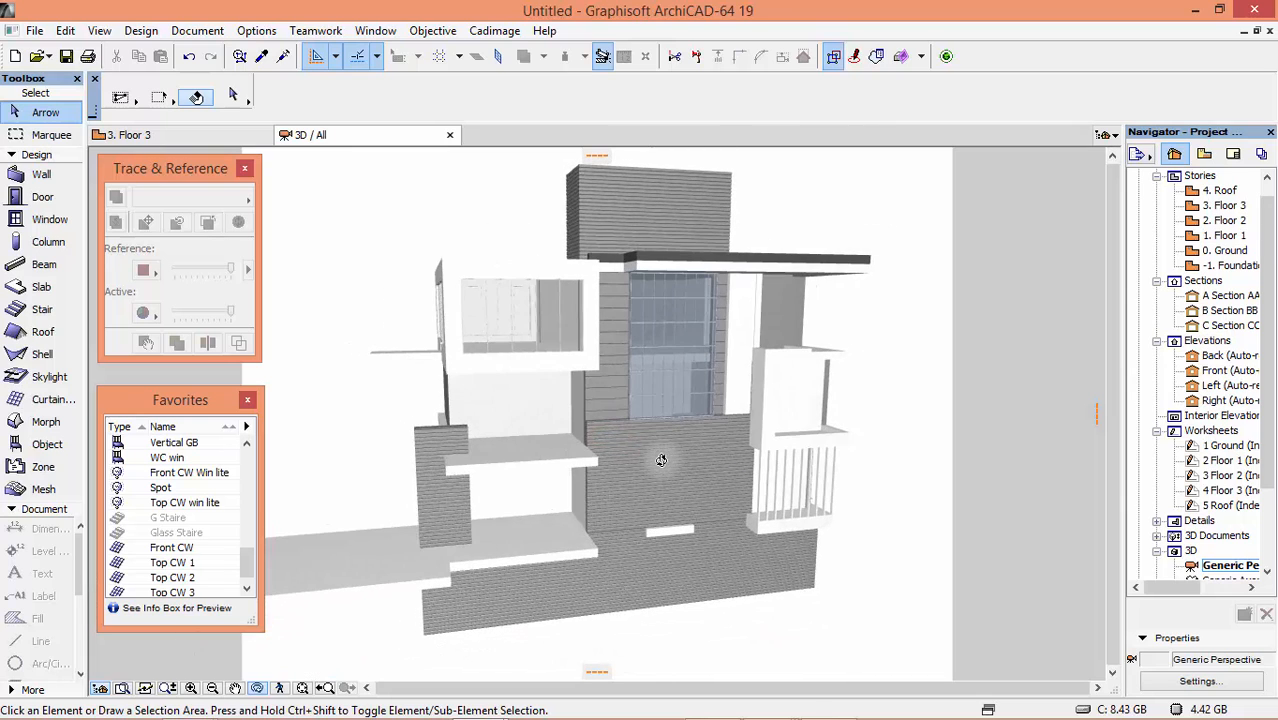